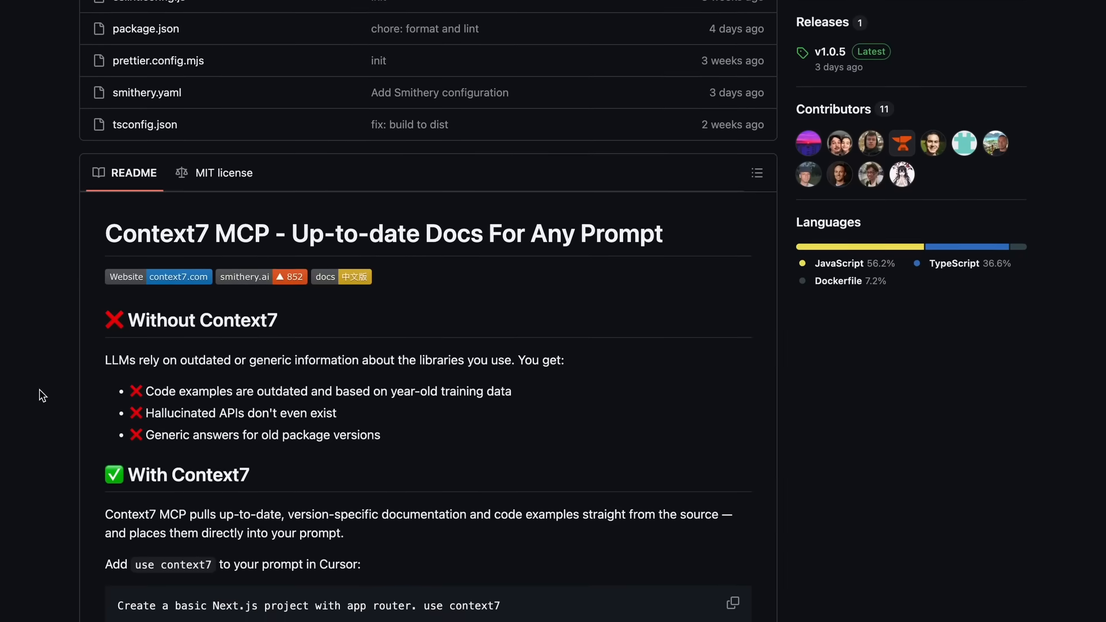
Step: Sketch an orange arrow pointing at the outdated-knowledge box in the diagram
scroll(down, 3)
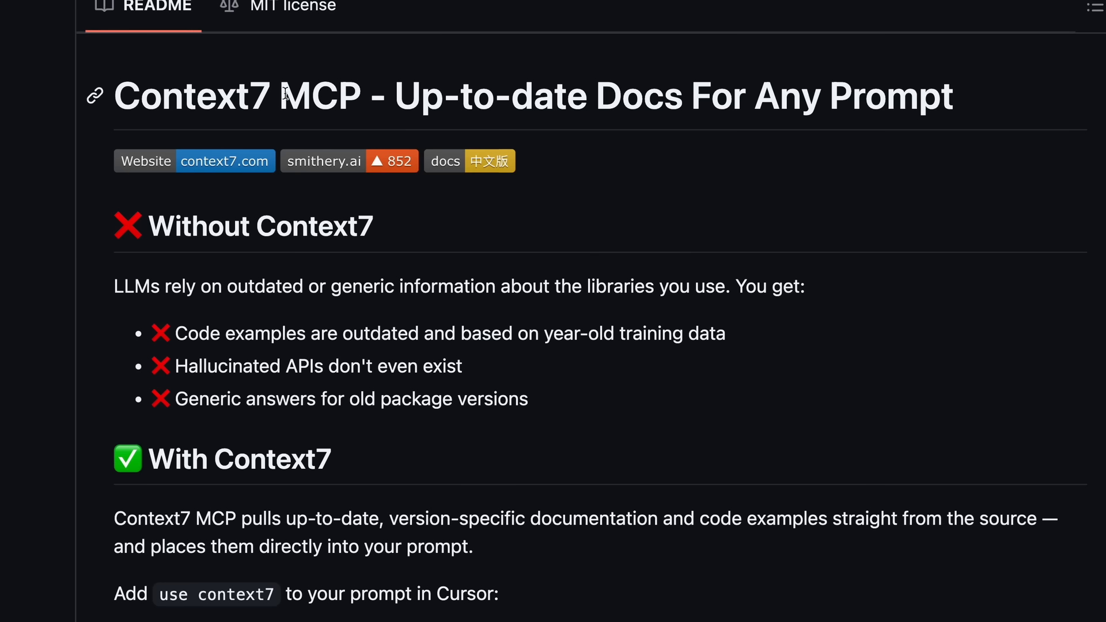
double_click(190, 95)
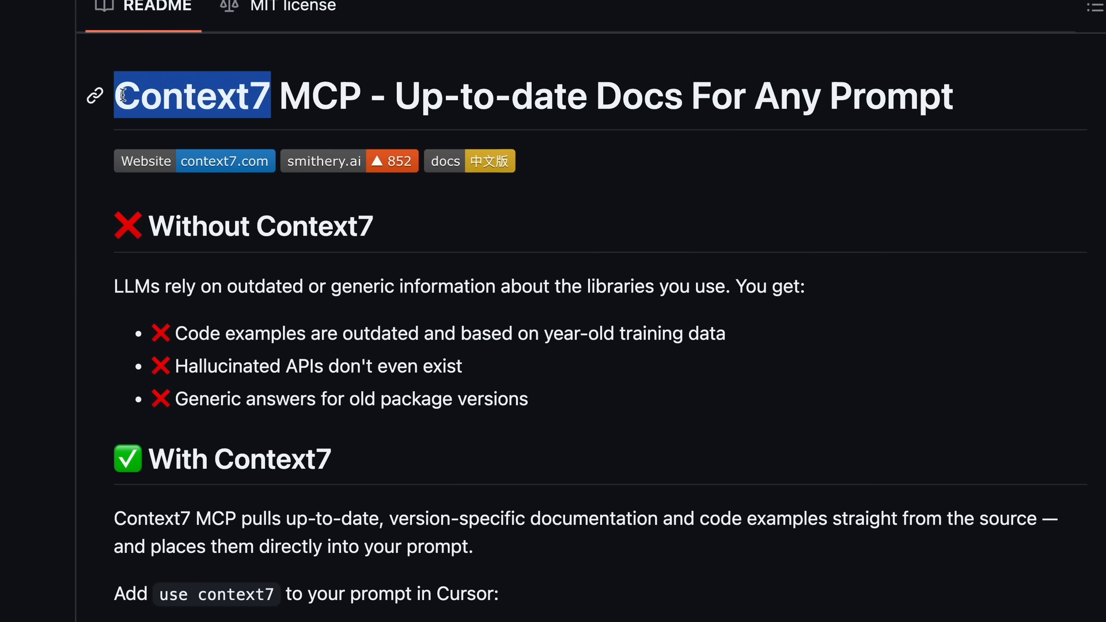
scroll(down, 3)
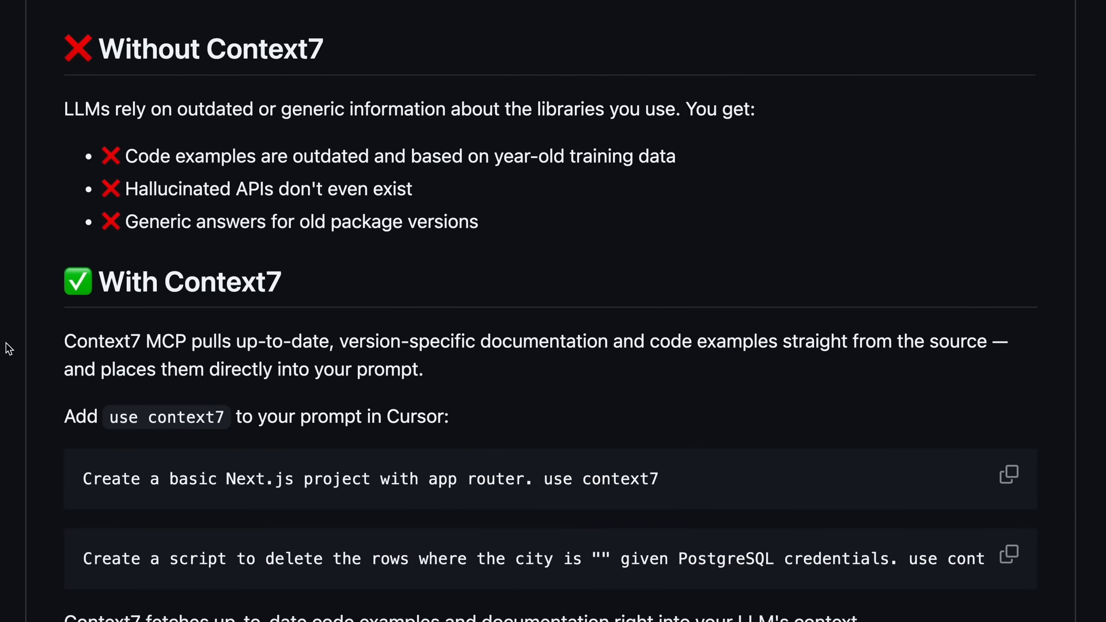
scroll(down, 3)
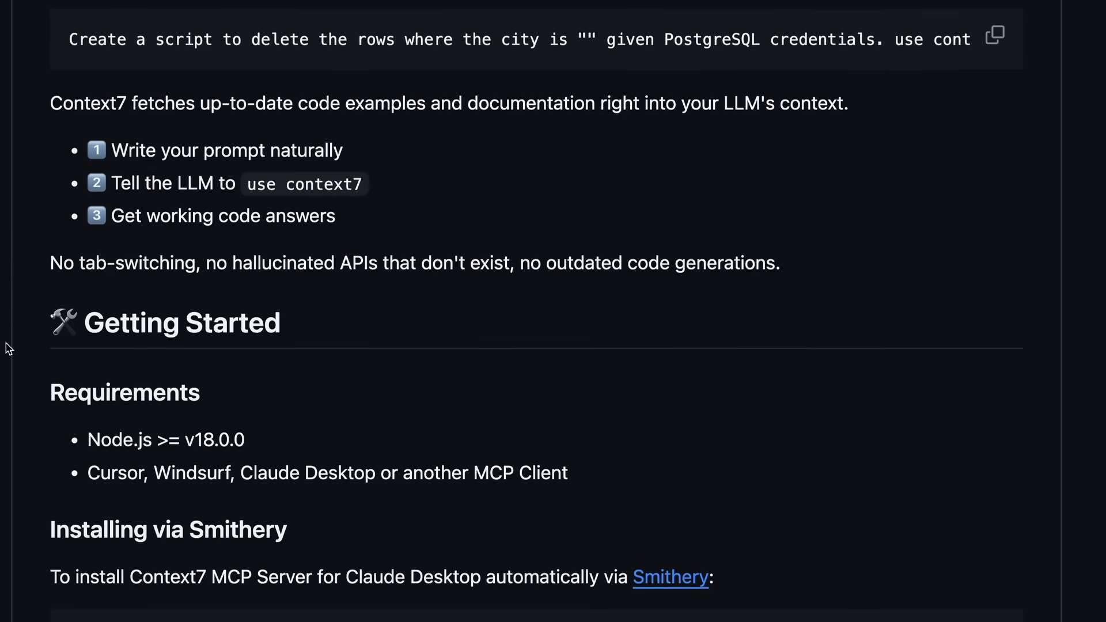
scroll(down, 3)
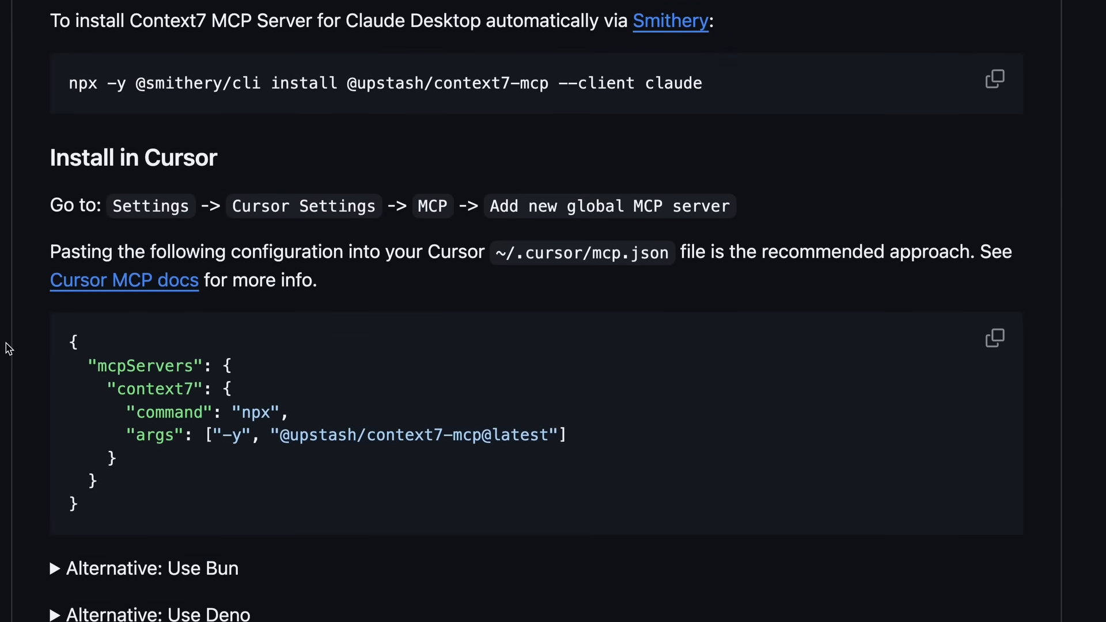
scroll(down, 3)
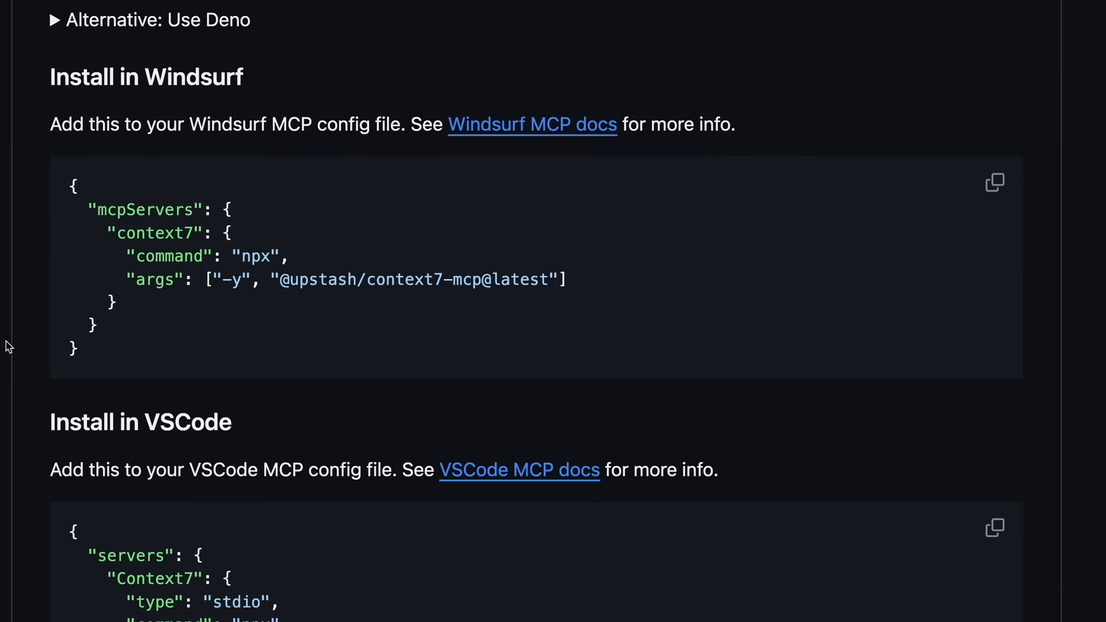
scroll(up, 3)
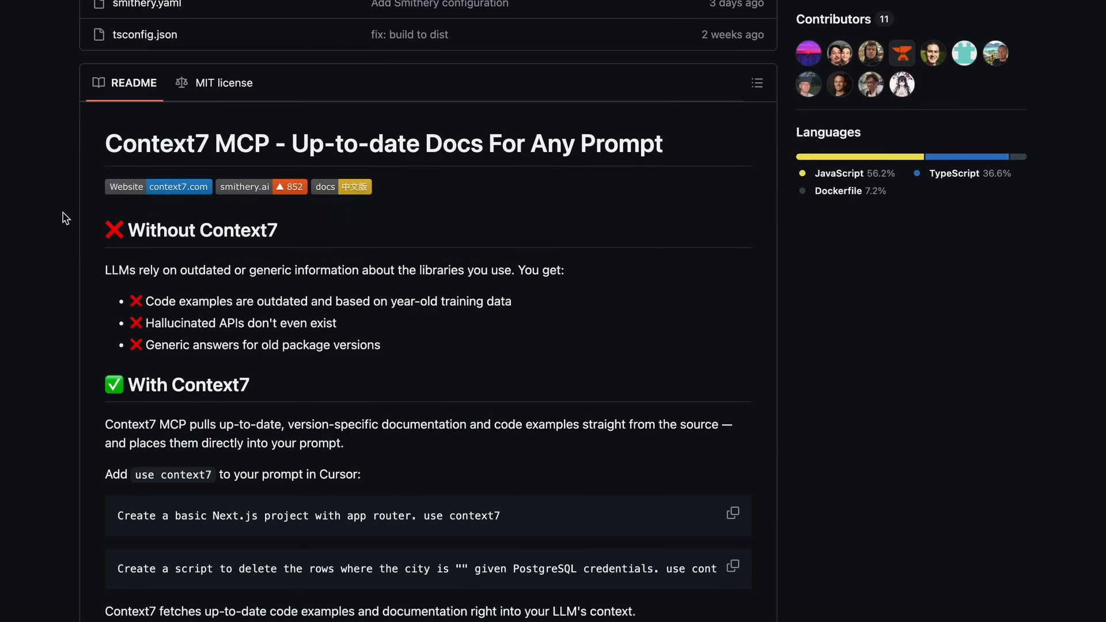
mouse_move(99, 287)
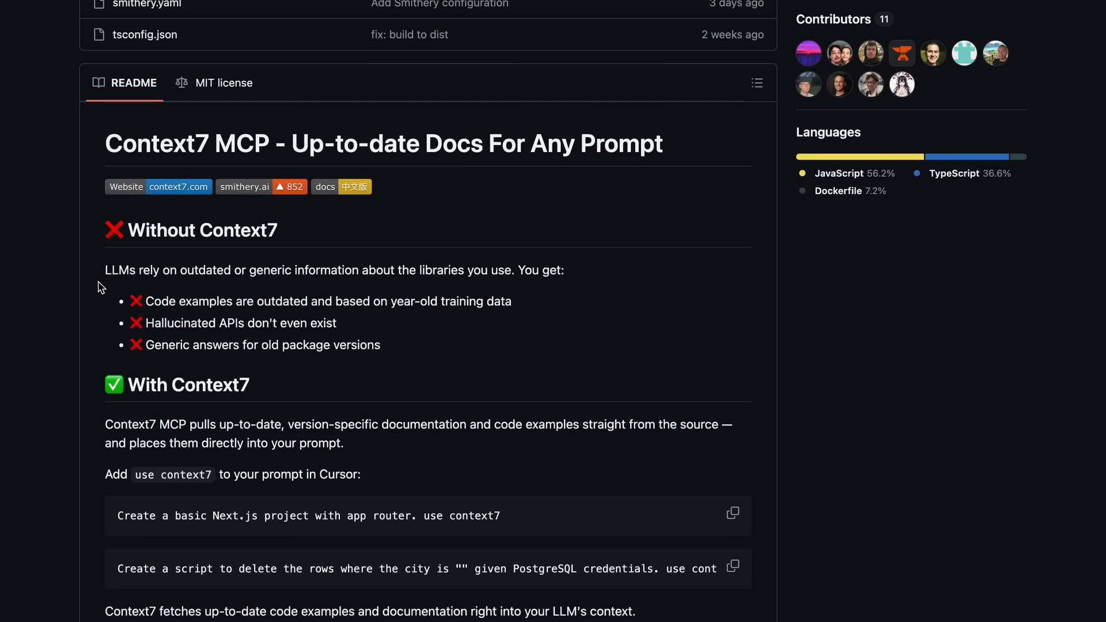
mouse_move(360, 266)
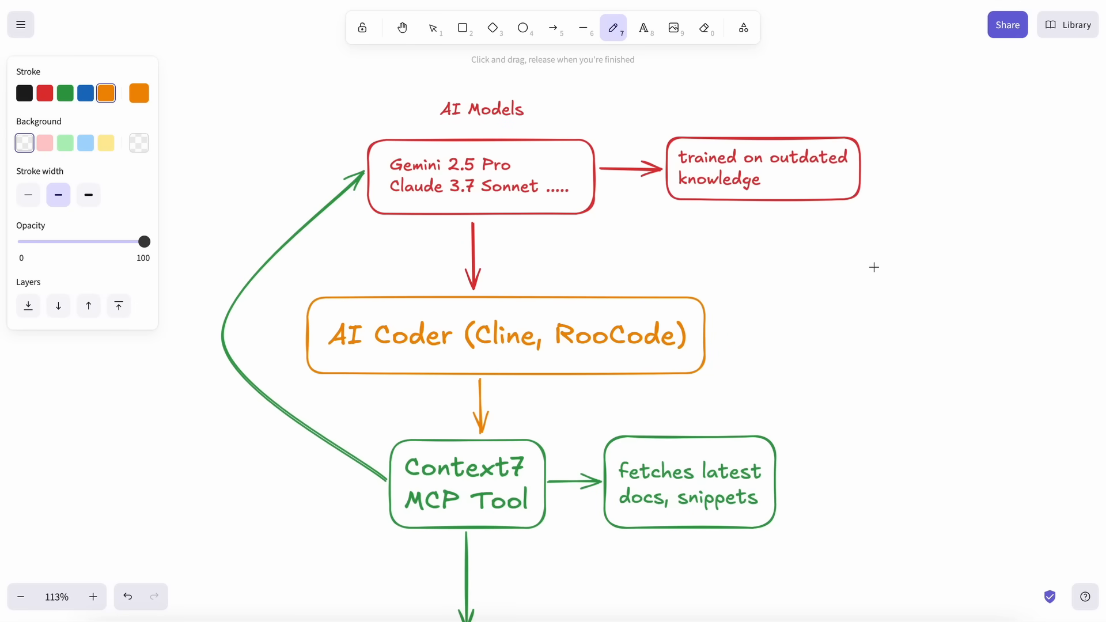
drag(874, 268, 804, 205)
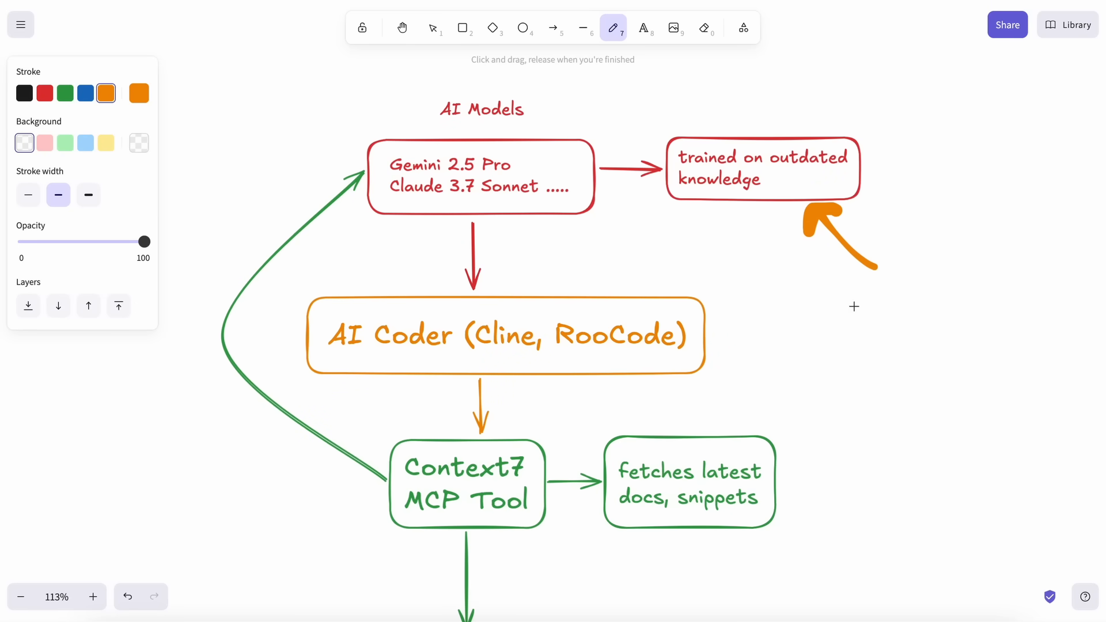
mouse_move(194, 147)
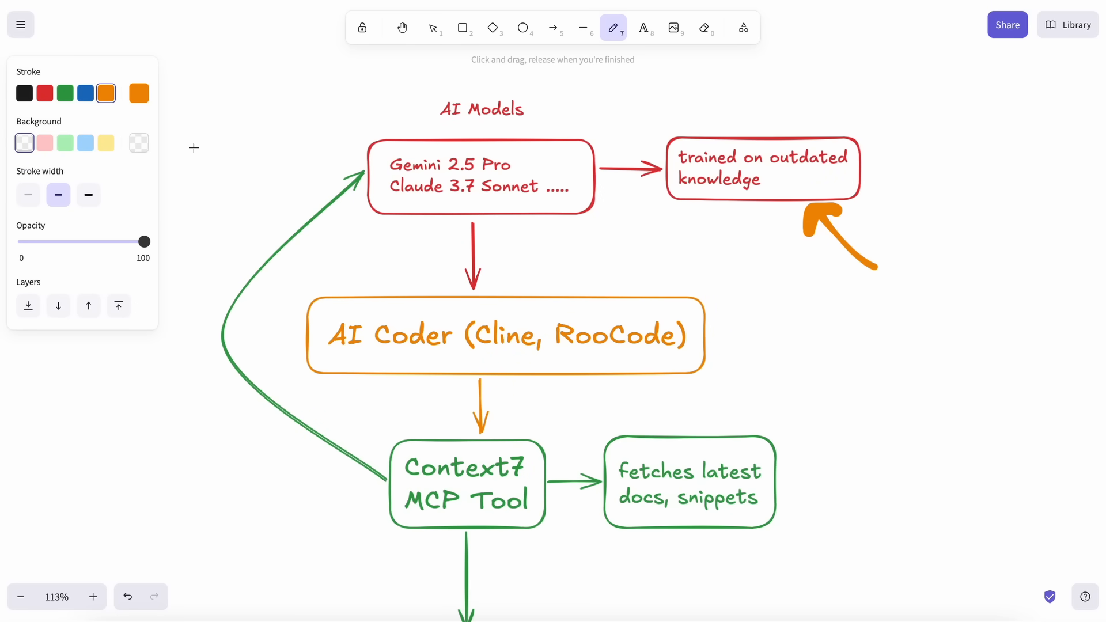
Step: In green, underline 3.7, add a dot, and draw an arrow into the Context7 MCP Tool box
click(64, 92)
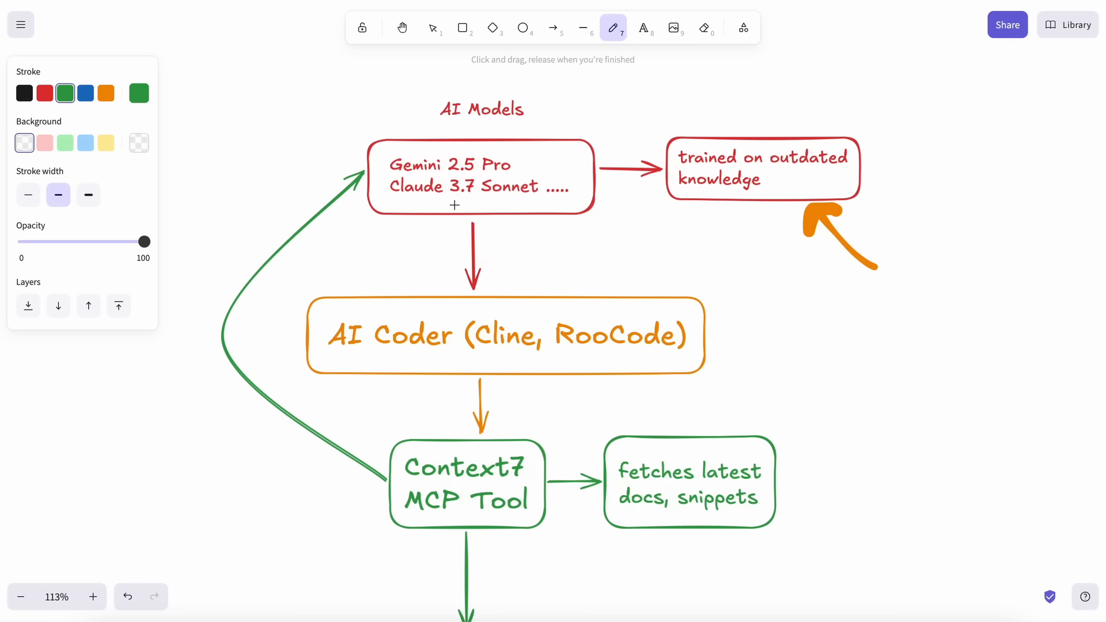
drag(452, 202, 474, 203)
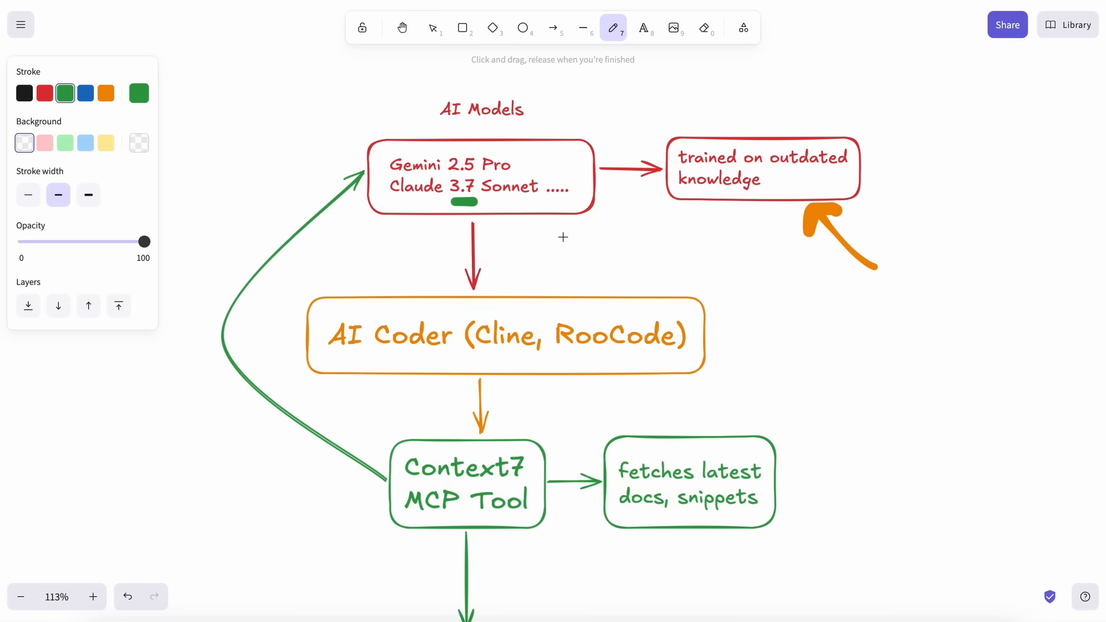
scroll(down, 3)
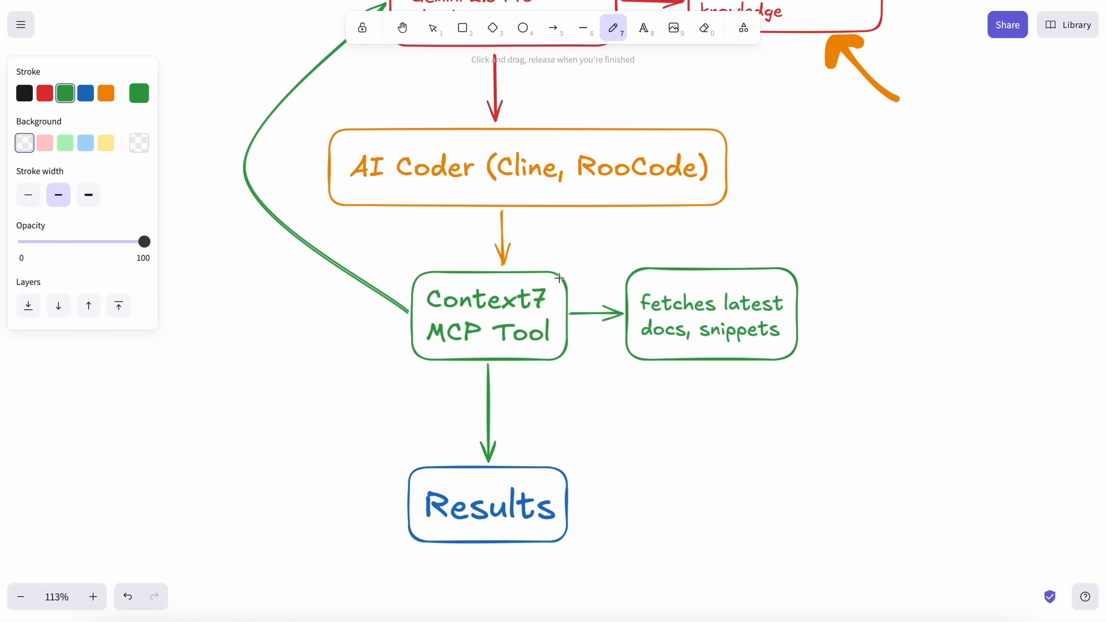
mouse_move(811, 335)
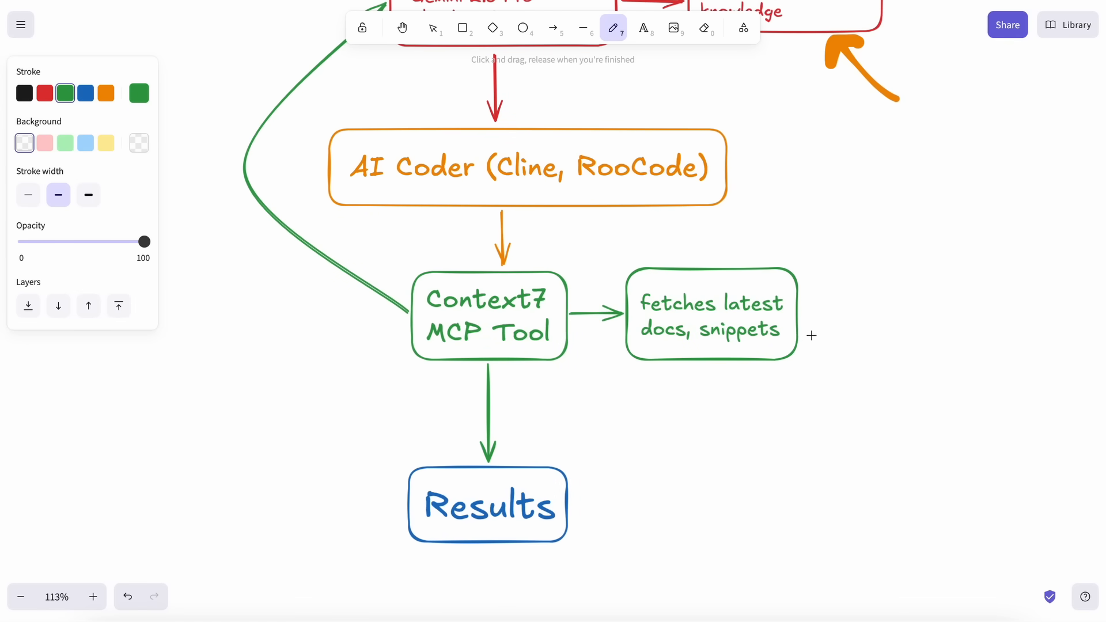
mouse_move(807, 312)
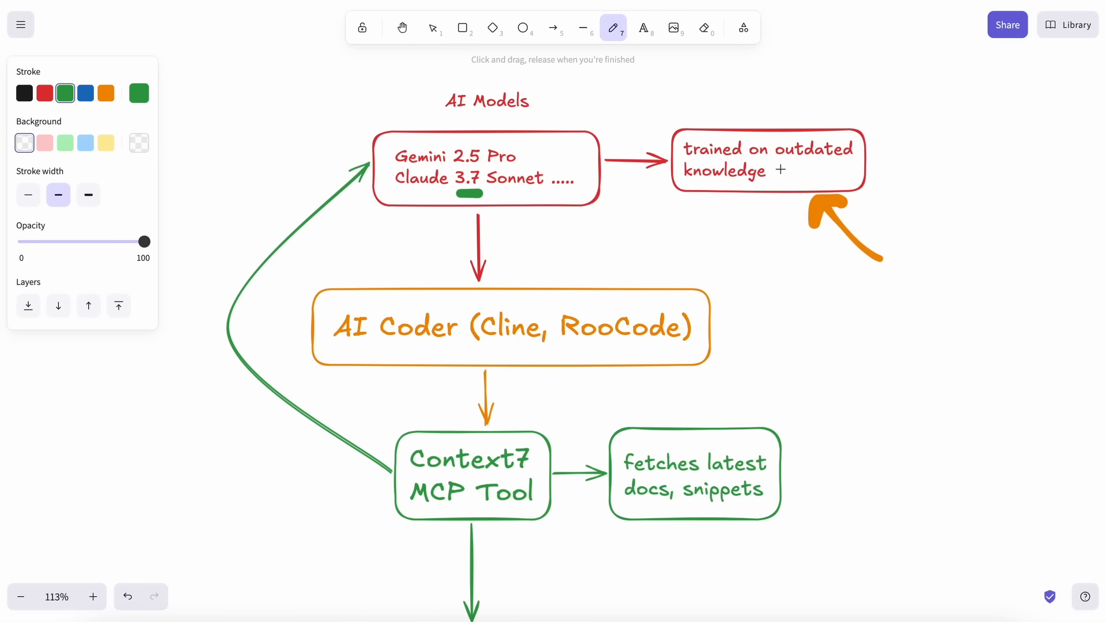
click(779, 169)
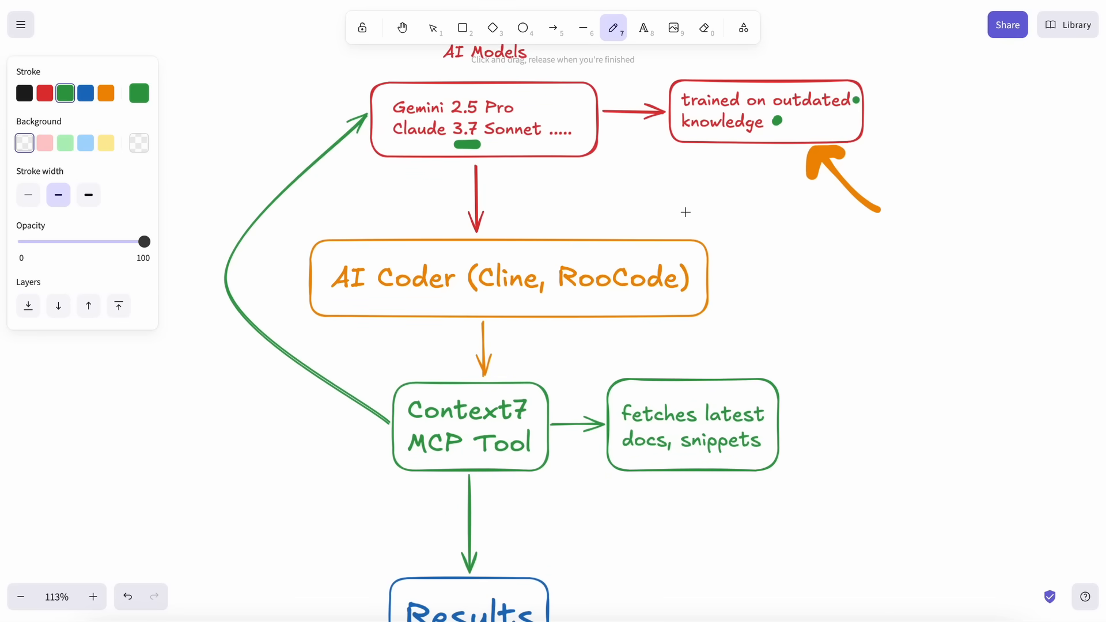
scroll(down, 3)
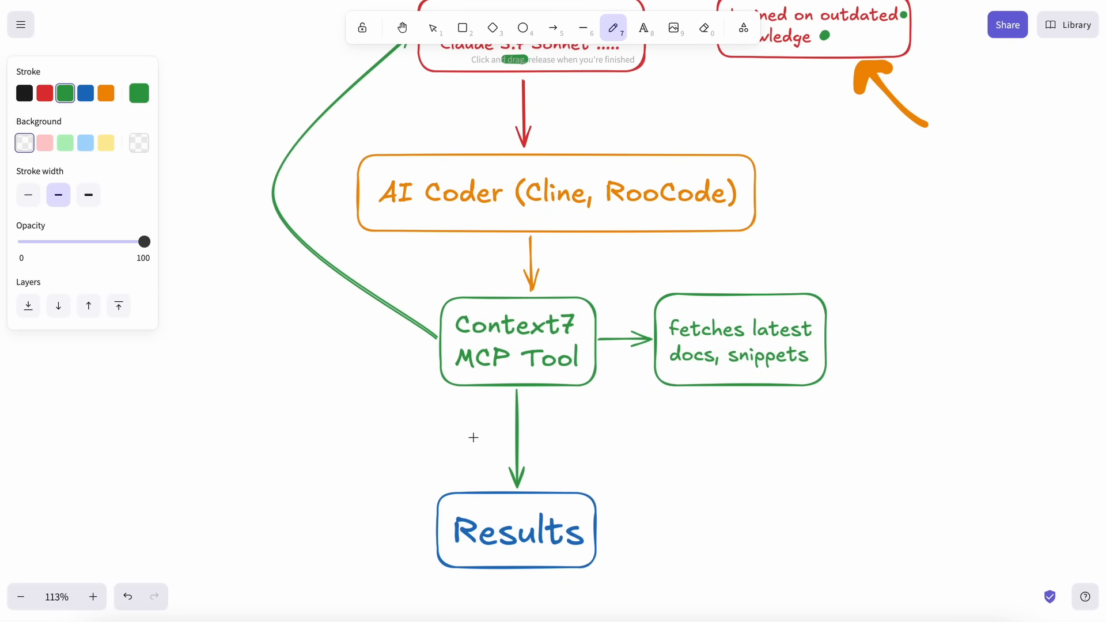
drag(359, 370, 423, 366)
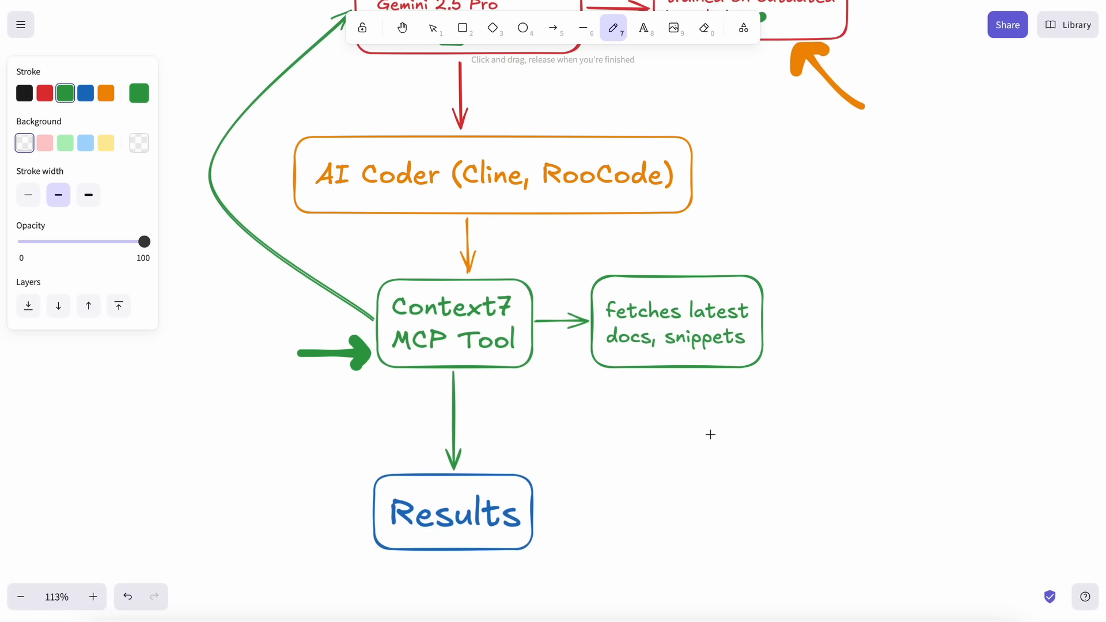
mouse_move(784, 311)
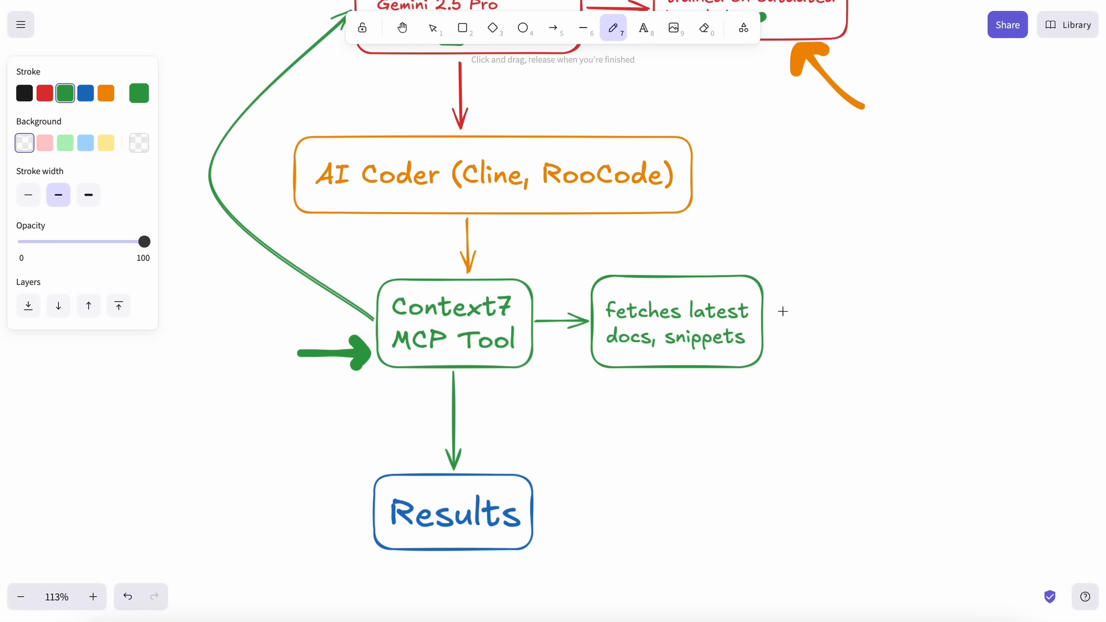
drag(768, 318, 874, 318)
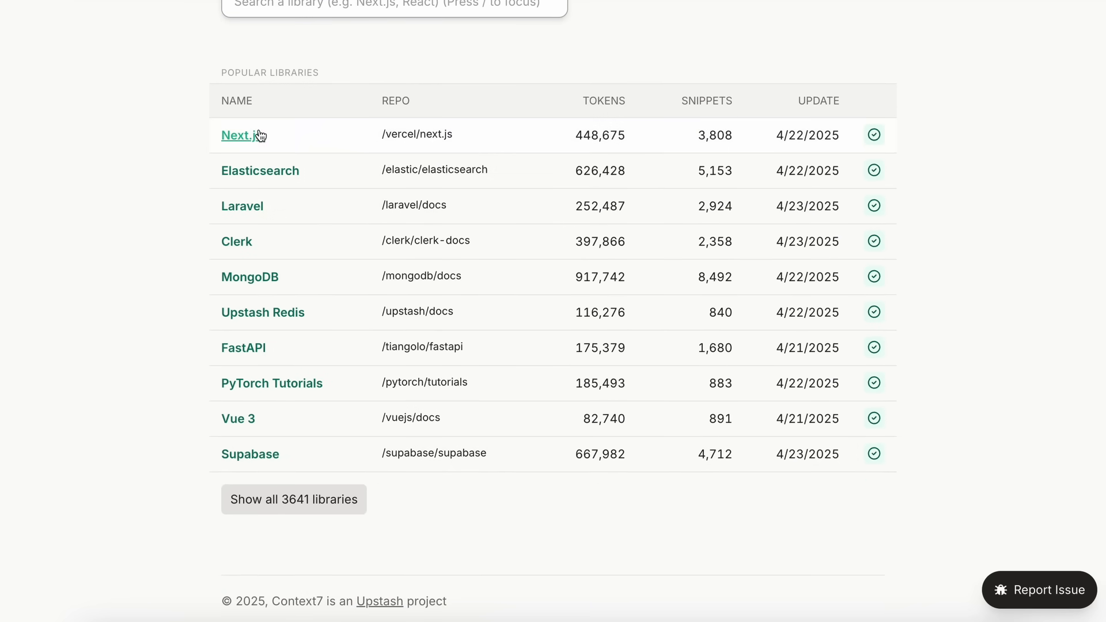
mouse_move(252, 144)
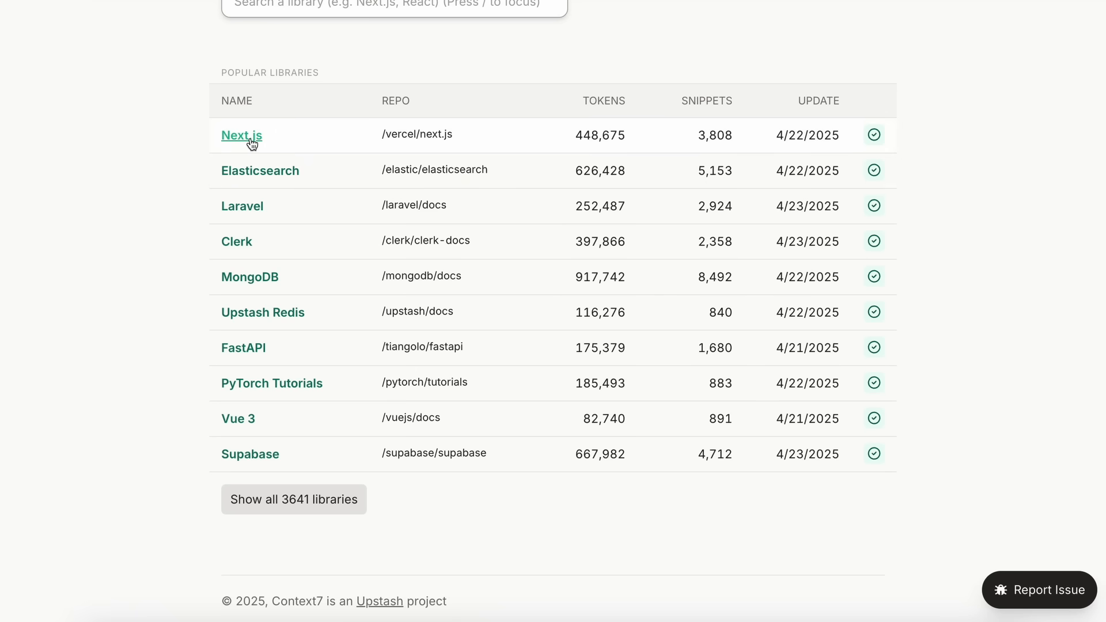
Step: Open the Next.js library page from the Popular Libraries table
click(242, 136)
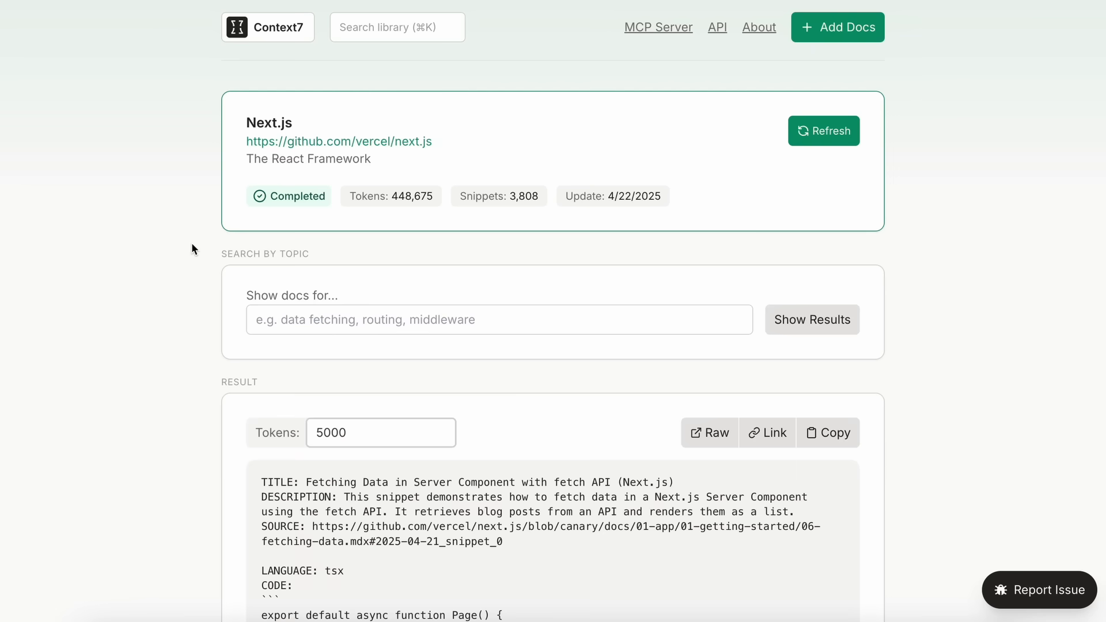
mouse_move(207, 222)
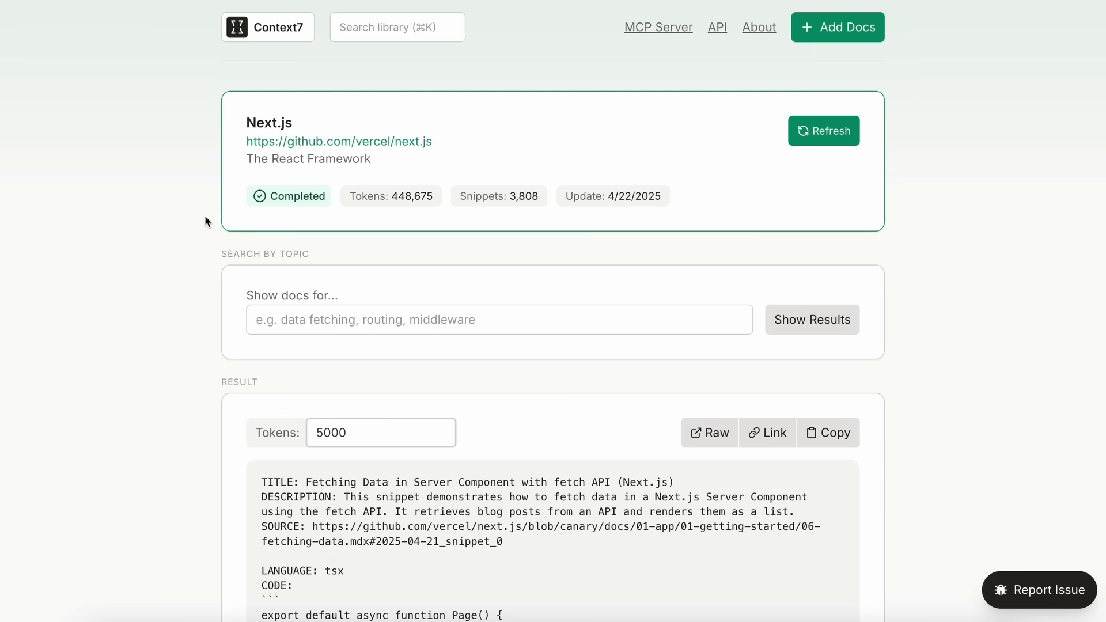
mouse_move(221, 178)
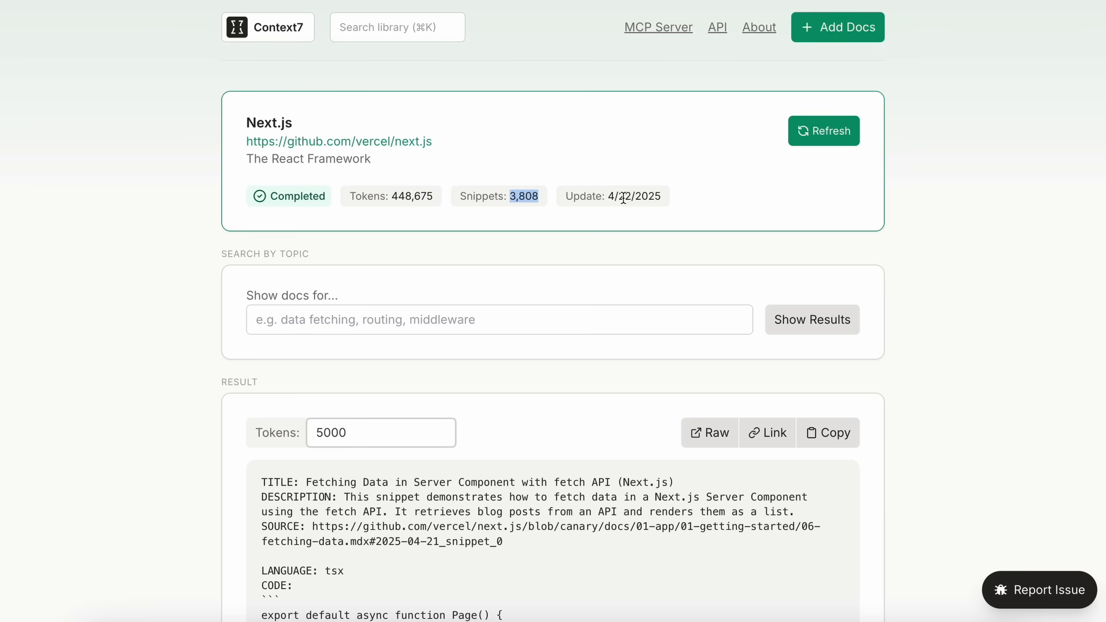
mouse_move(530, 213)
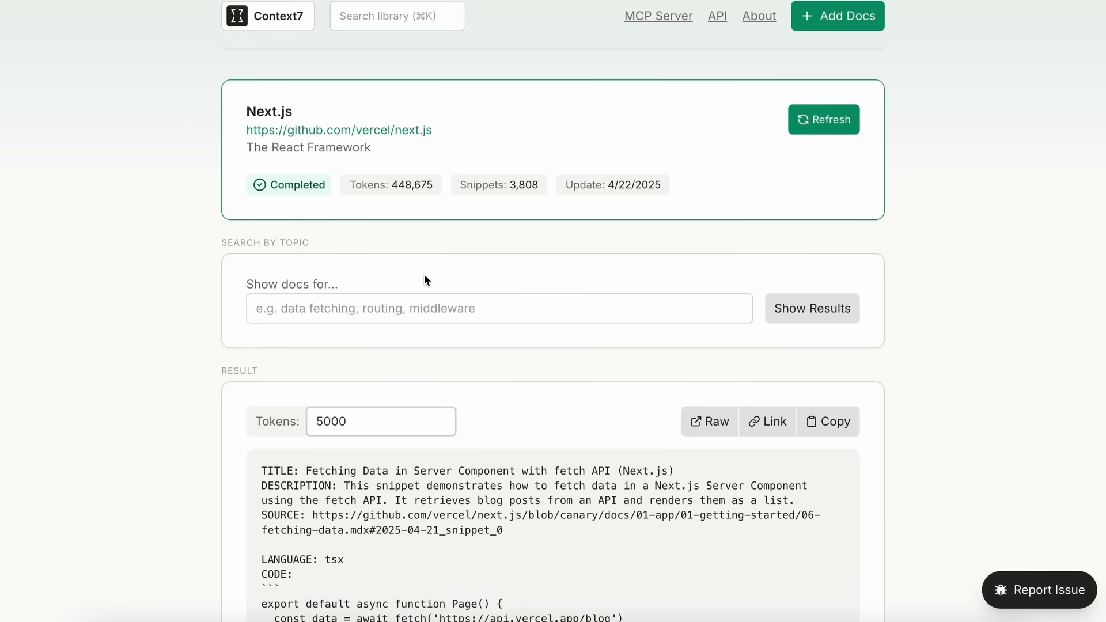
Step: Set the Next.js docs token limit to 500 and start a 'middleware' topic search
scroll(down, 3)
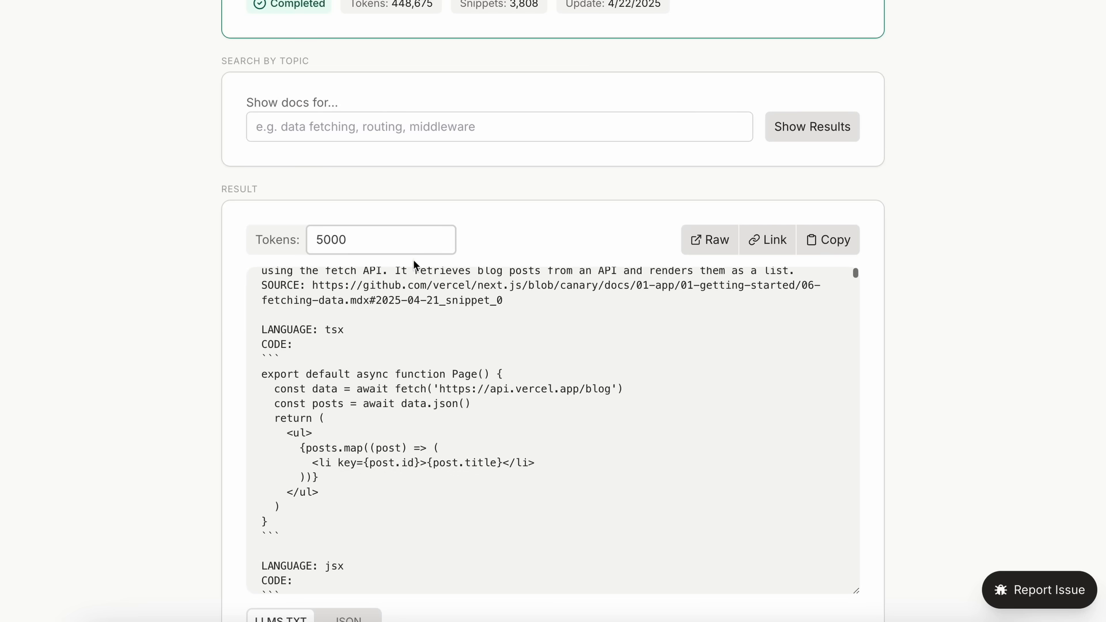
click(380, 240)
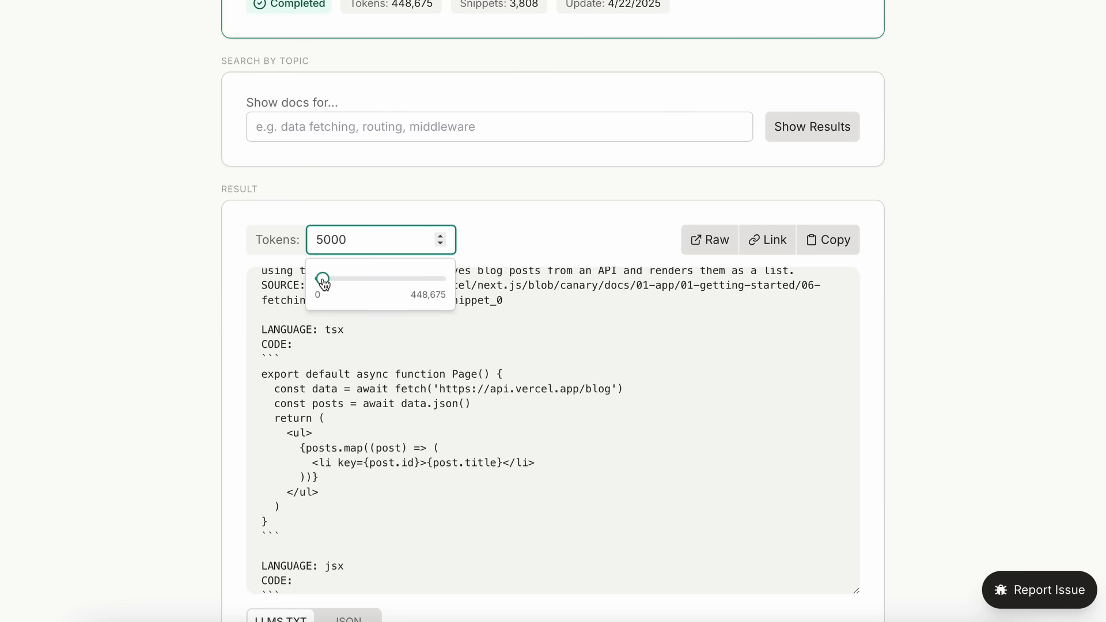
drag(323, 279, 338, 279)
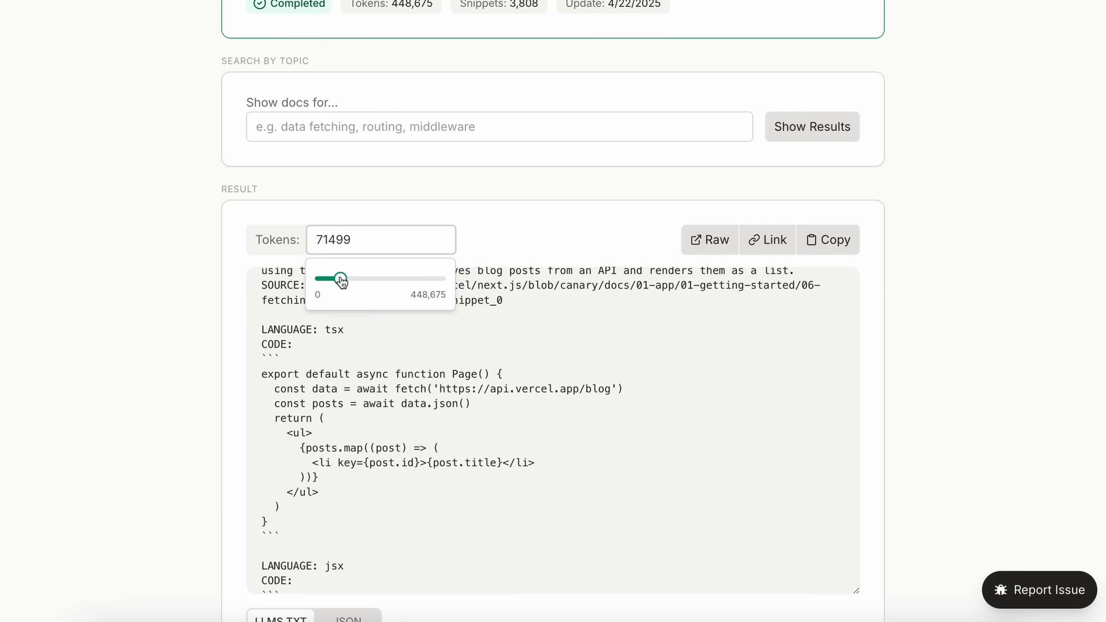
drag(323, 278, 319, 278)
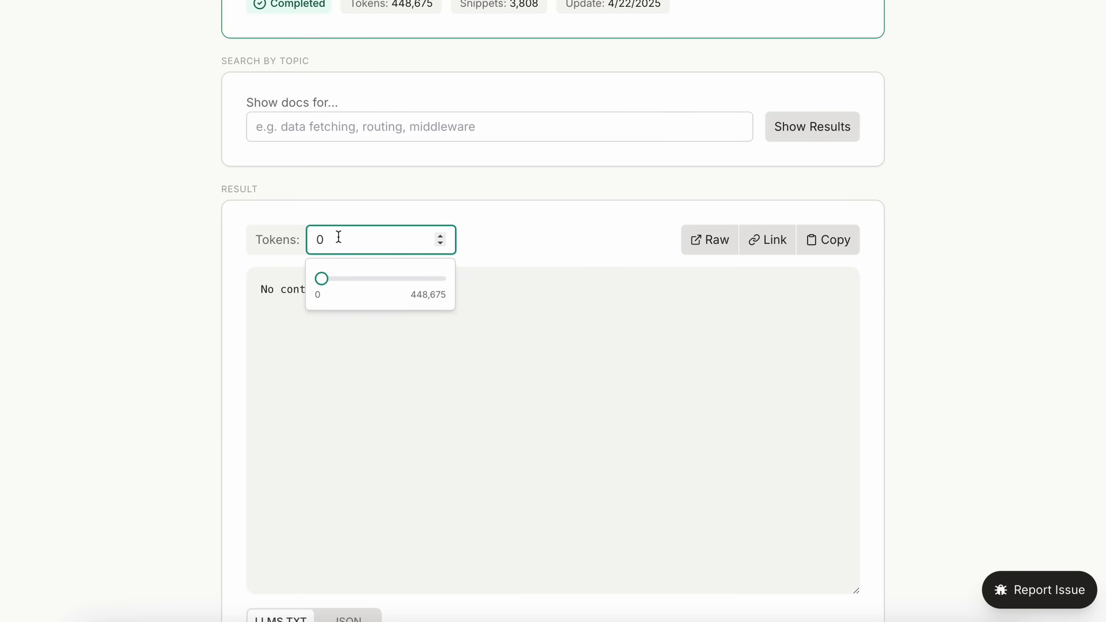
text(500)
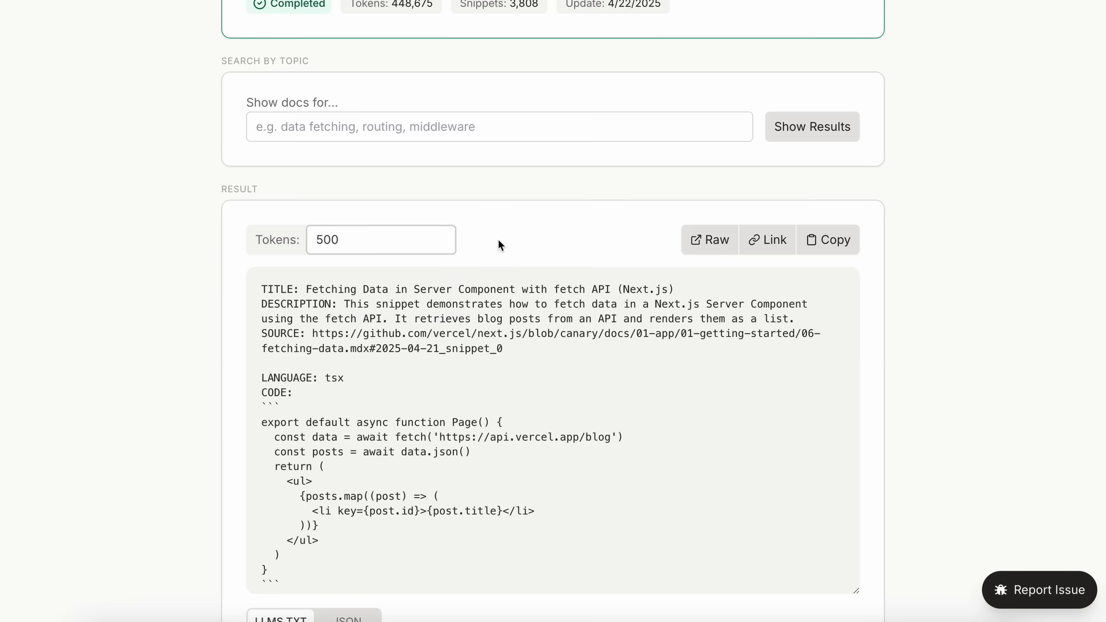
text(middleware)
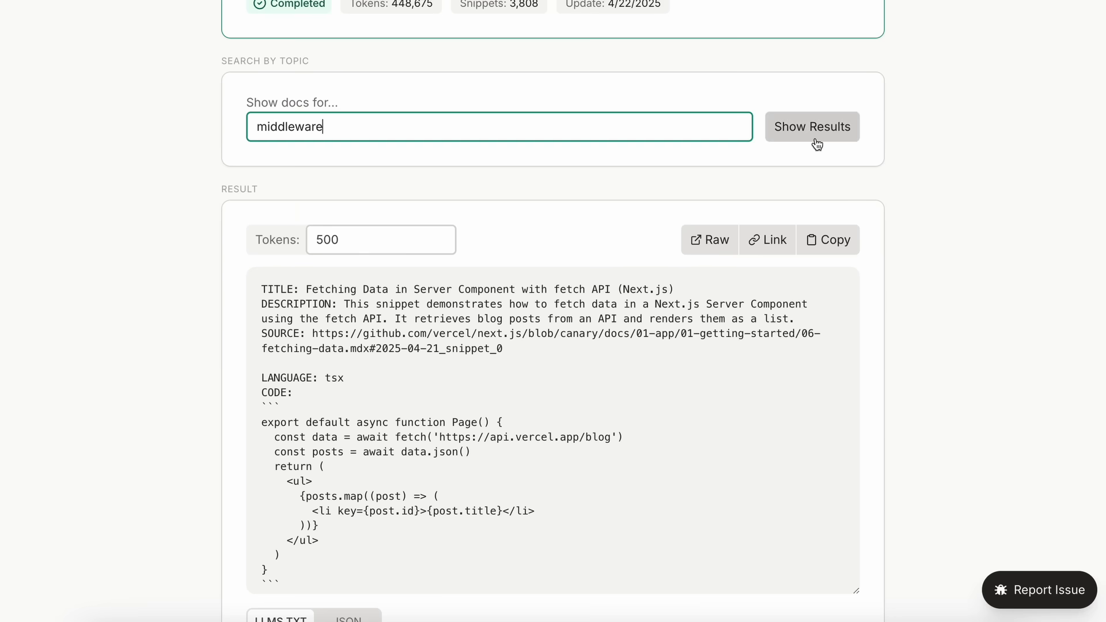
Step: Fetch Next.js middleware docs and raise the token limit to 1000
click(812, 127)
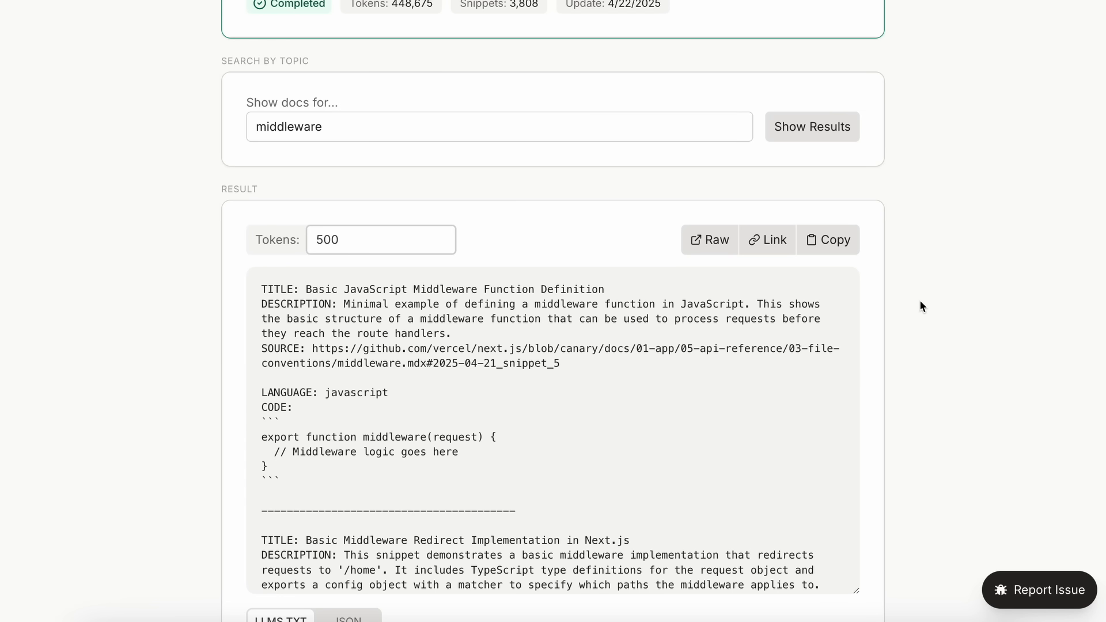
scroll(down, 3)
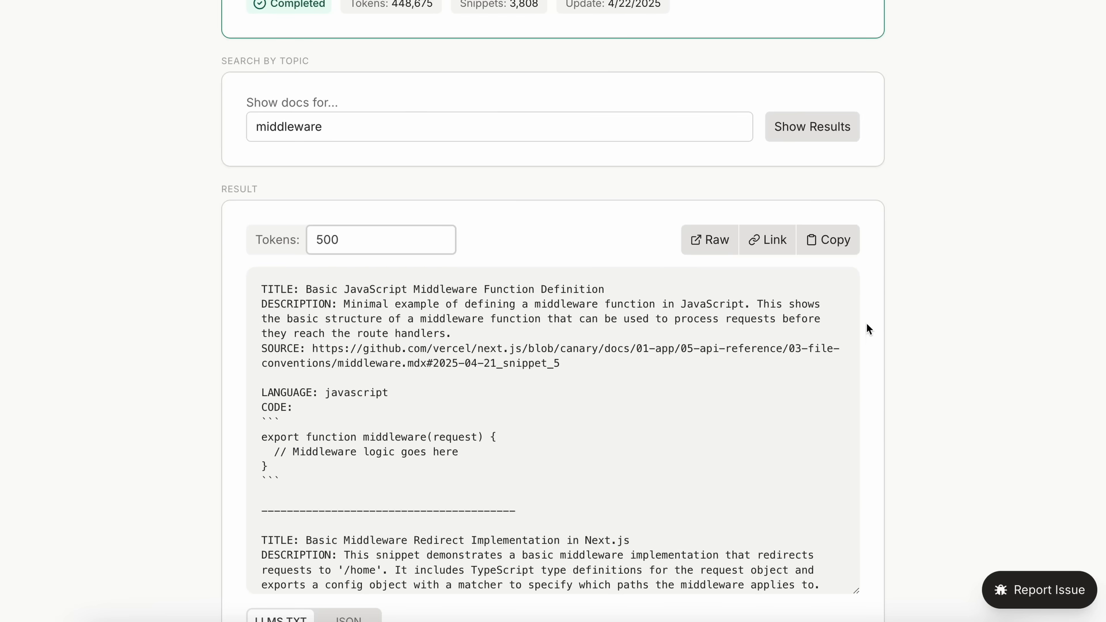
click(380, 239)
text(200)
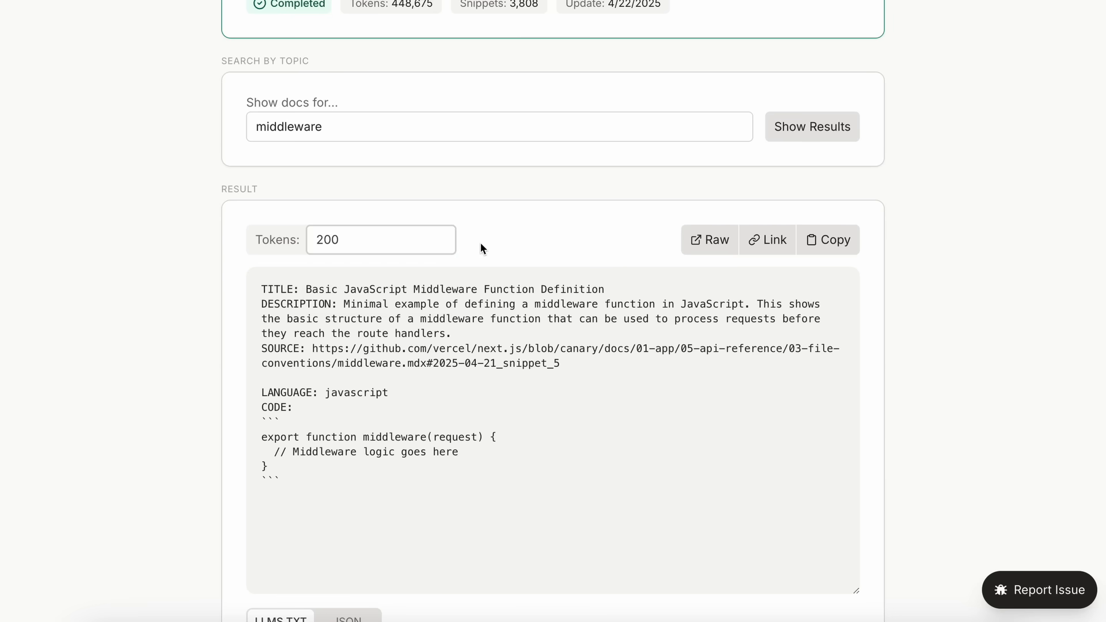
click(376, 239)
text(1000)
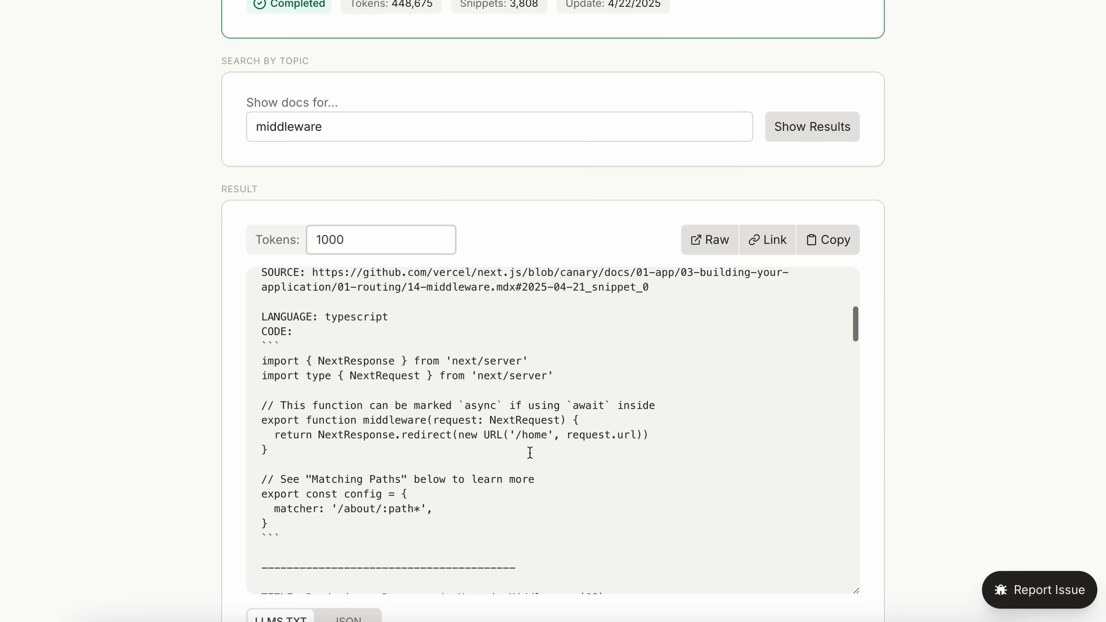
Step: Scroll through the returned middleware snippets, redirects and authentication examples
scroll(down, 3)
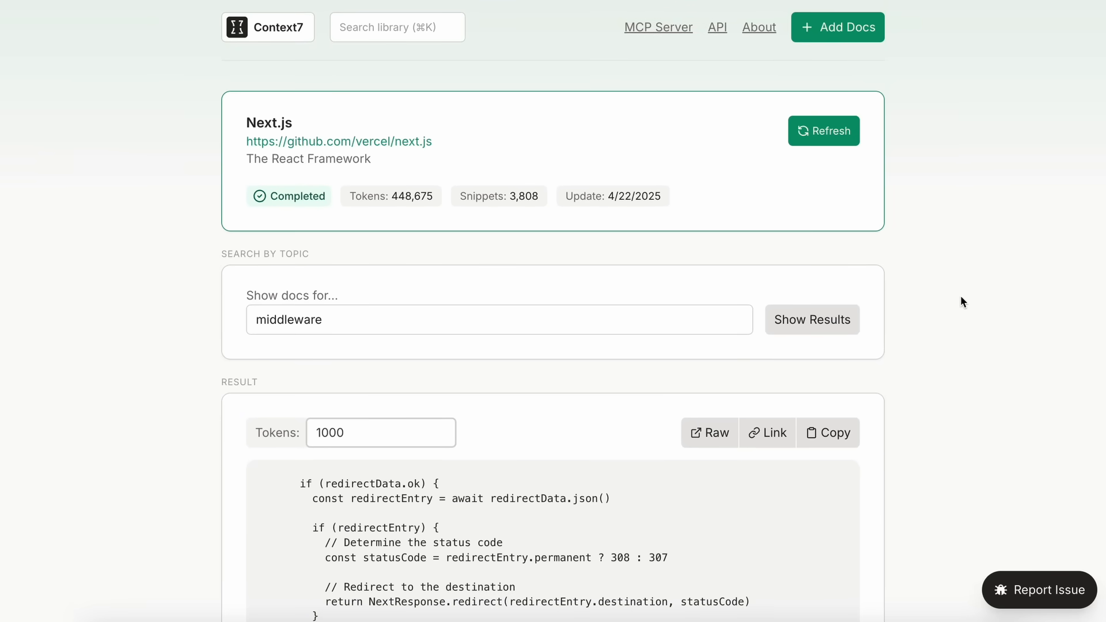
mouse_move(968, 309)
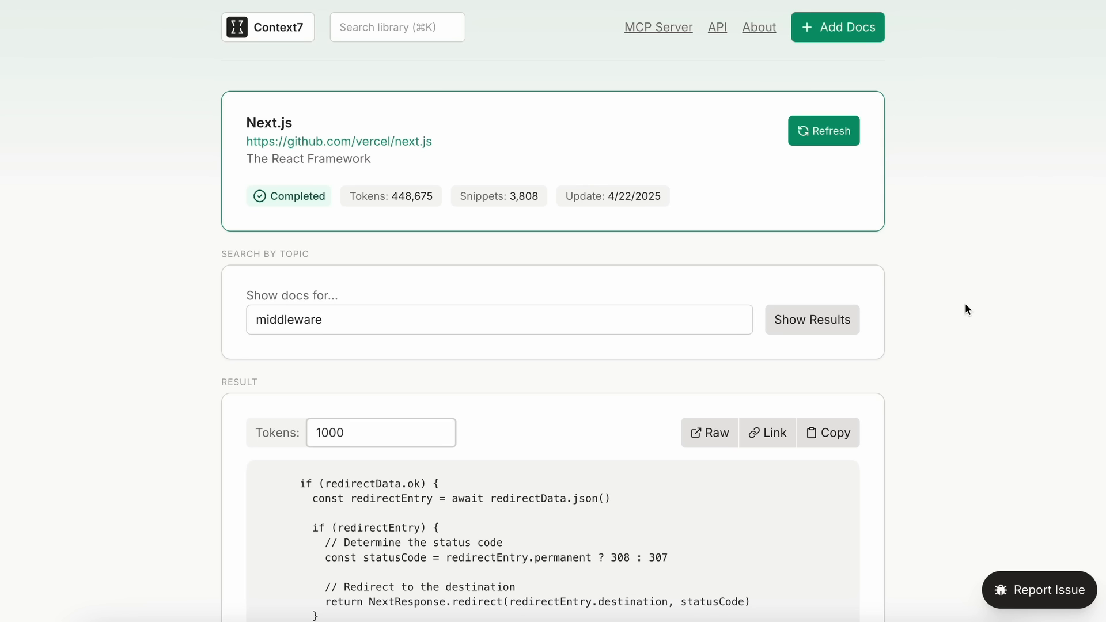
mouse_move(975, 293)
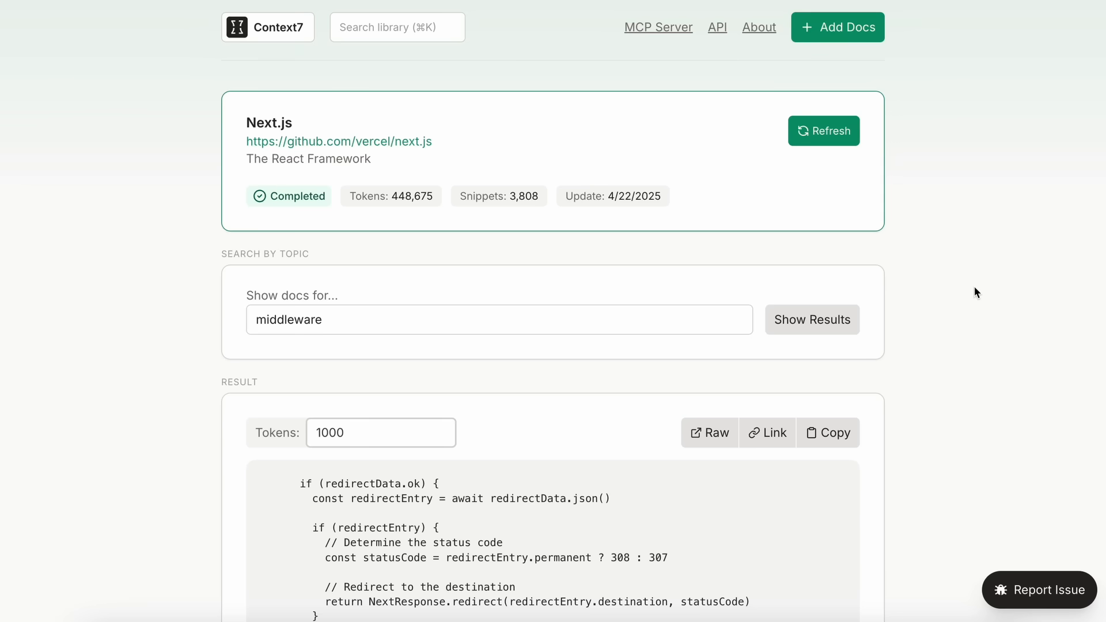
mouse_move(612, 274)
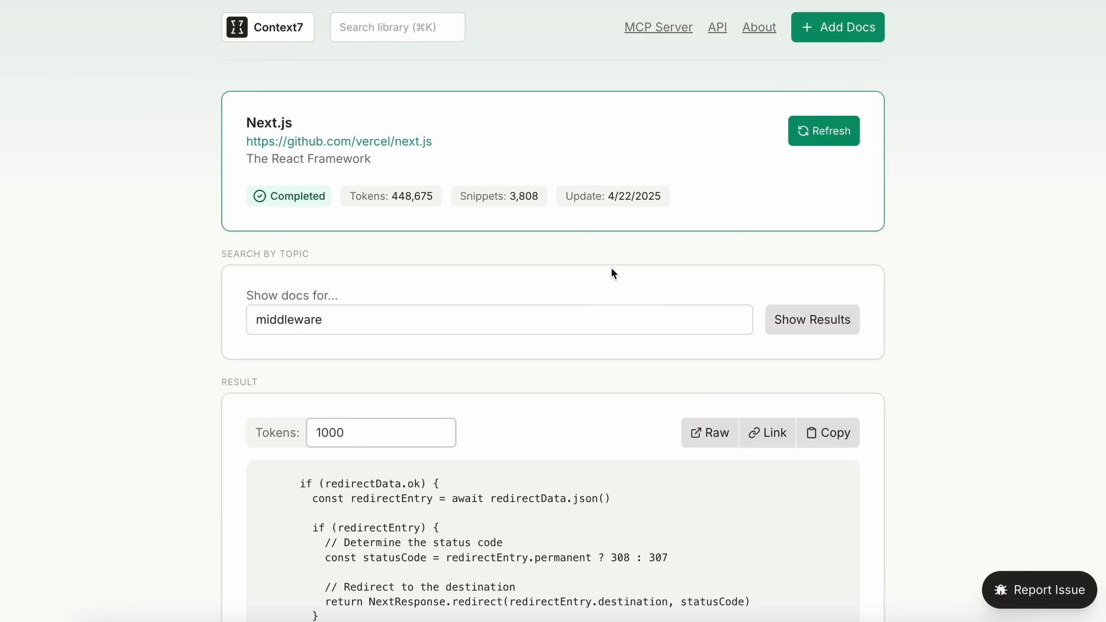
mouse_move(632, 288)
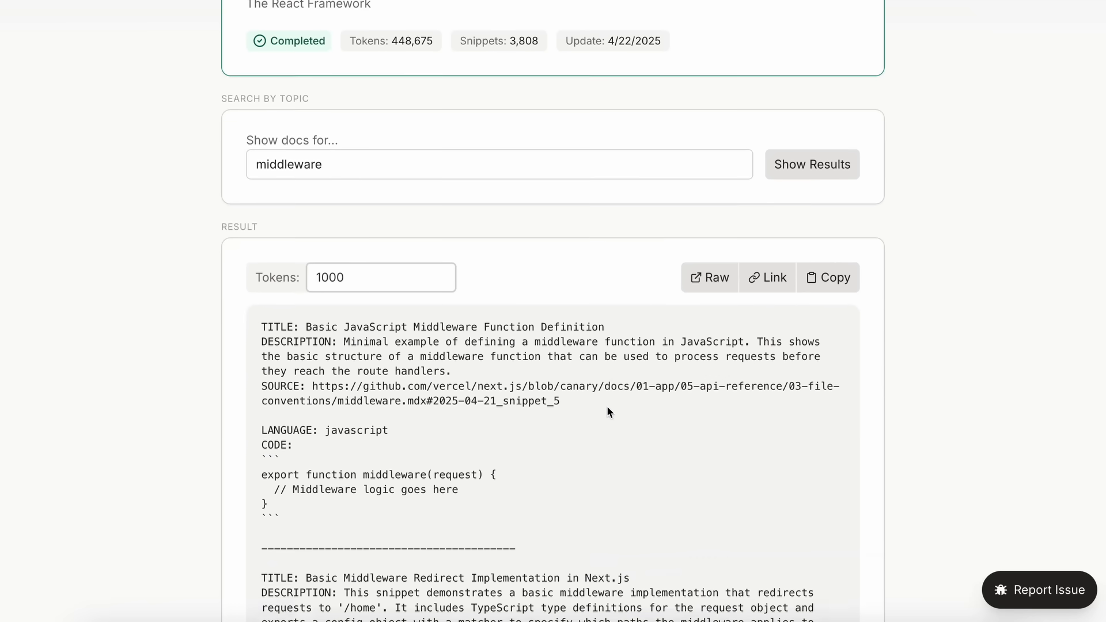
scroll(down, 3)
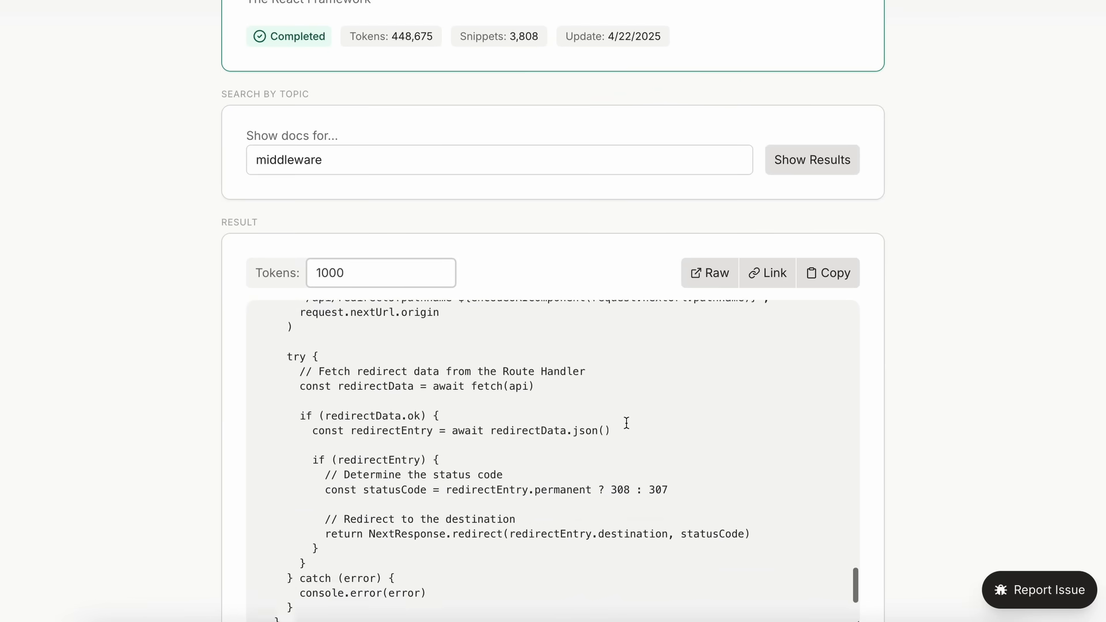
scroll(down, 3)
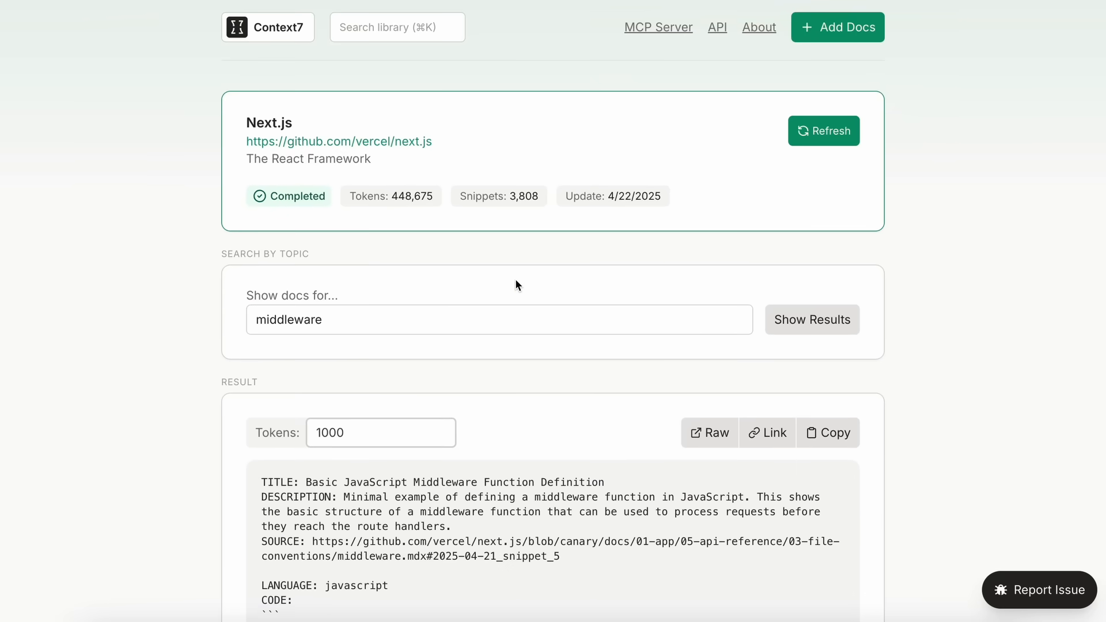
mouse_move(228, 130)
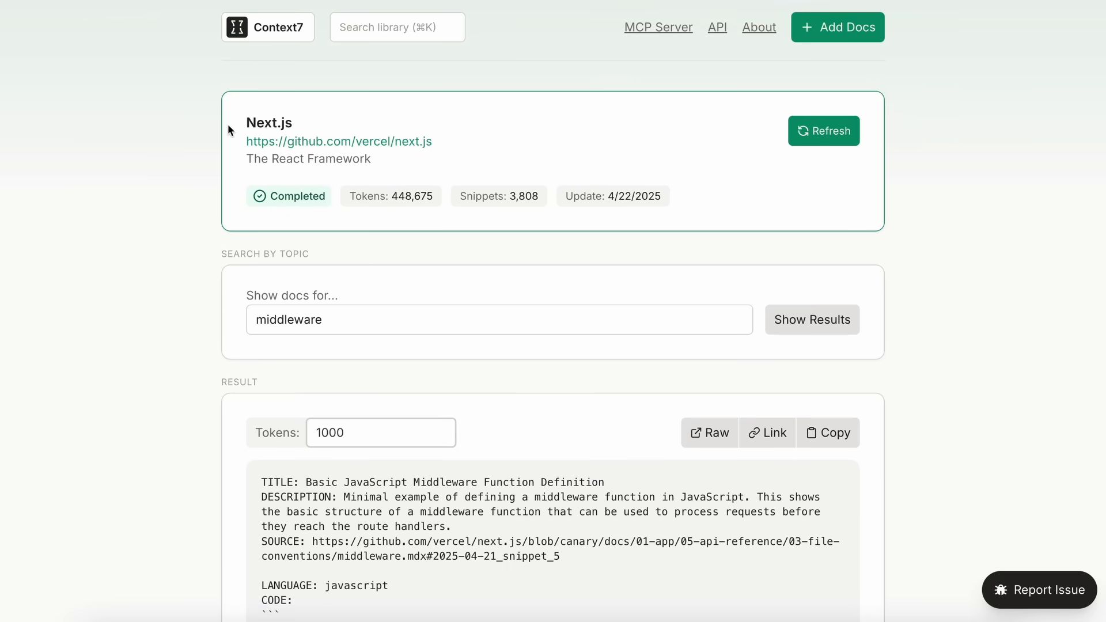
mouse_move(283, 90)
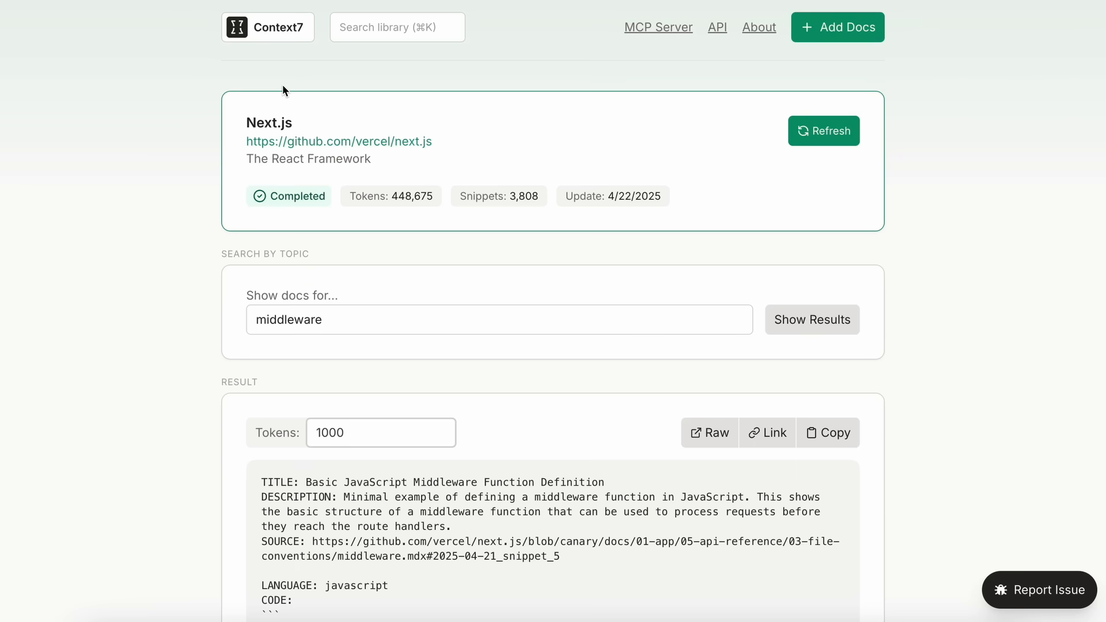
mouse_move(504, 157)
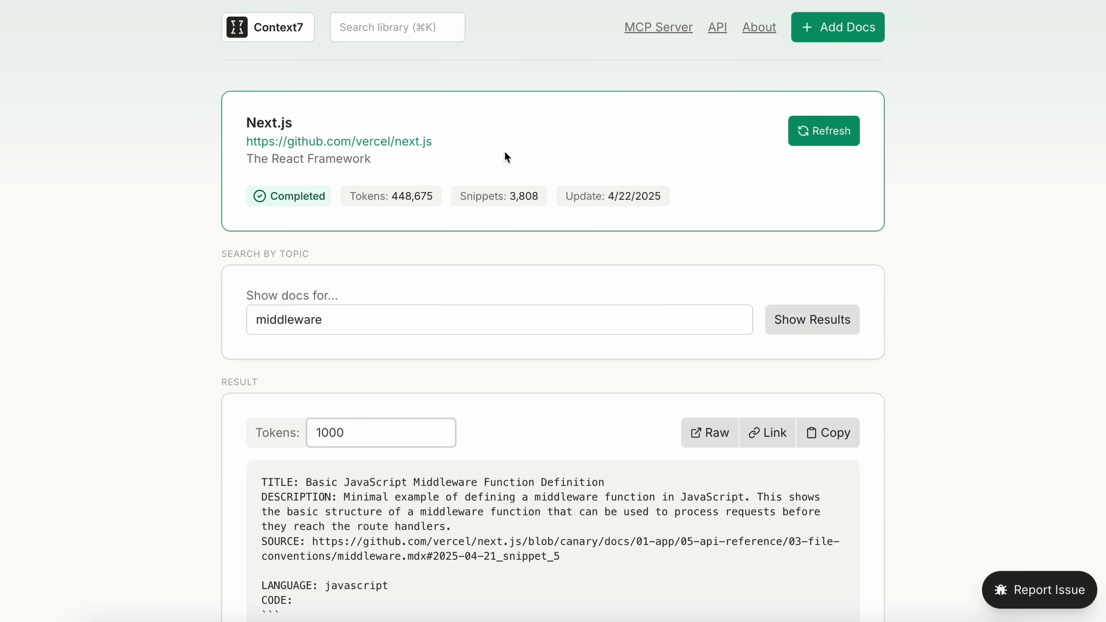
scroll(down, 3)
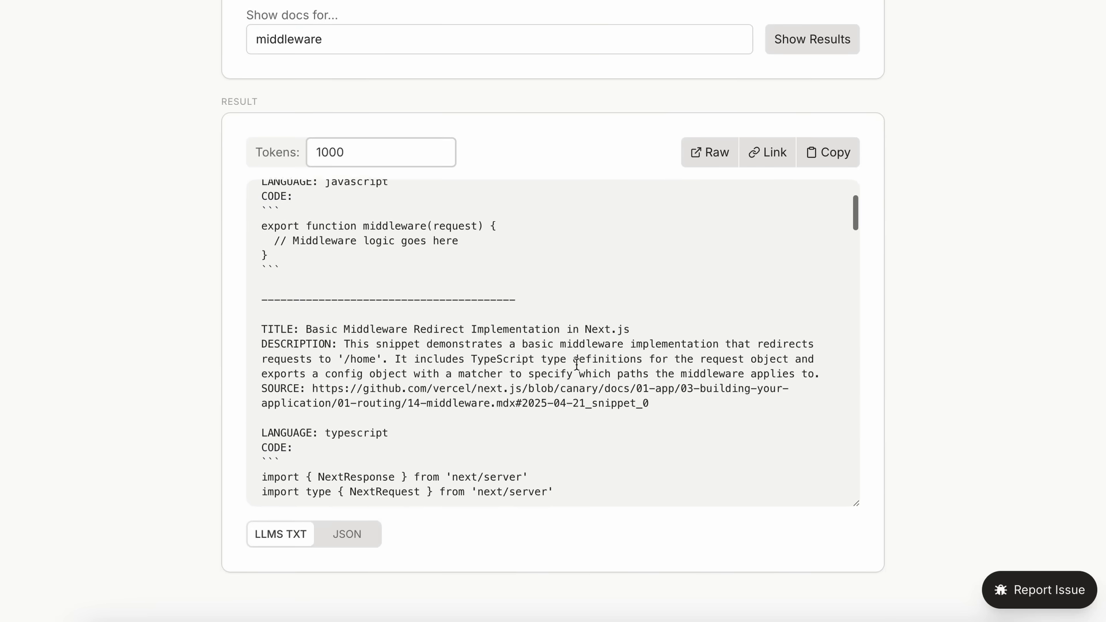
scroll(down, 3)
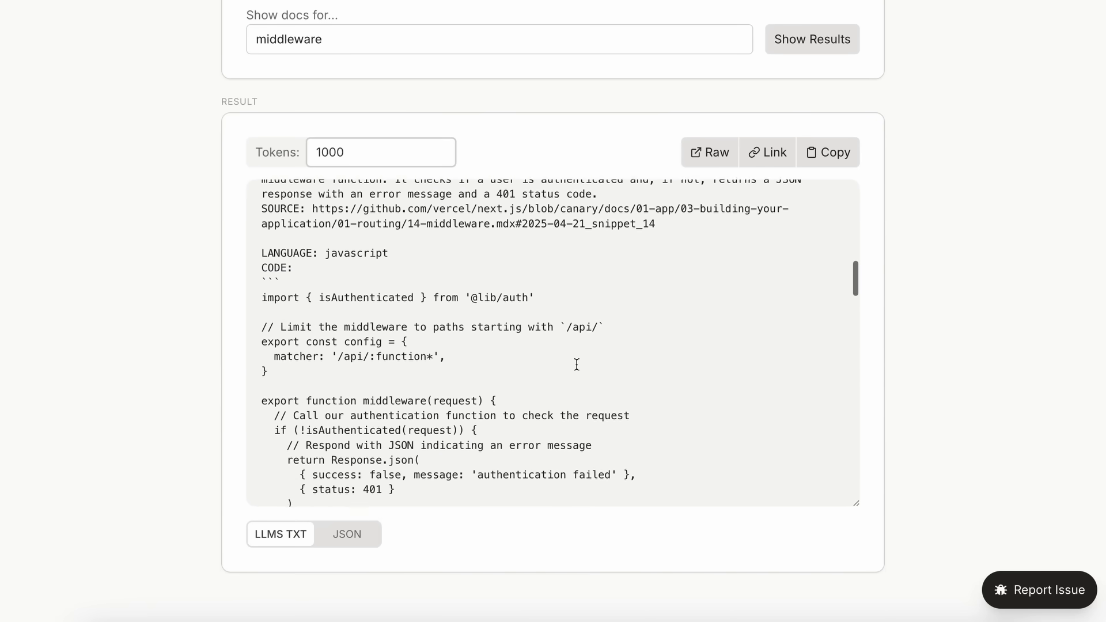
scroll(down, 3)
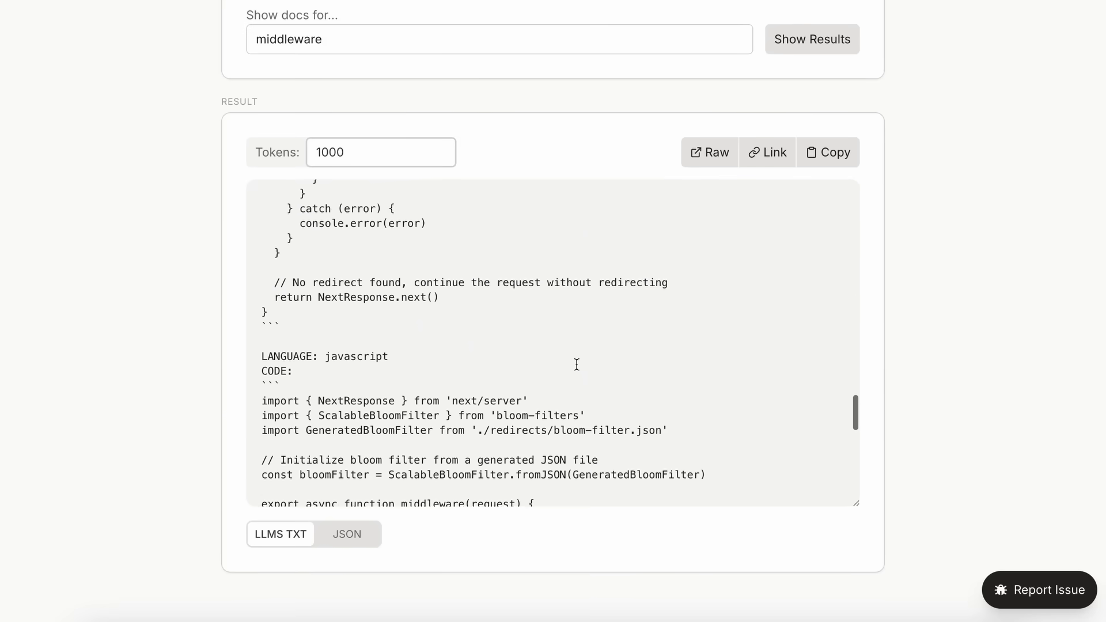
scroll(down, 3)
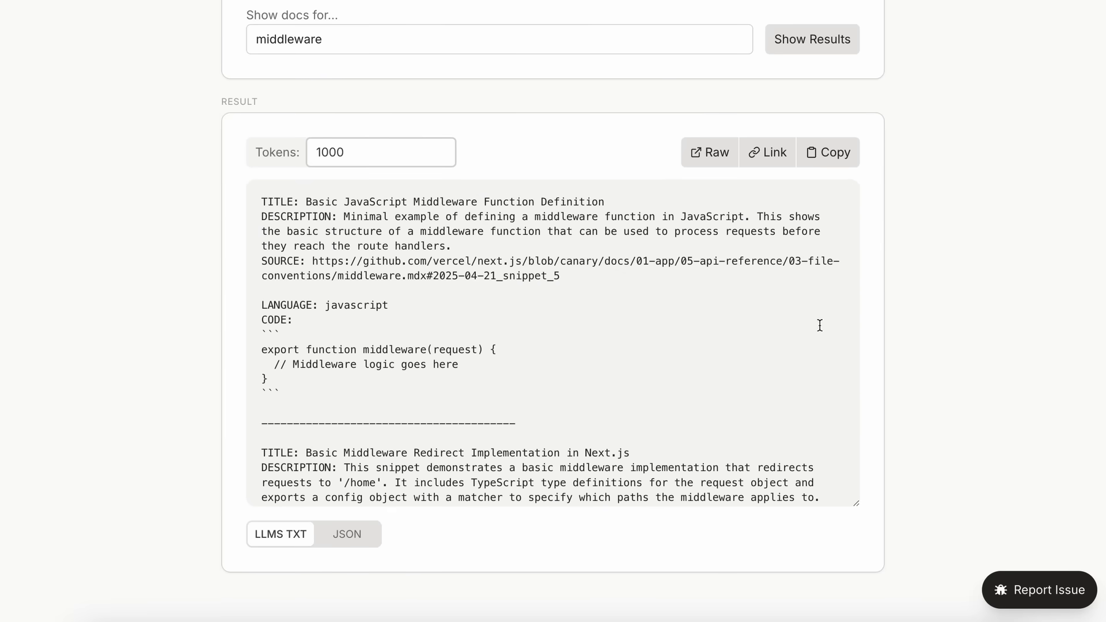
mouse_move(924, 324)
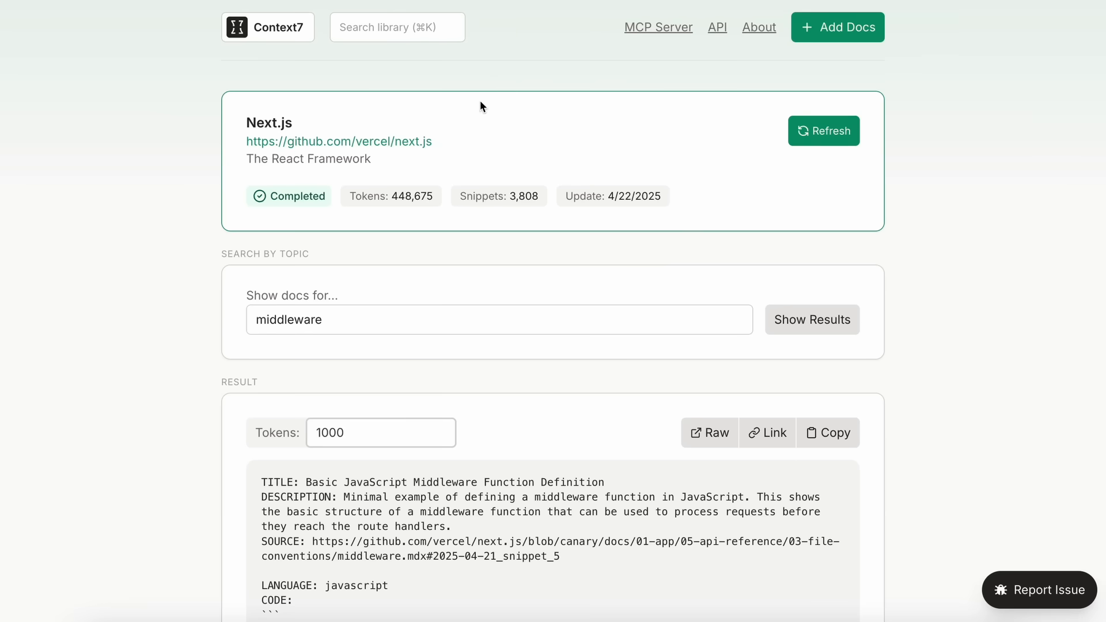
mouse_move(349, 73)
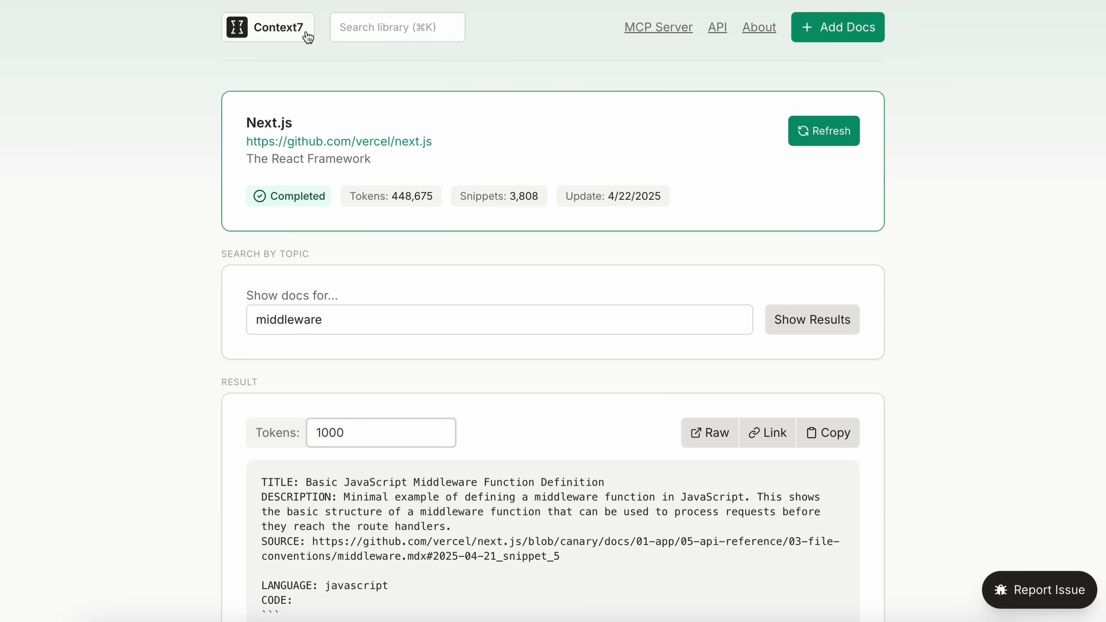
Step: Generate four images from the prompt 'a panda, happy', then head to the Video Playground
click(268, 28)
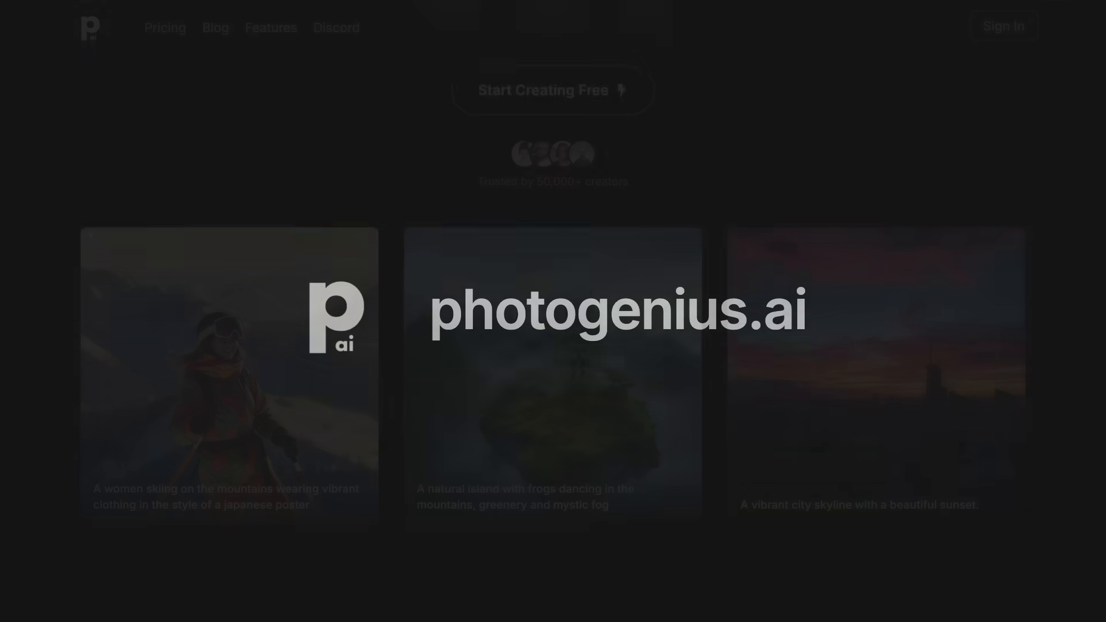
scroll(down, 3)
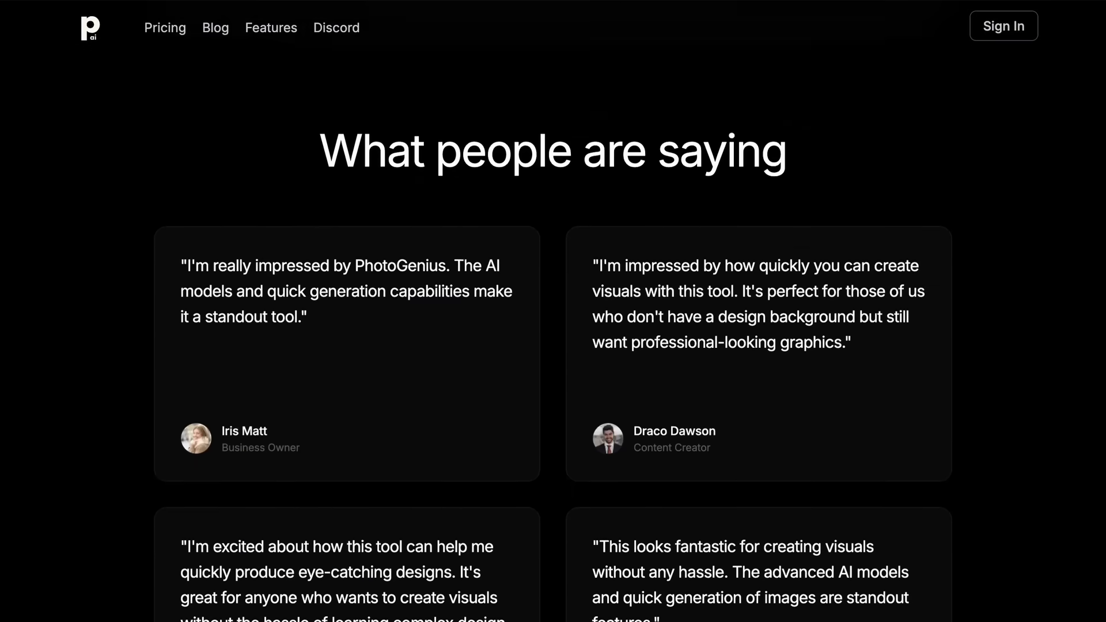
scroll(down, 3)
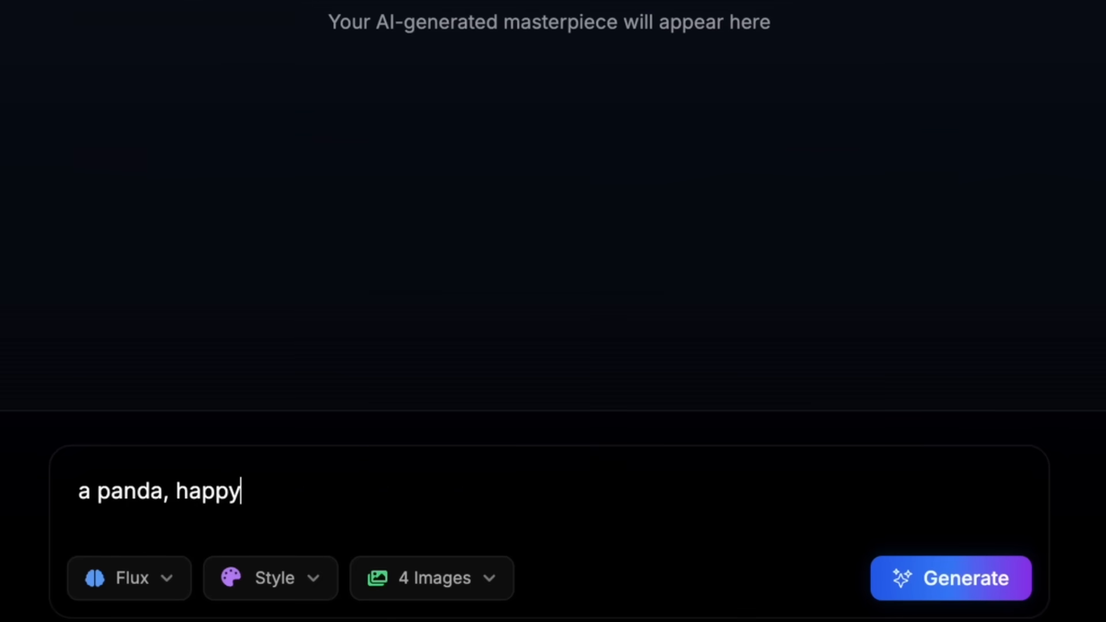
click(952, 578)
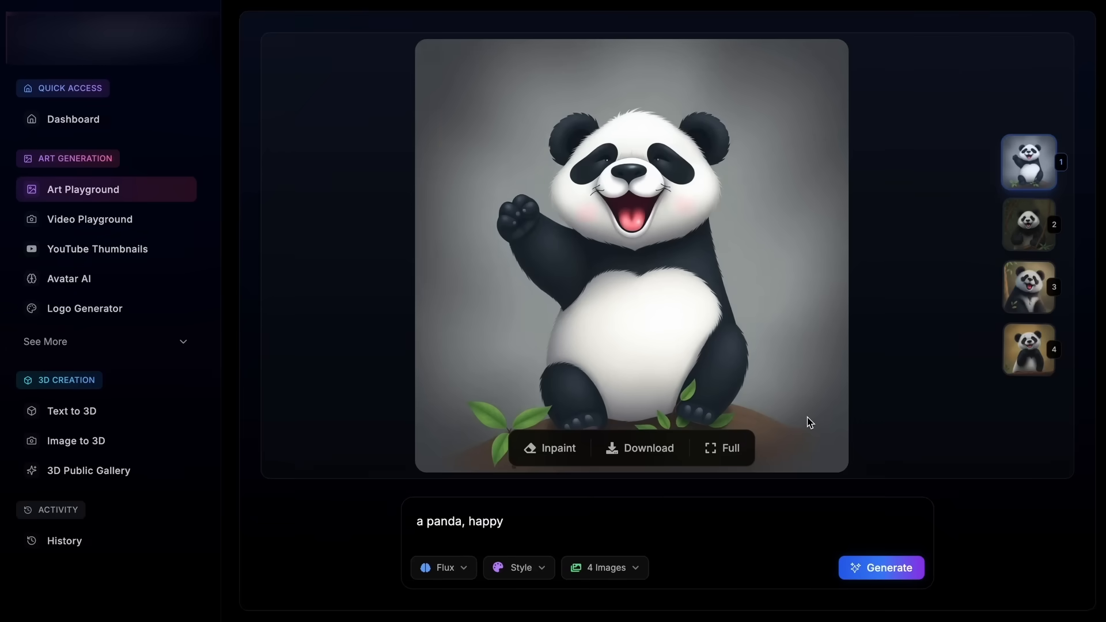
click(1029, 287)
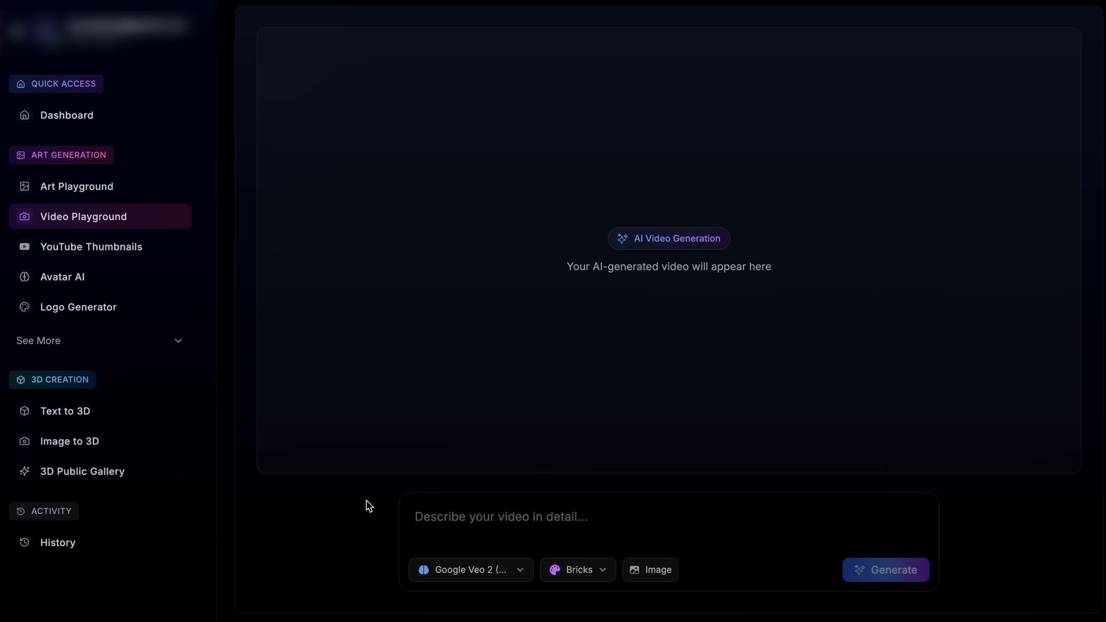
Step: Tour the Text to 3D, Logo Generator and Emoji Generator pages, then YouTube Thumbnails
click(886, 569)
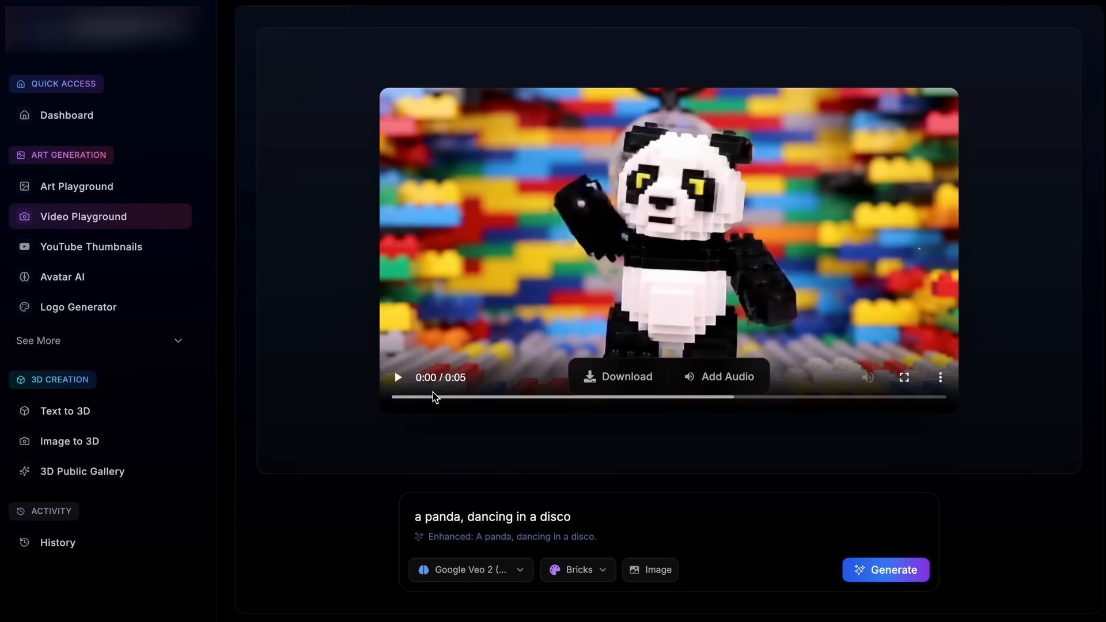
click(397, 377)
text(a bottle of wate)
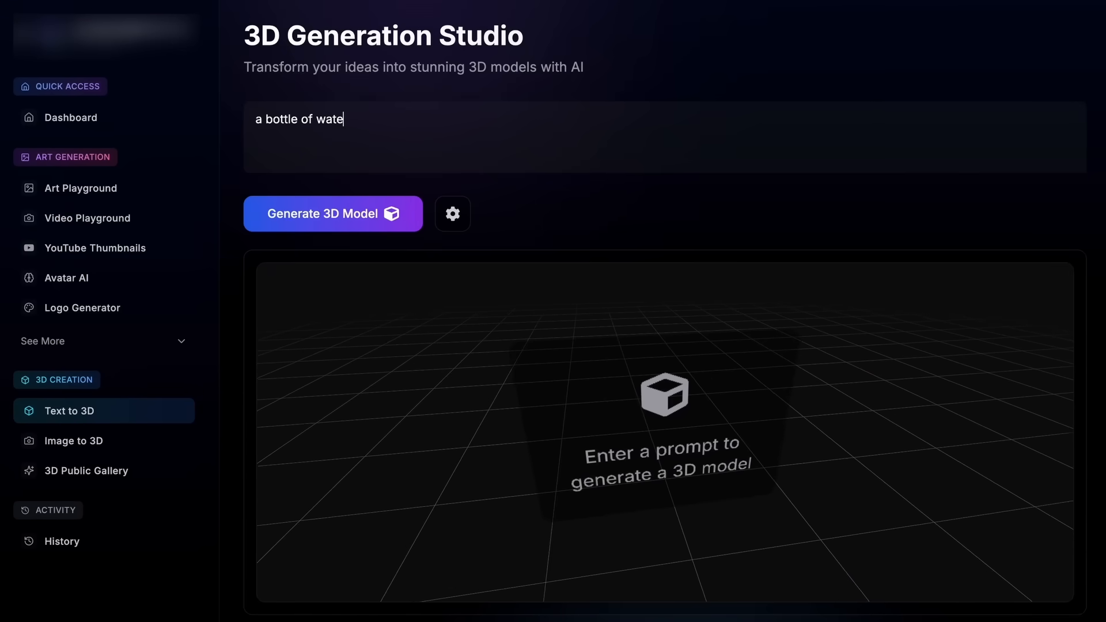
click(331, 214)
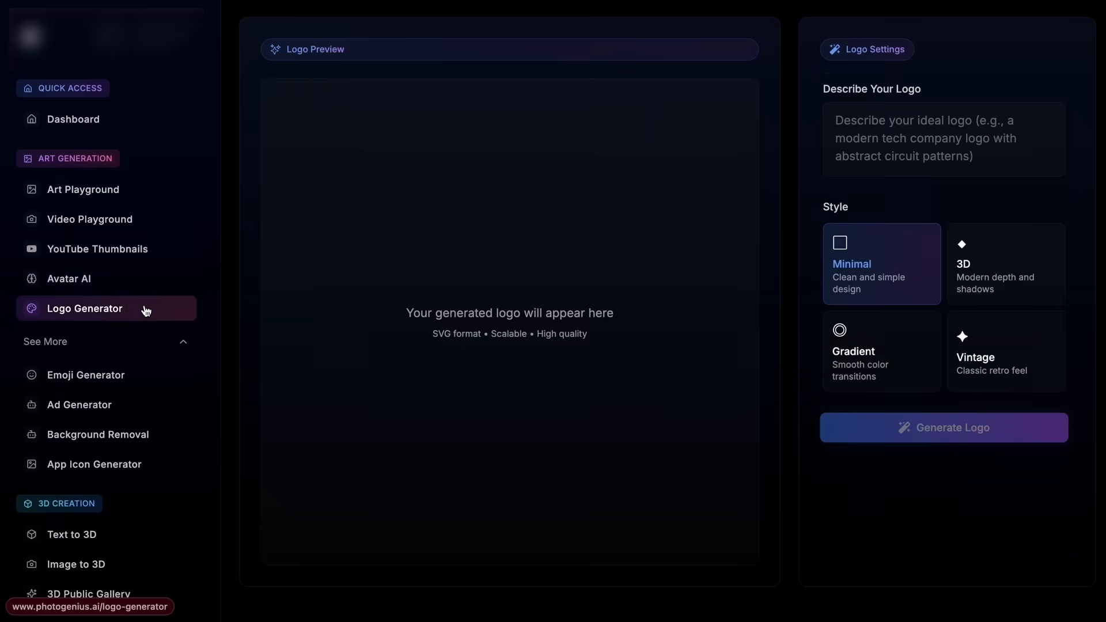
click(86, 375)
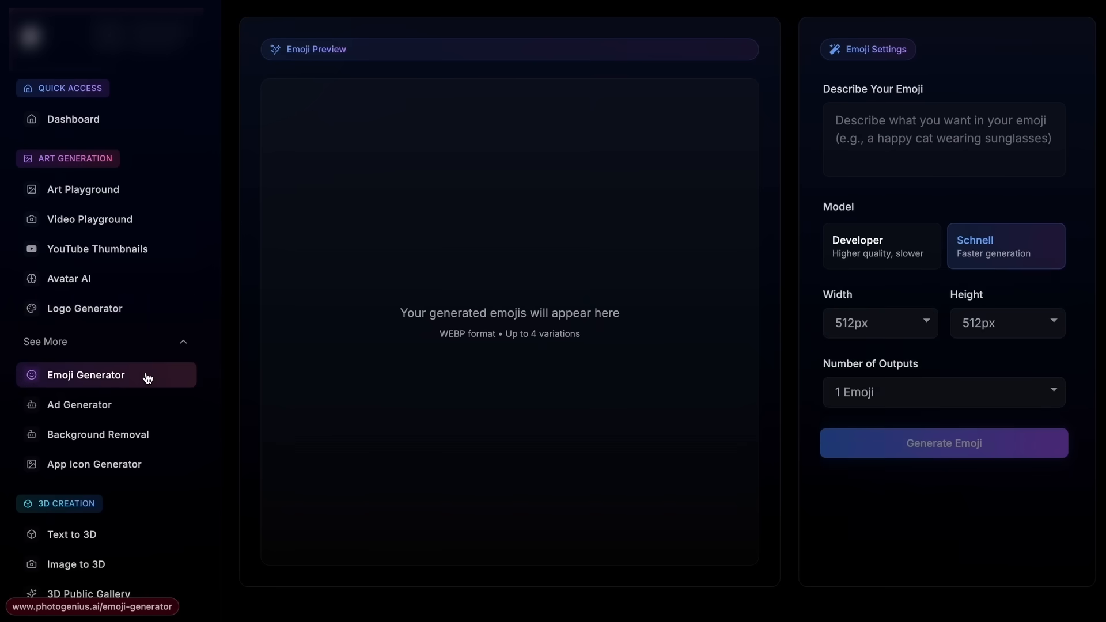
mouse_move(147, 251)
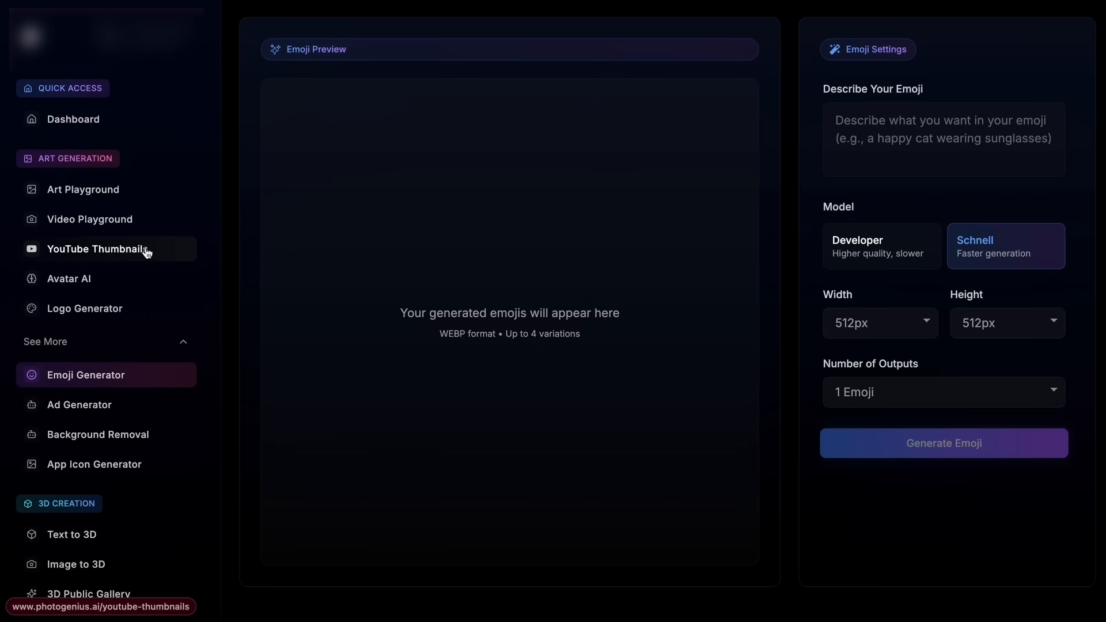
click(98, 249)
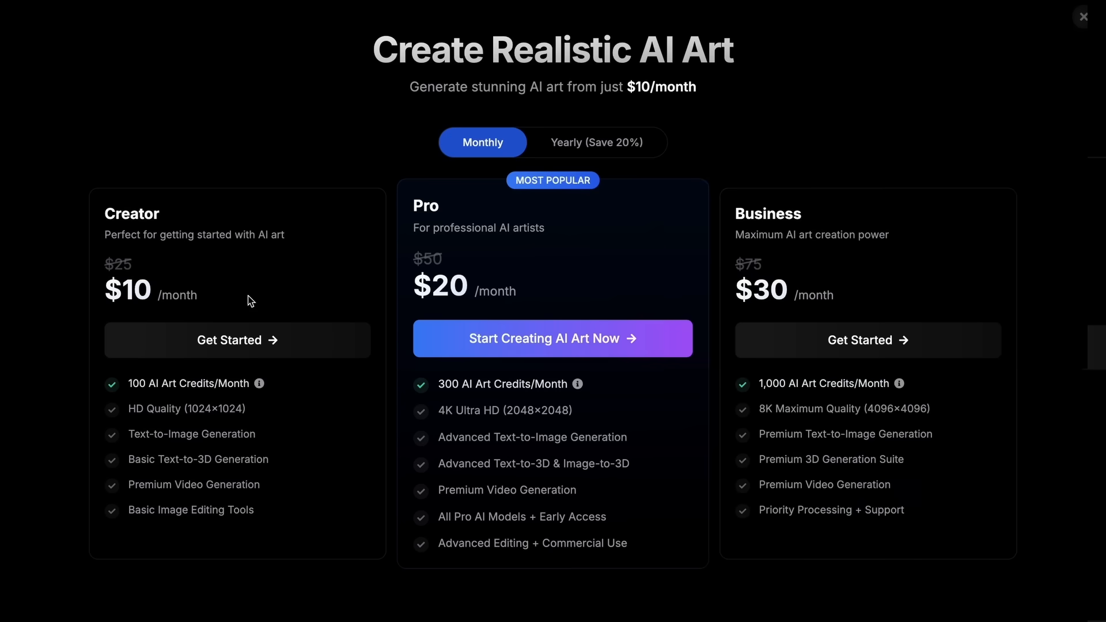
mouse_move(707, 288)
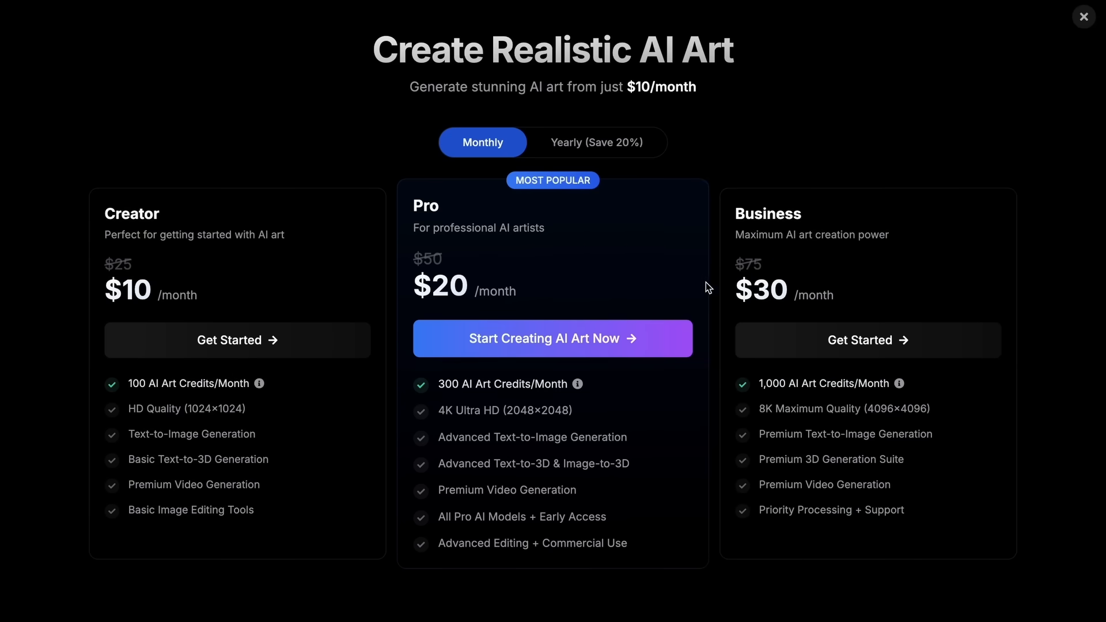
mouse_move(1065, 506)
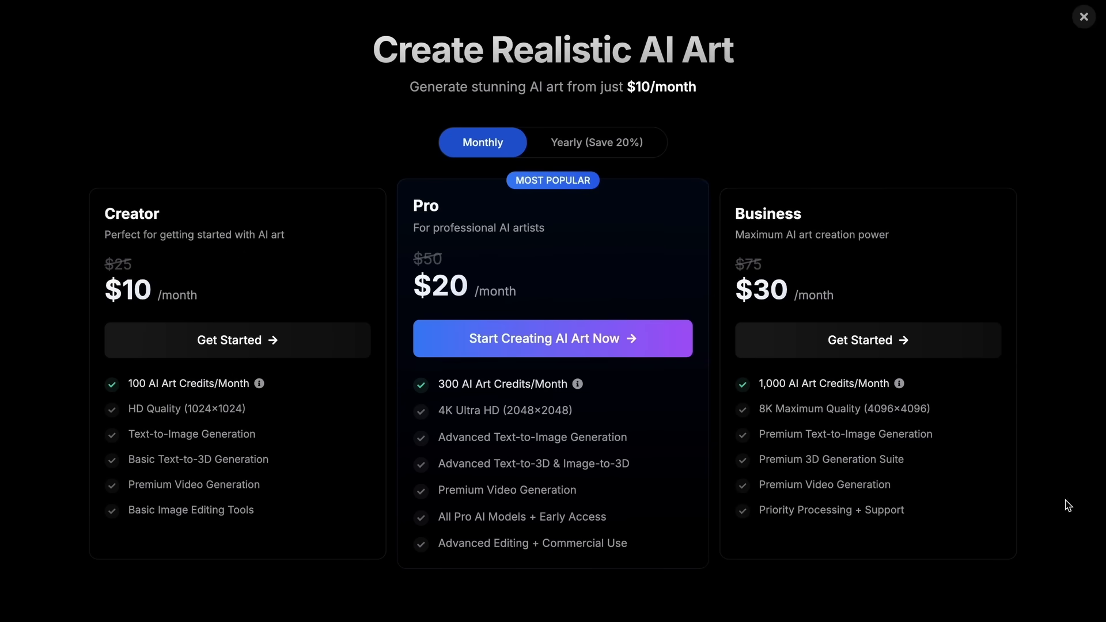
mouse_move(126, 587)
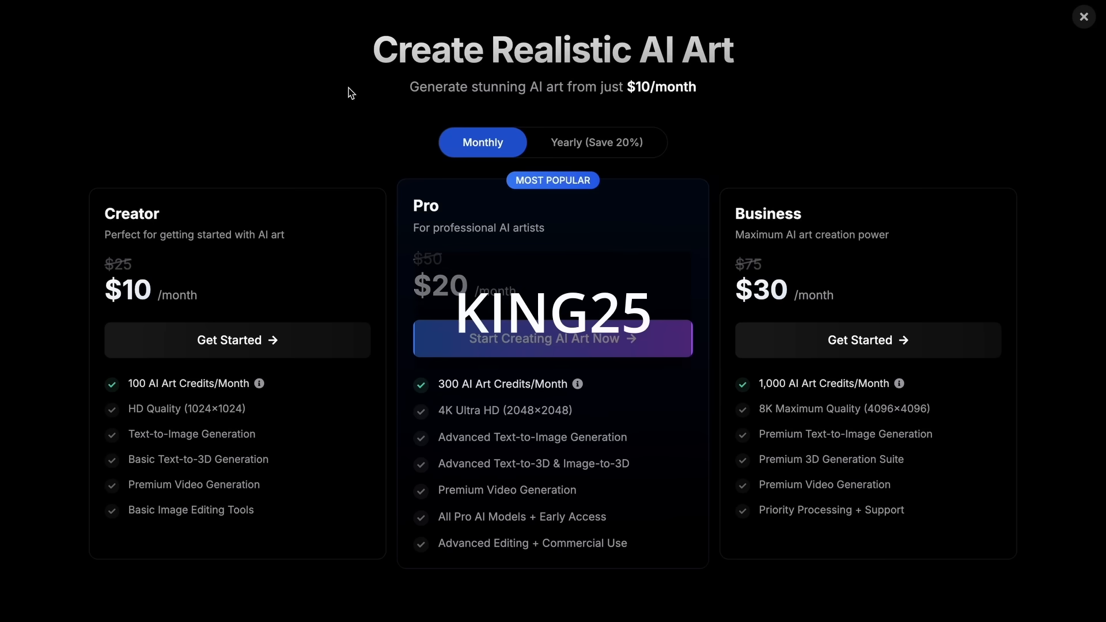
mouse_move(1023, 244)
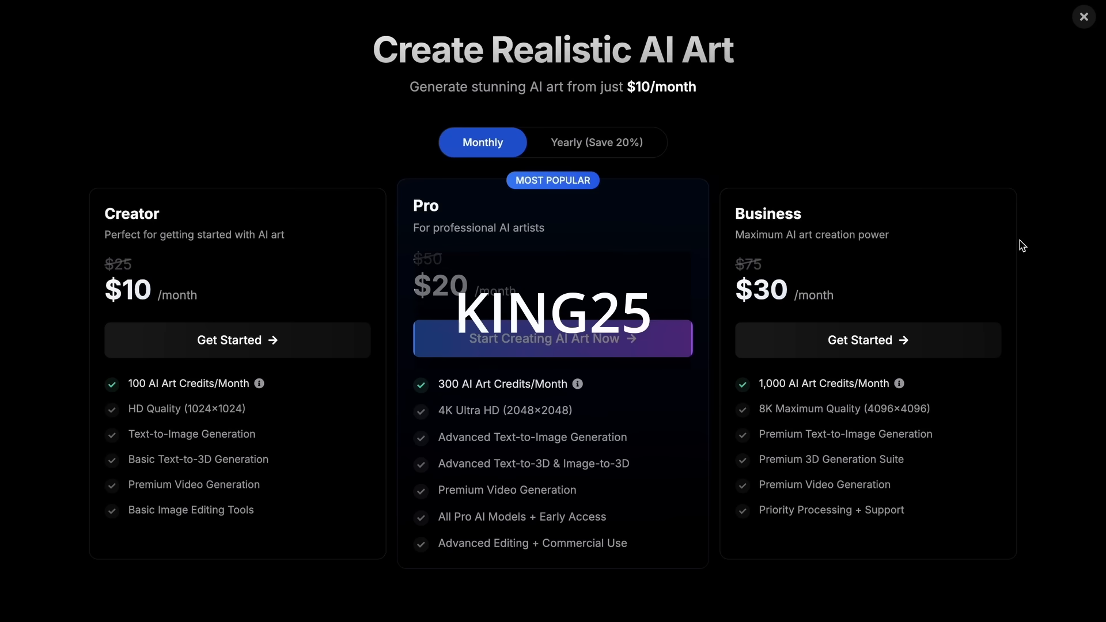
mouse_move(476, 509)
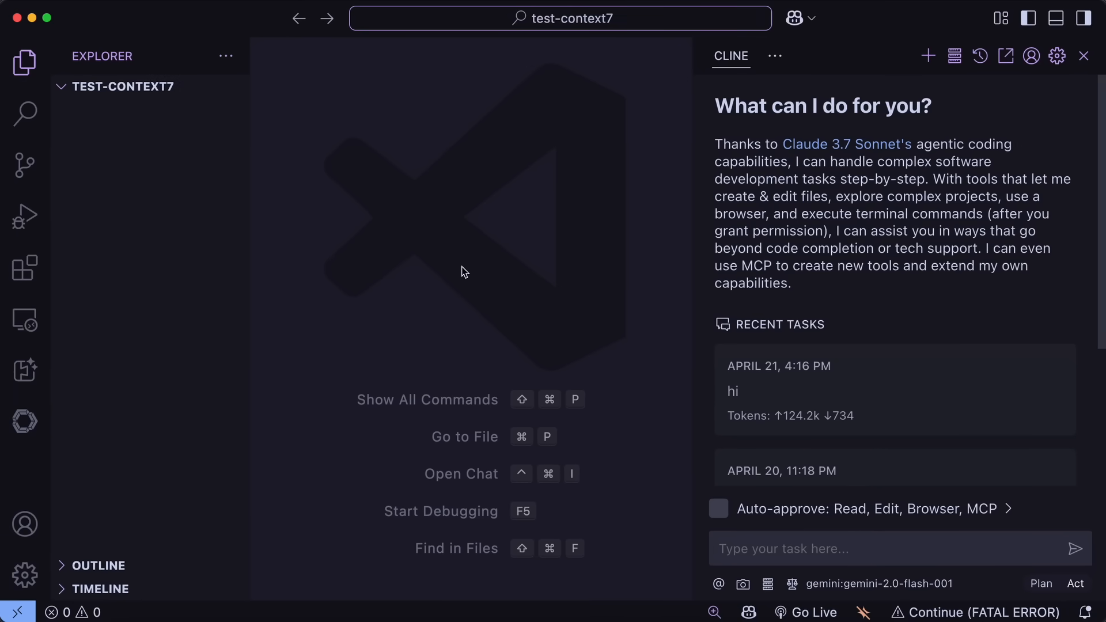
mouse_move(738, 71)
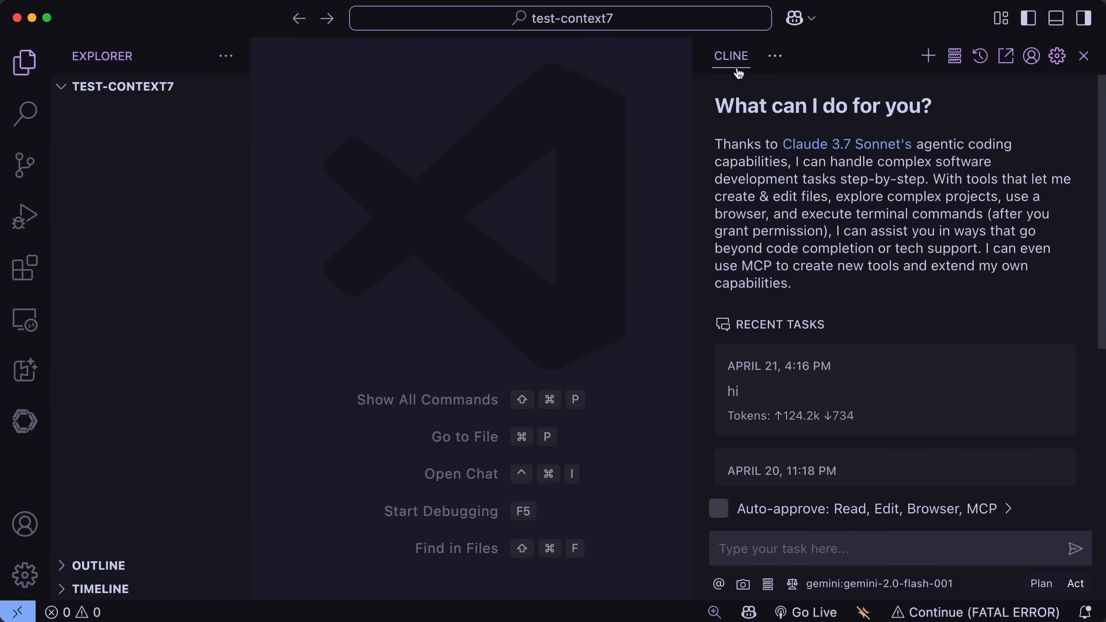
mouse_move(963, 112)
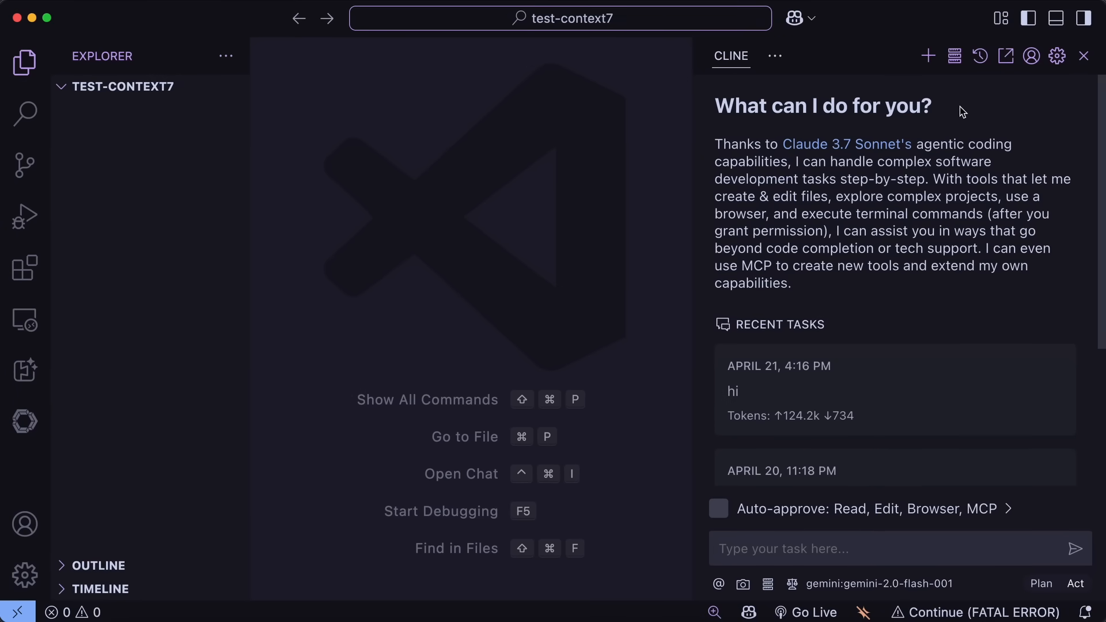
mouse_move(980, 55)
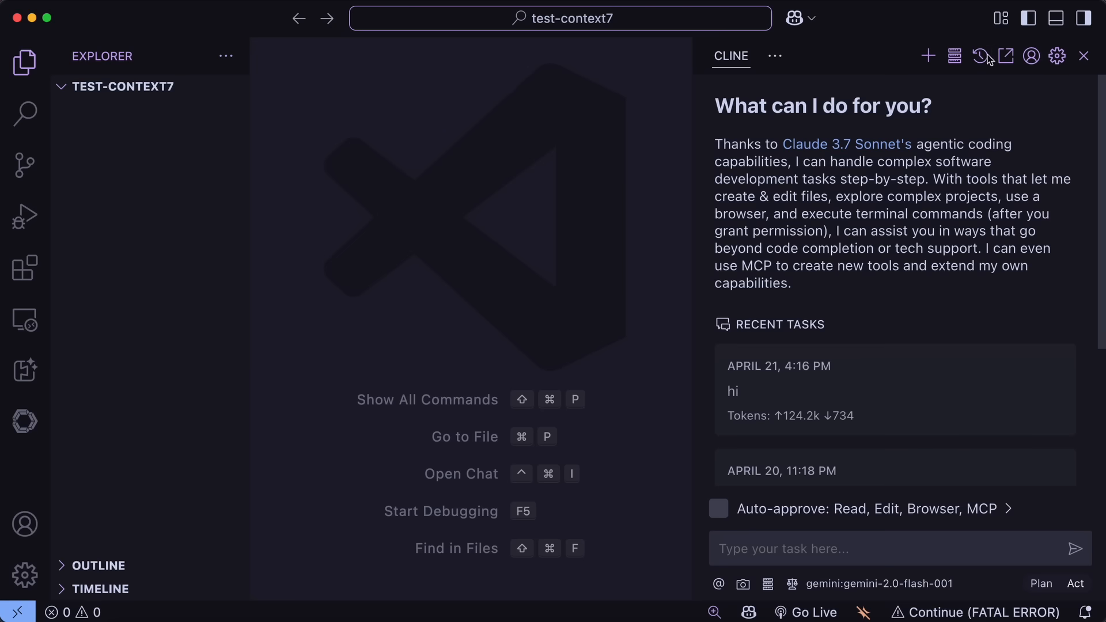
Step: Open Cline's installed MCP servers list and its cline_mcp_settings.json configuration file
click(954, 55)
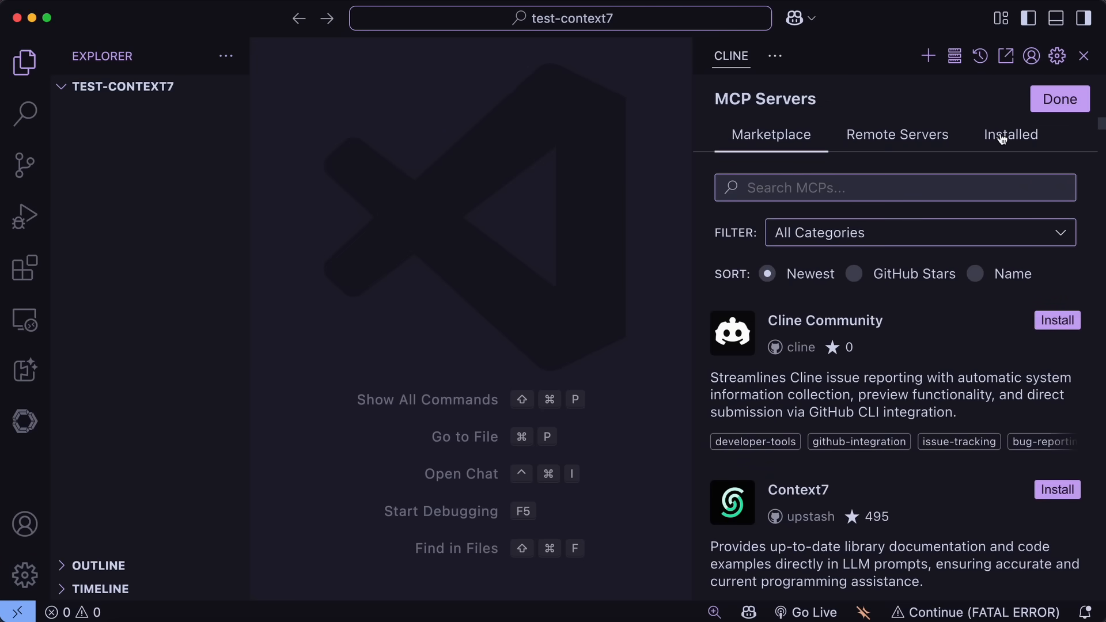
click(1009, 134)
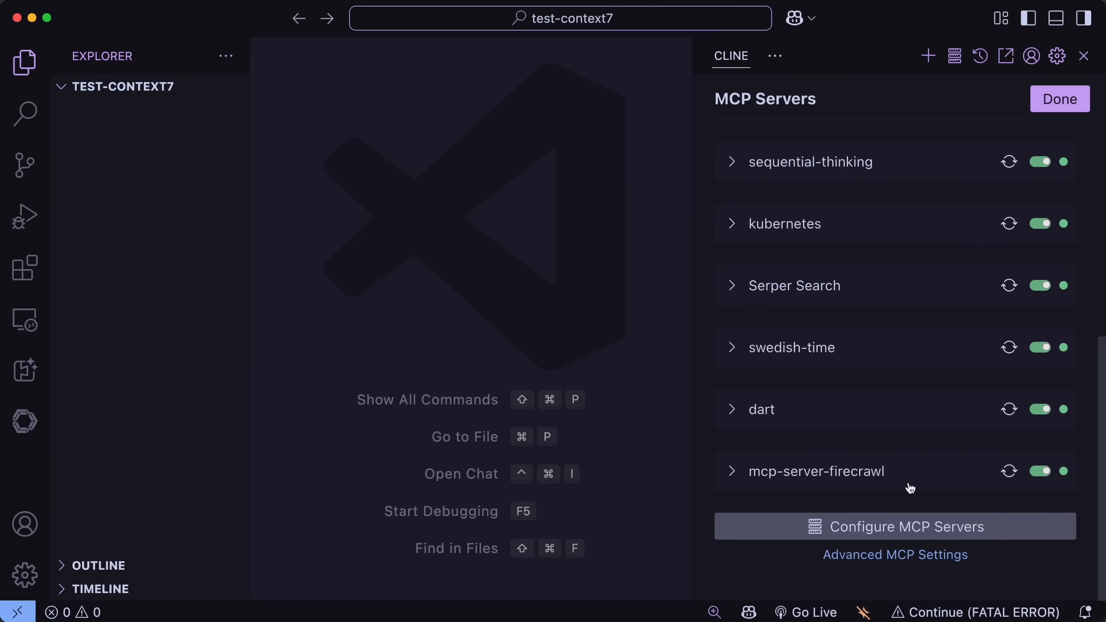
click(895, 526)
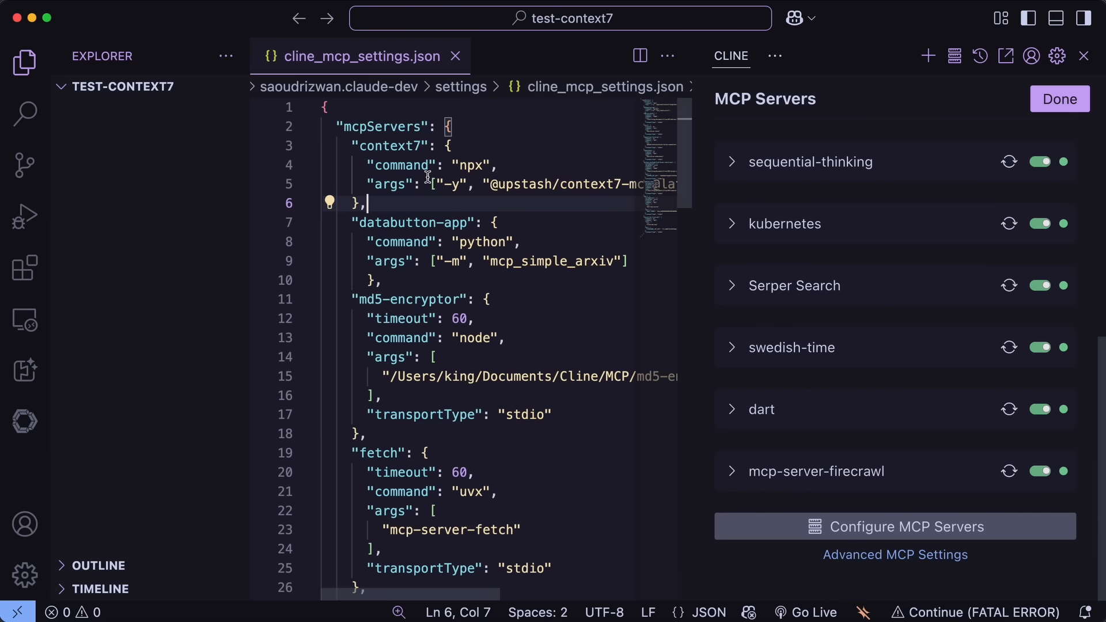
Step: Highlight the context7 npx command entry and expand the server to reveal its tools
drag(341, 146, 367, 202)
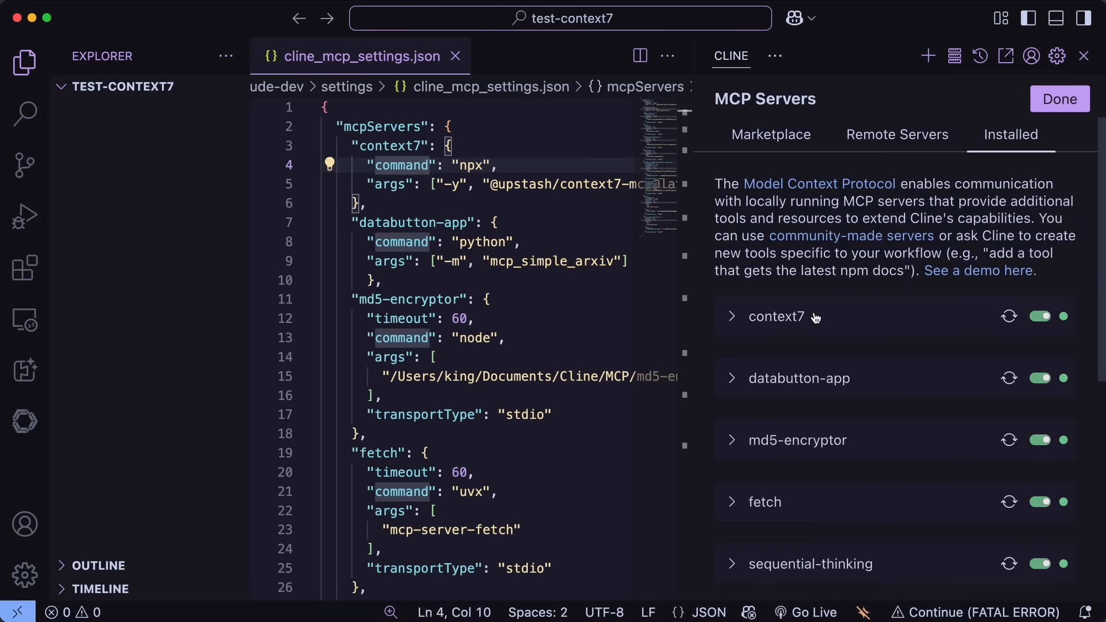
mouse_move(888, 323)
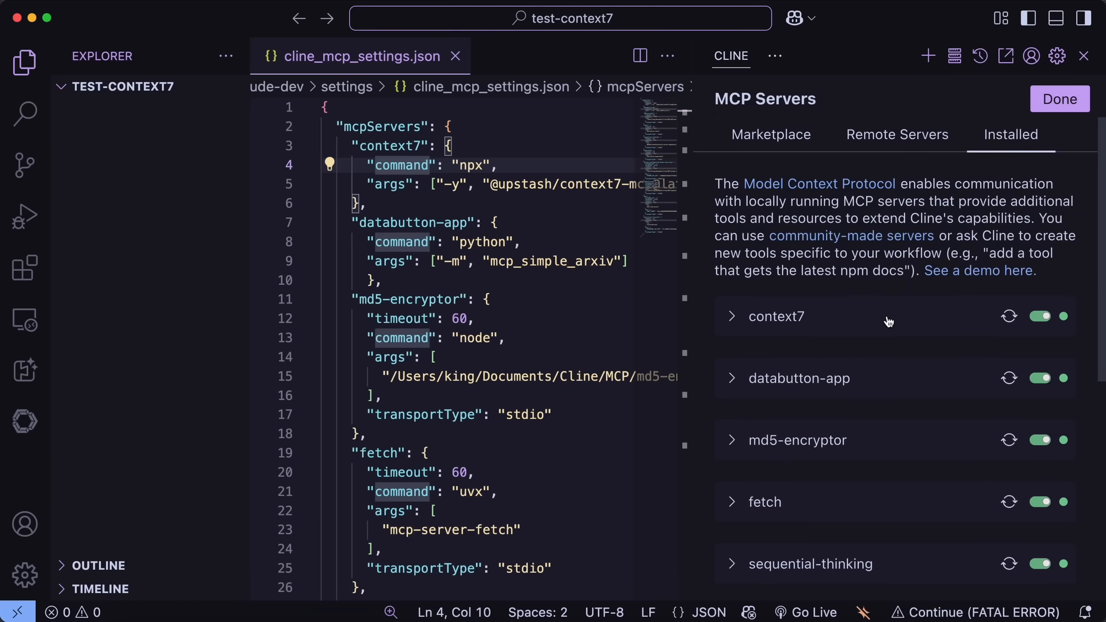
click(798, 316)
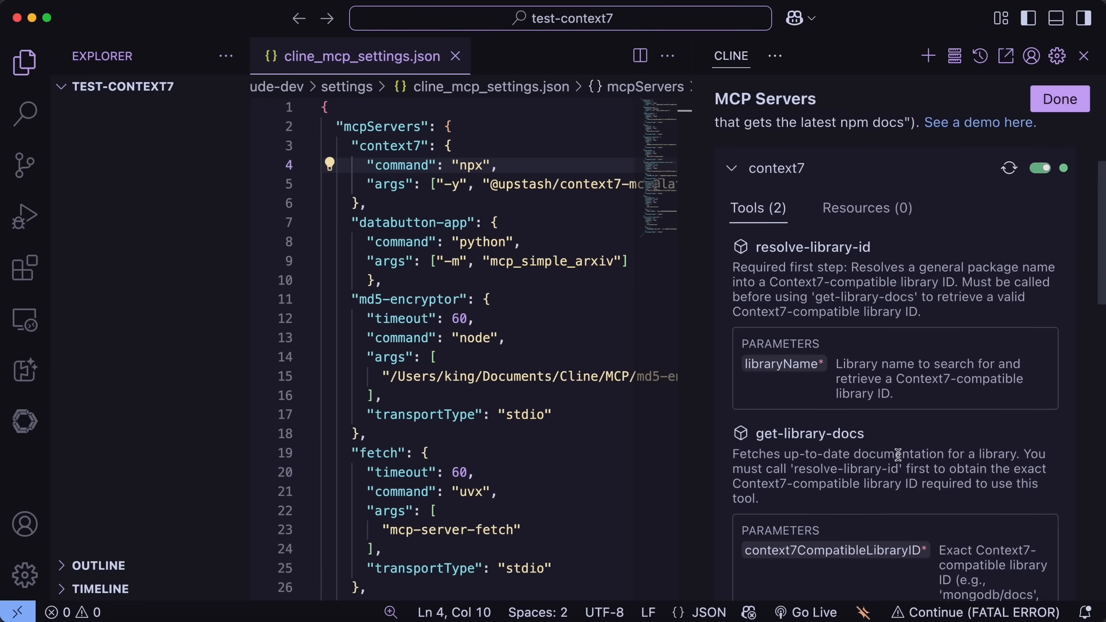
scroll(down, 3)
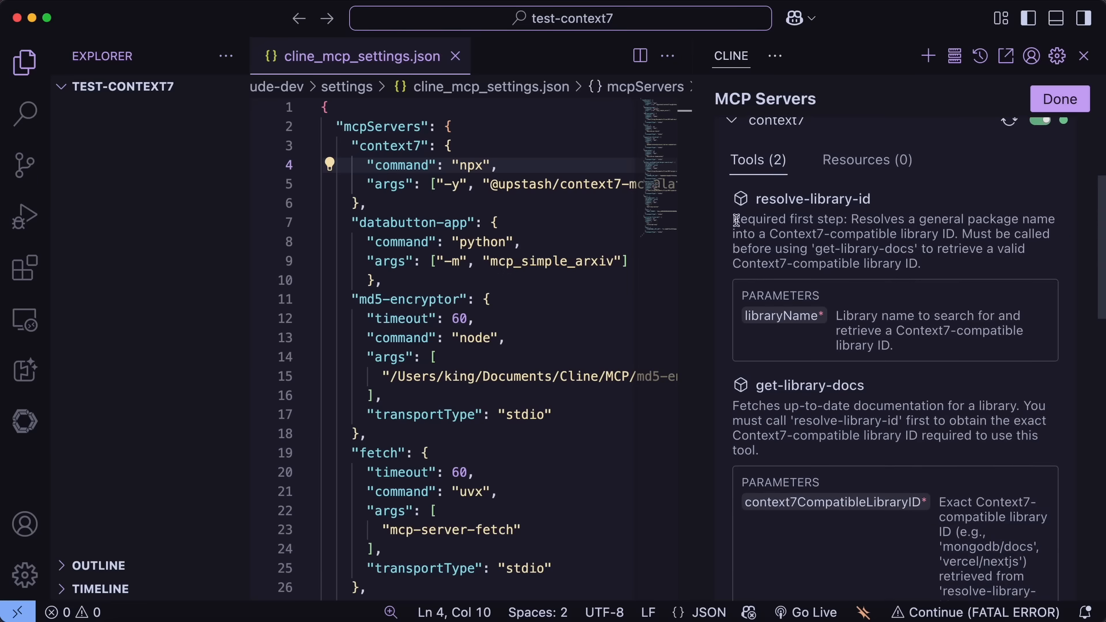
drag(734, 219, 920, 263)
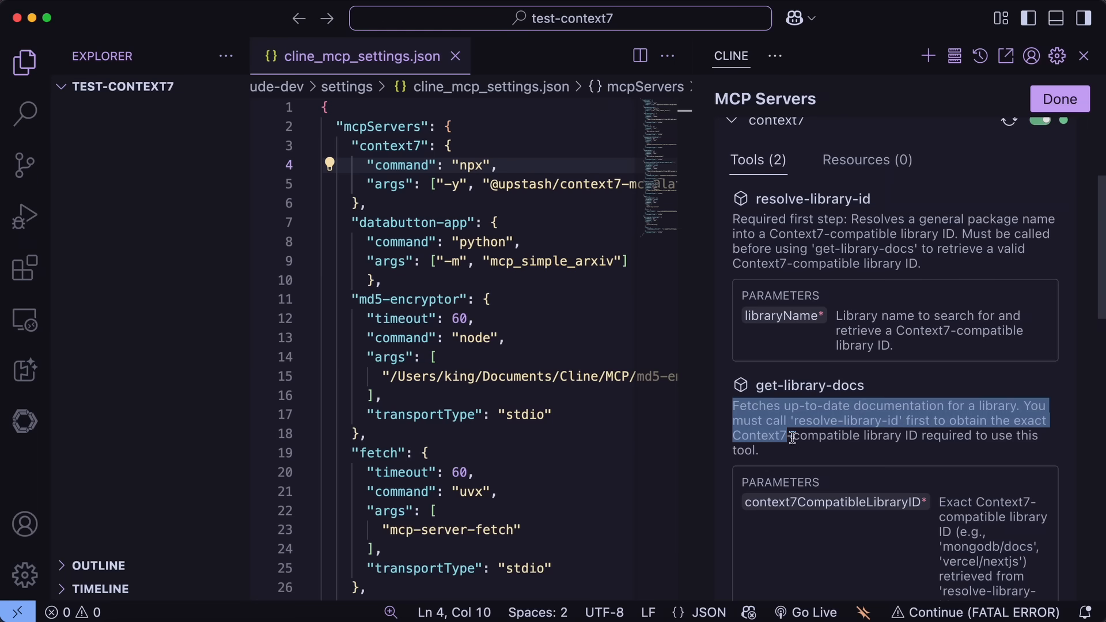
Step: Review the resolve-library-id and get-library-docs tools and their parameters
scroll(down, 3)
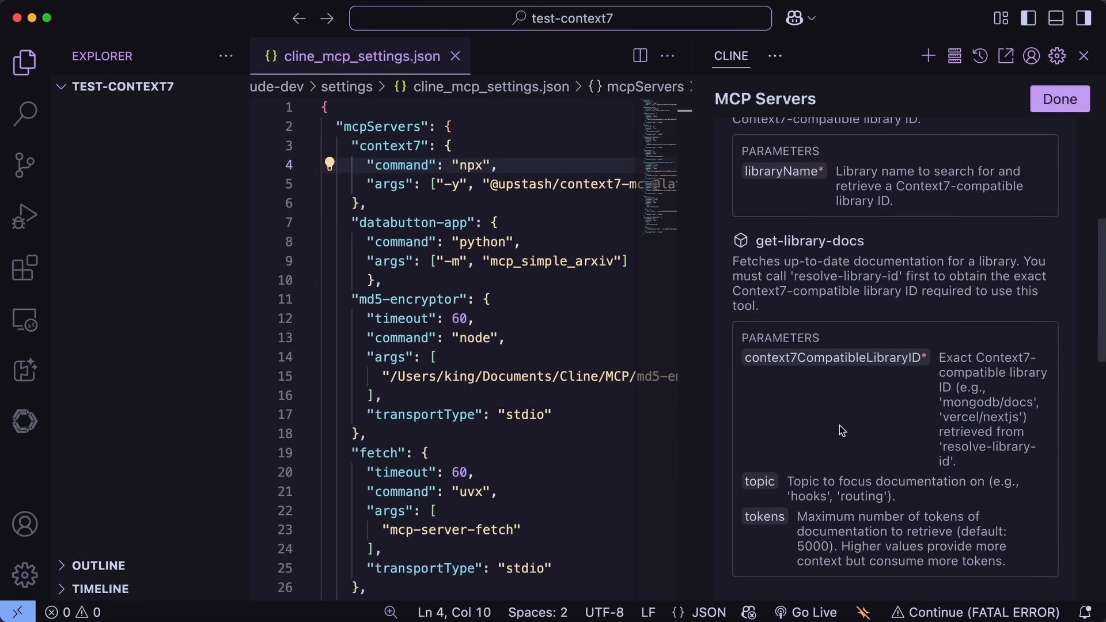
mouse_move(848, 430)
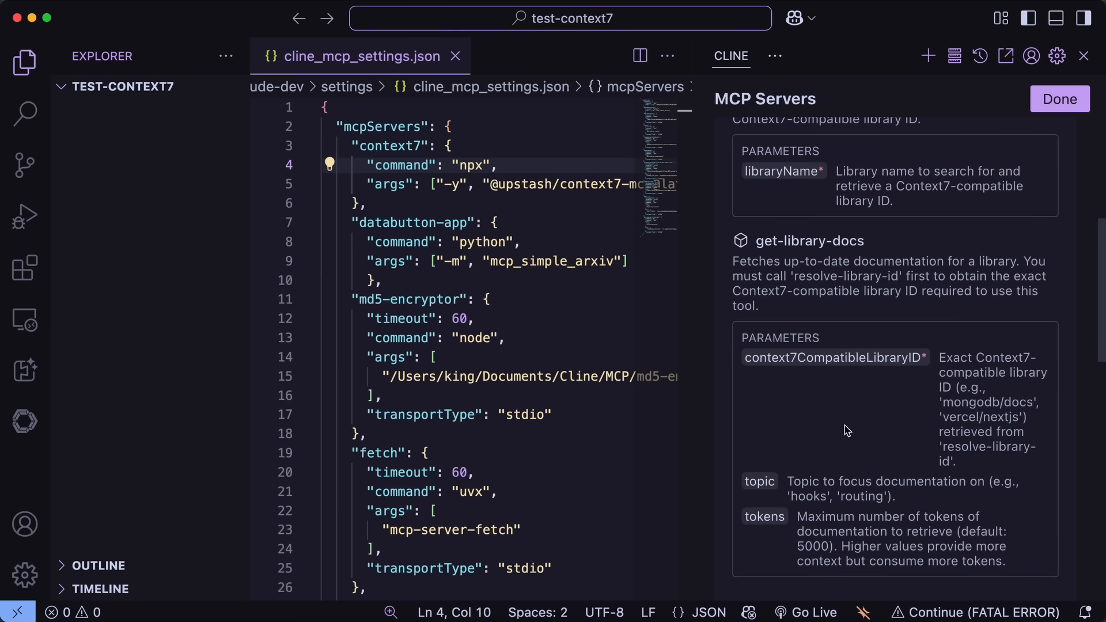
scroll(up, 3)
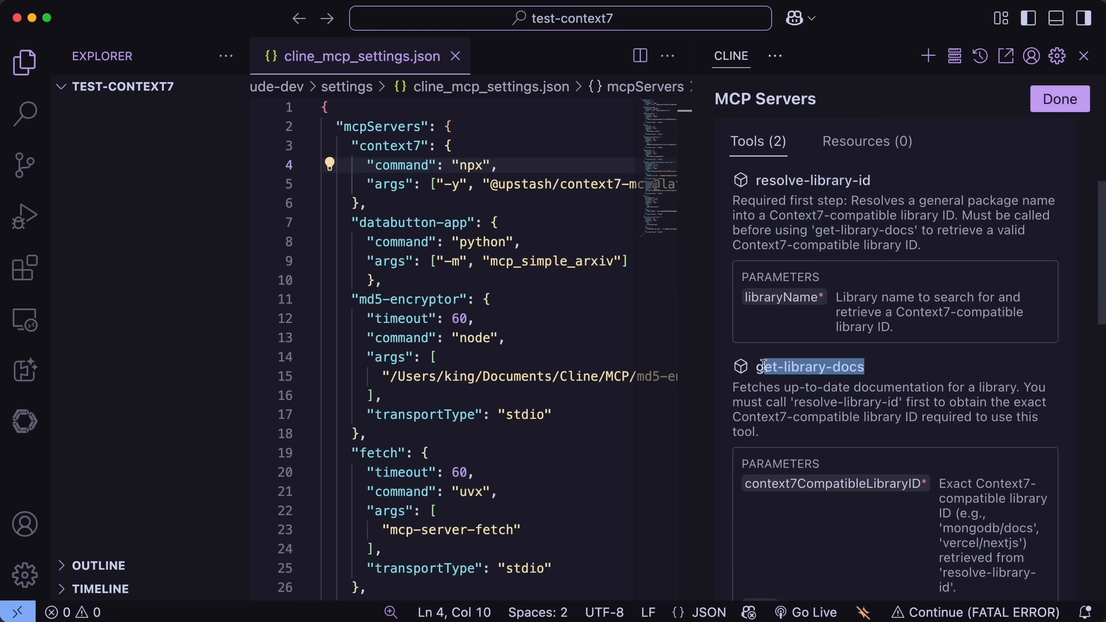
scroll(down, 3)
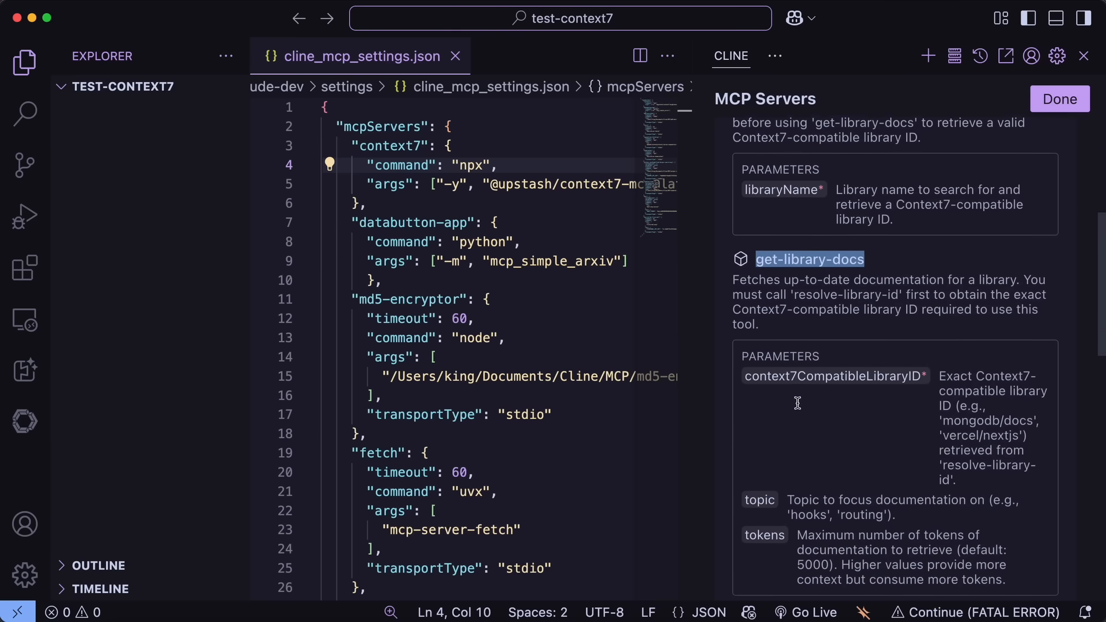
scroll(down, 3)
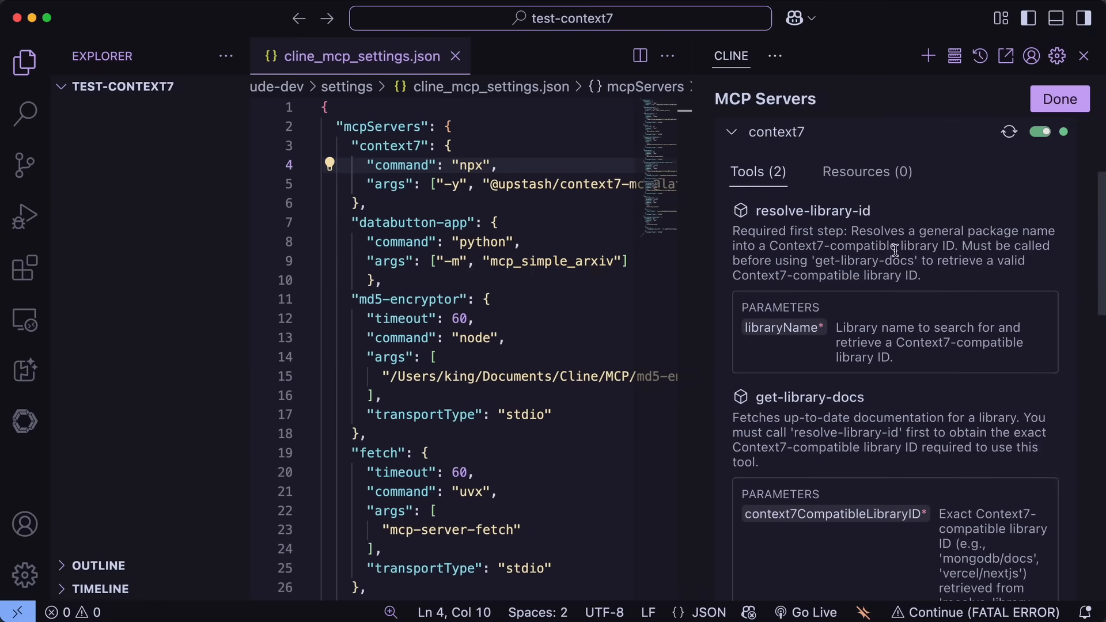
mouse_move(933, 285)
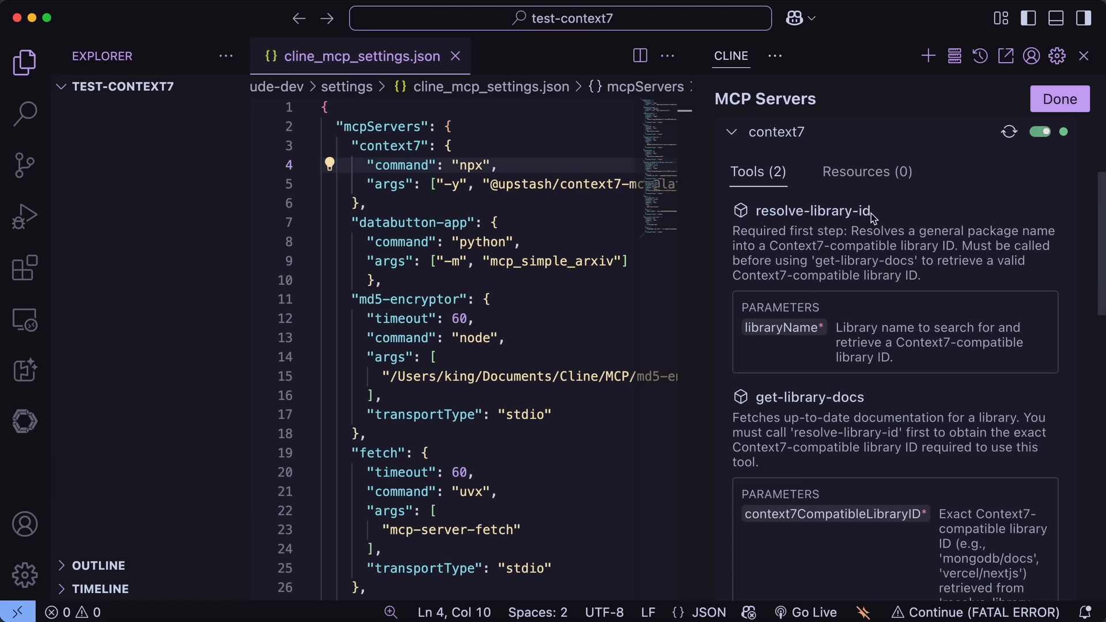
mouse_move(857, 229)
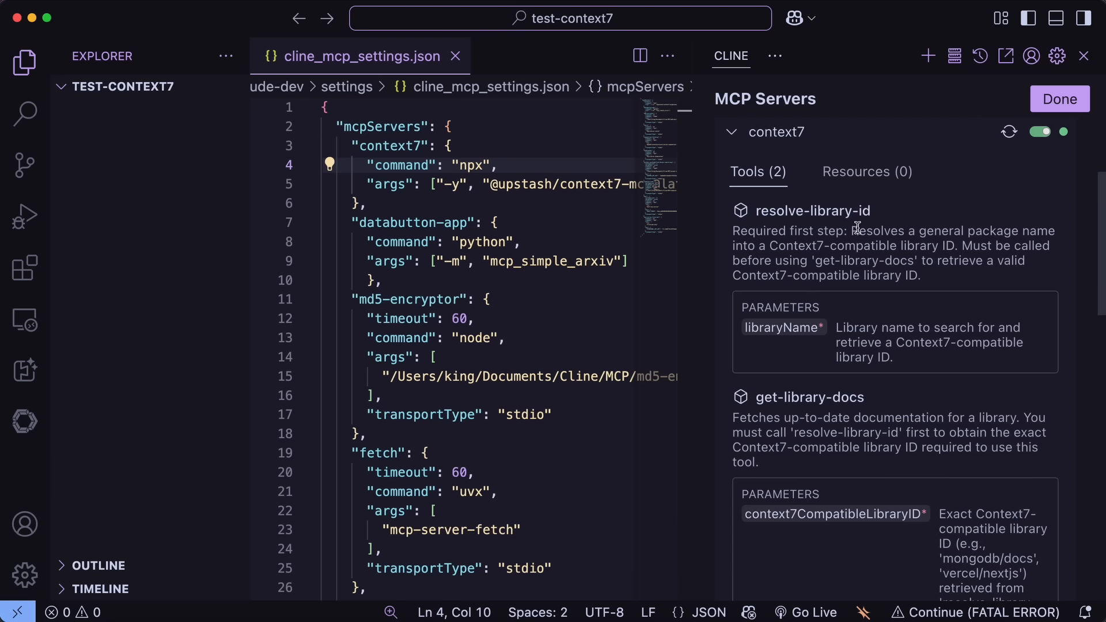
mouse_move(832, 332)
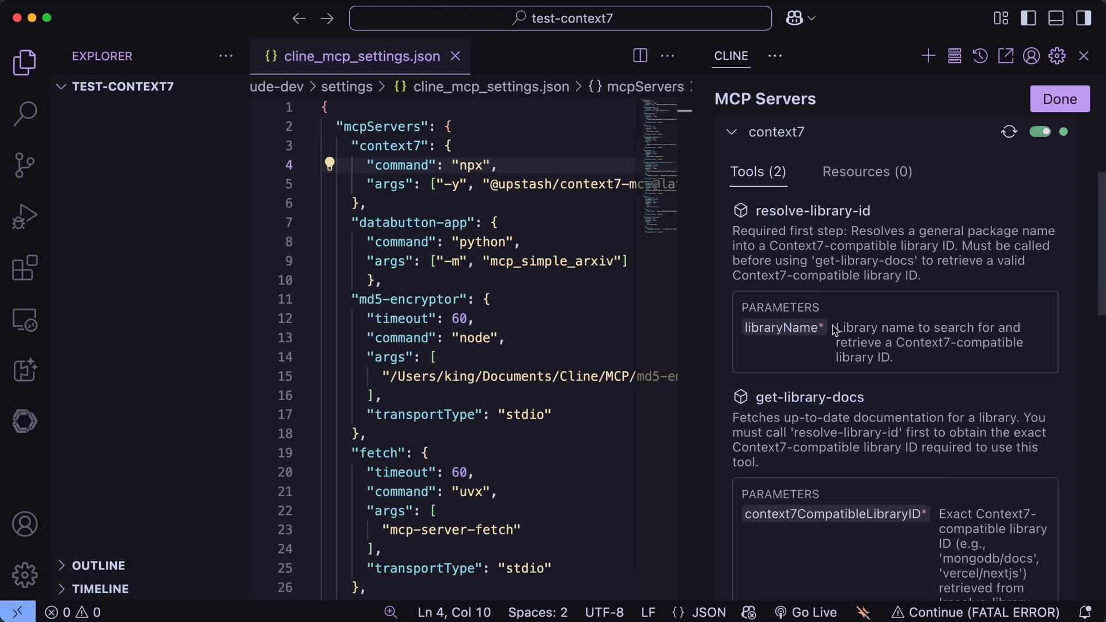
drag(834, 328, 892, 357)
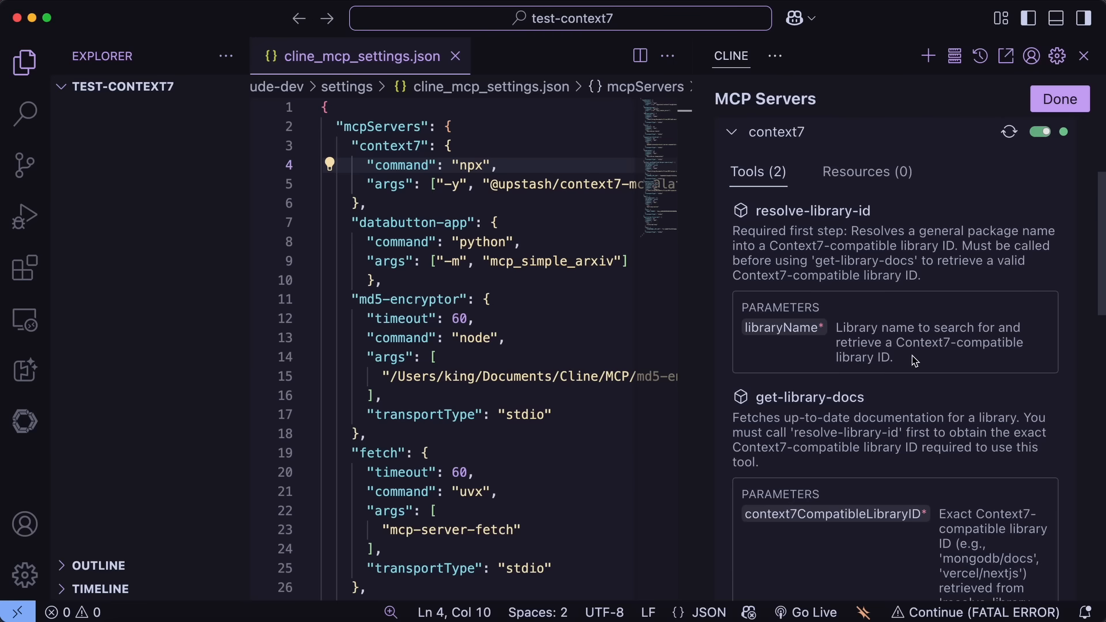
mouse_move(960, 342)
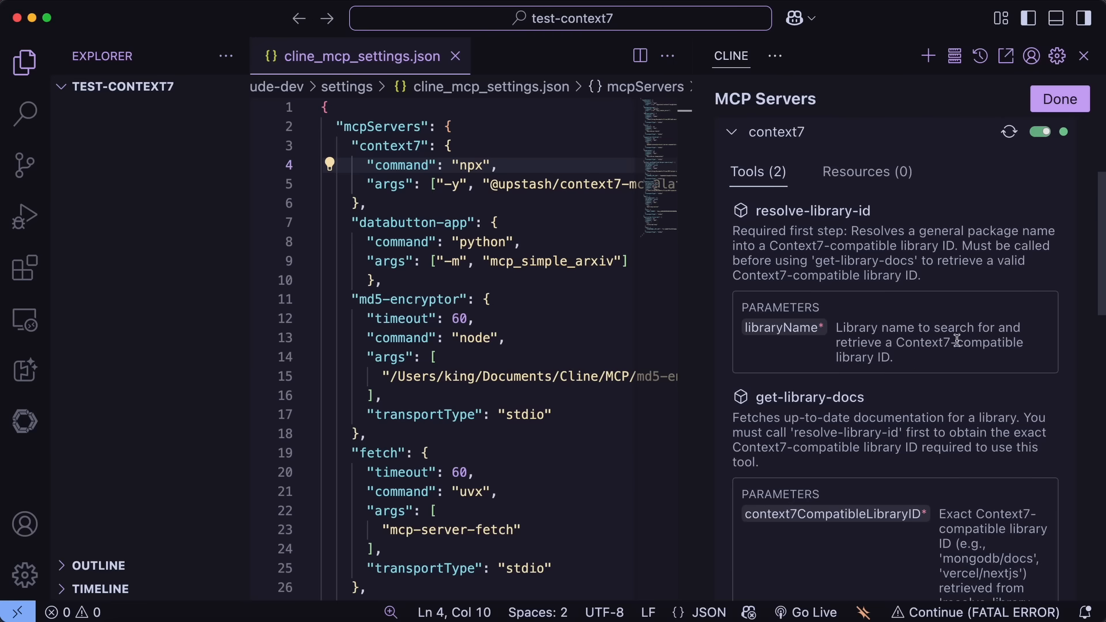
Step: Finish with the MCP Servers view and close cline_mcp_settings.json
click(1060, 99)
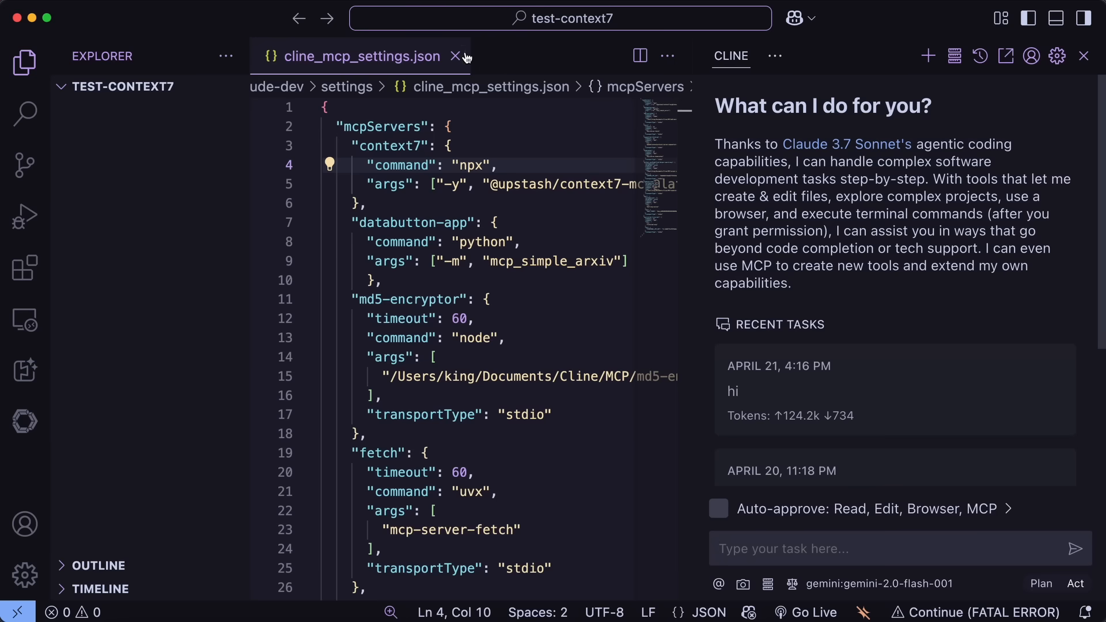
click(455, 55)
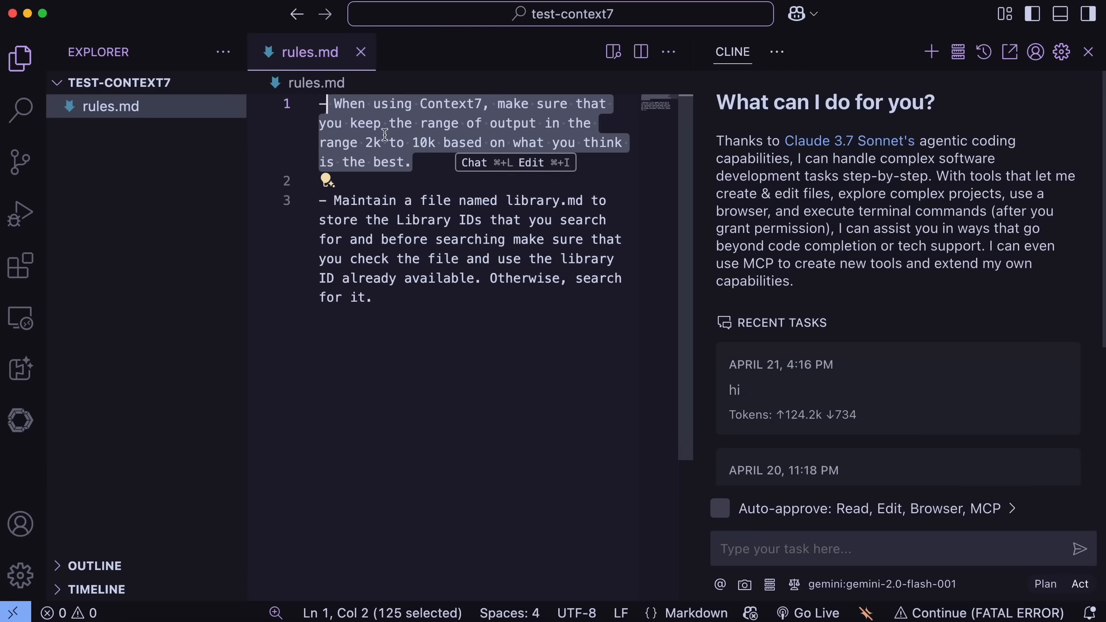
mouse_move(391, 220)
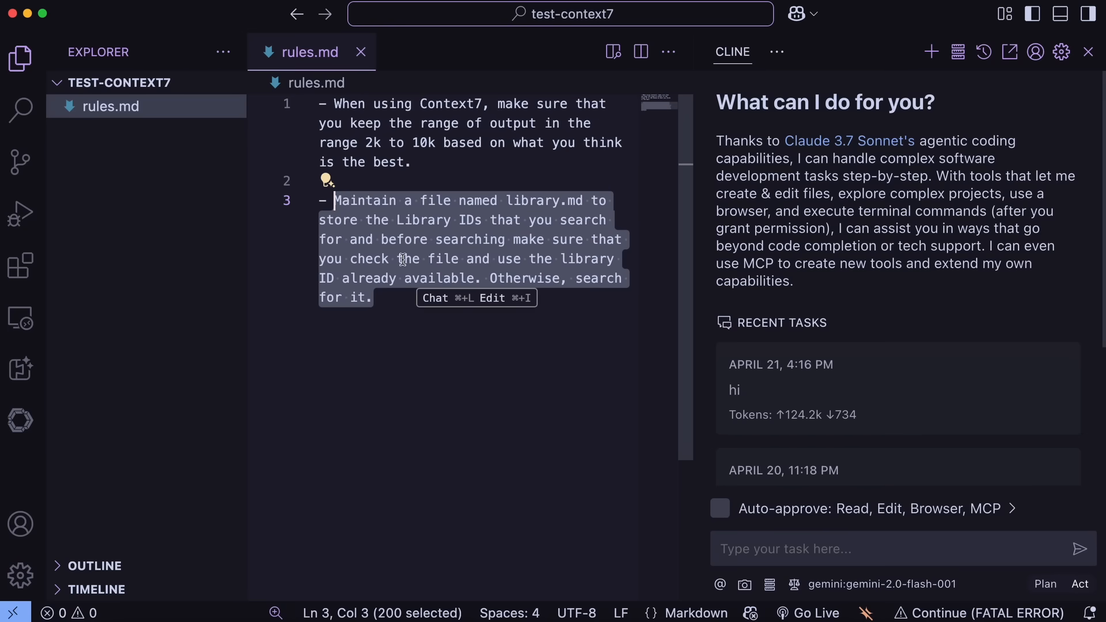
mouse_move(433, 266)
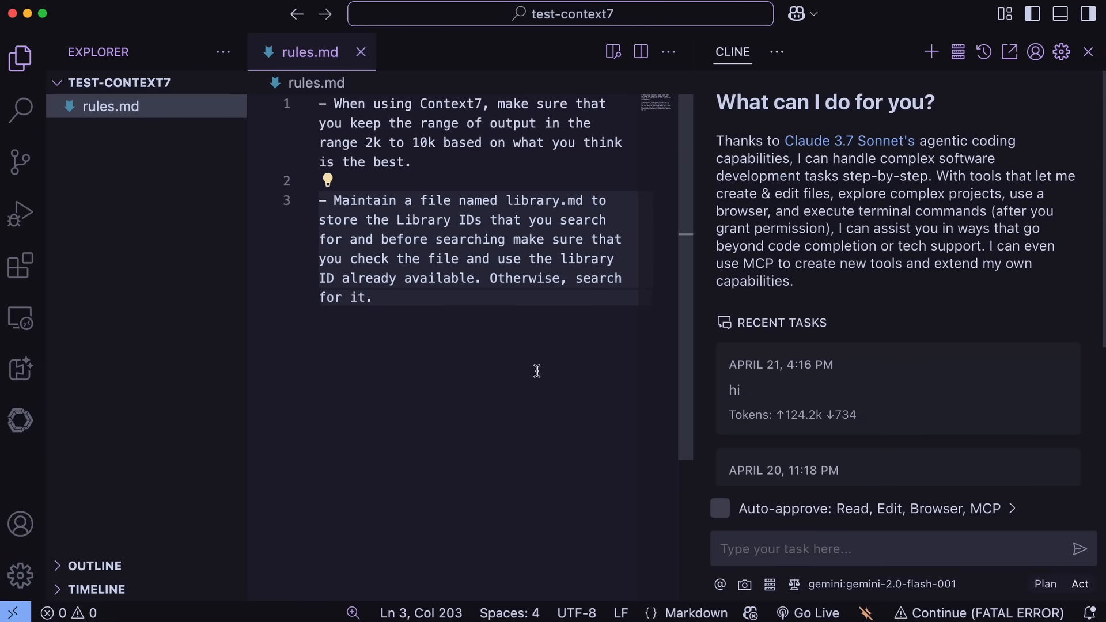
mouse_move(532, 323)
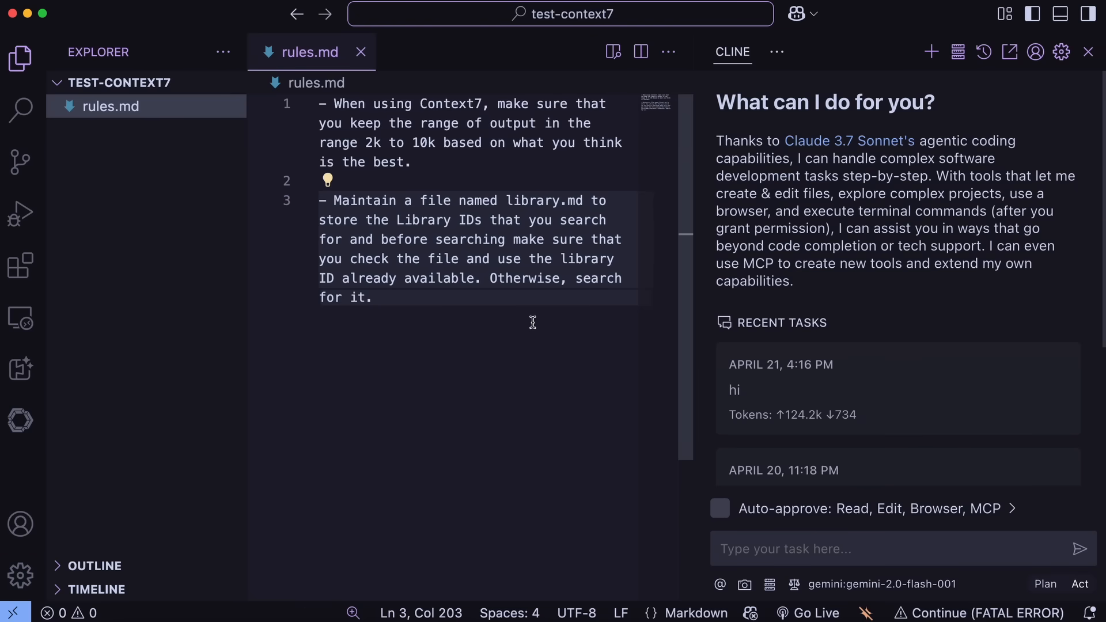
mouse_move(539, 315)
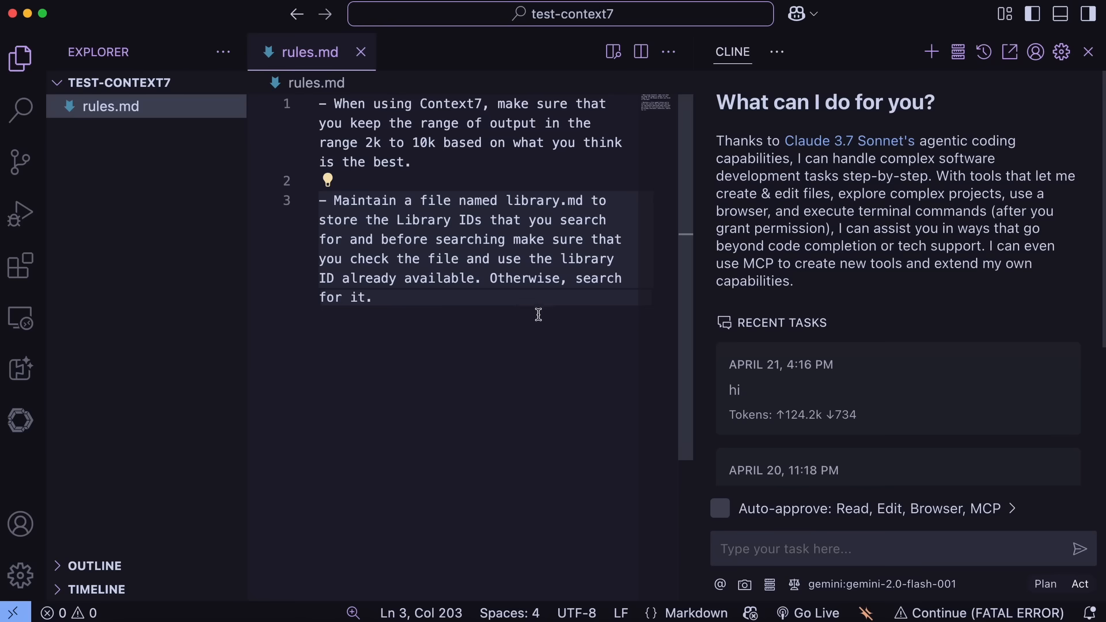
mouse_move(535, 314)
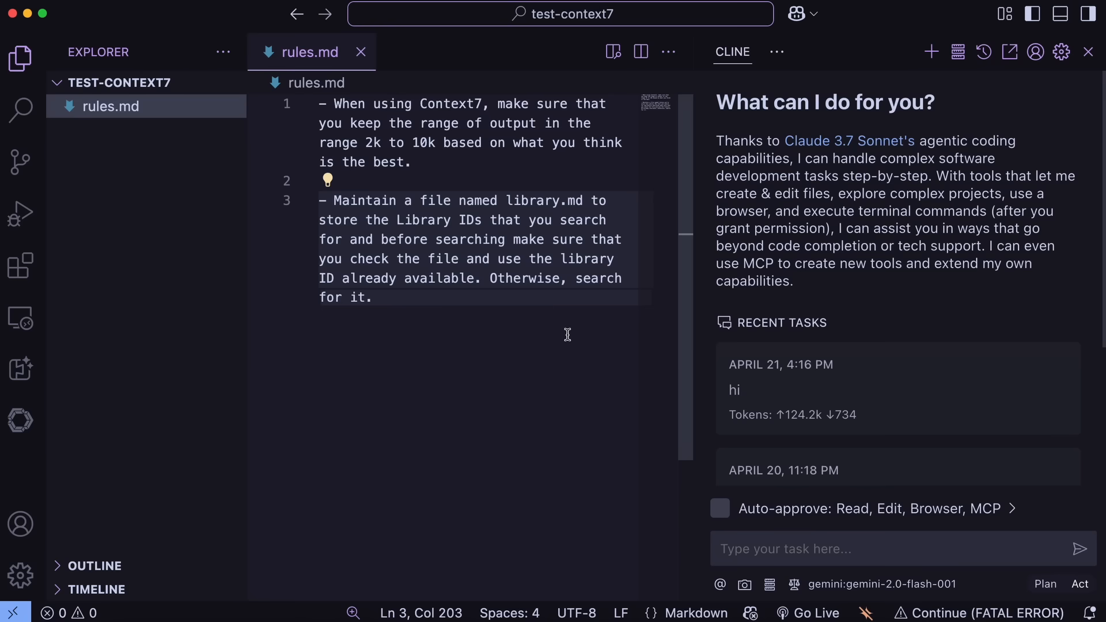
mouse_move(692, 440)
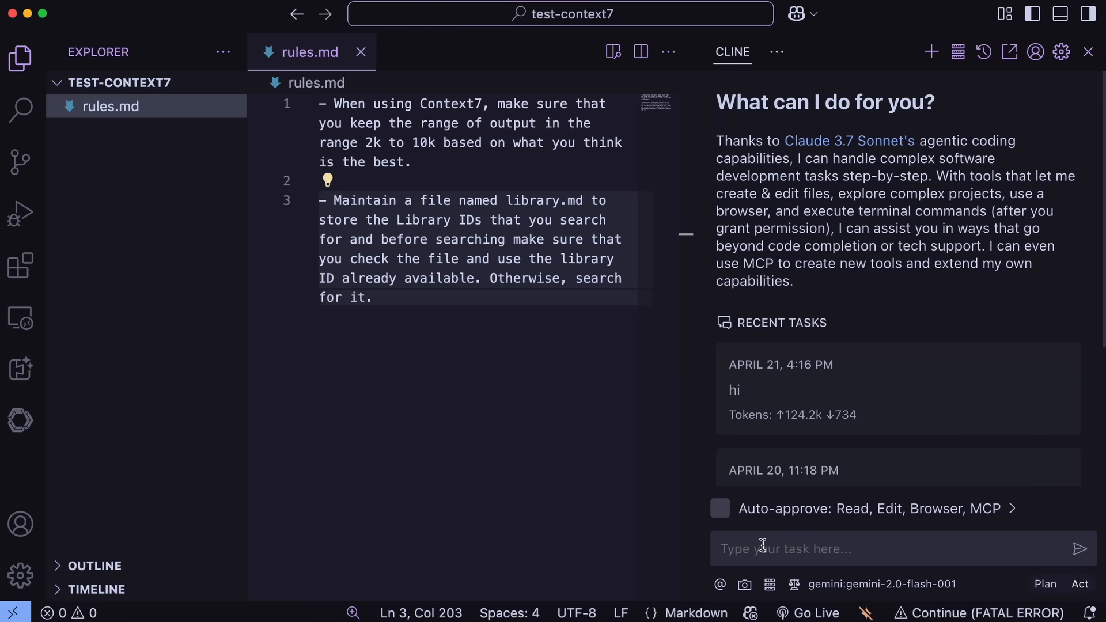
Step: Send Cline a task to use the Context7 MCP and create a sample OpenAI script
text(Use the)
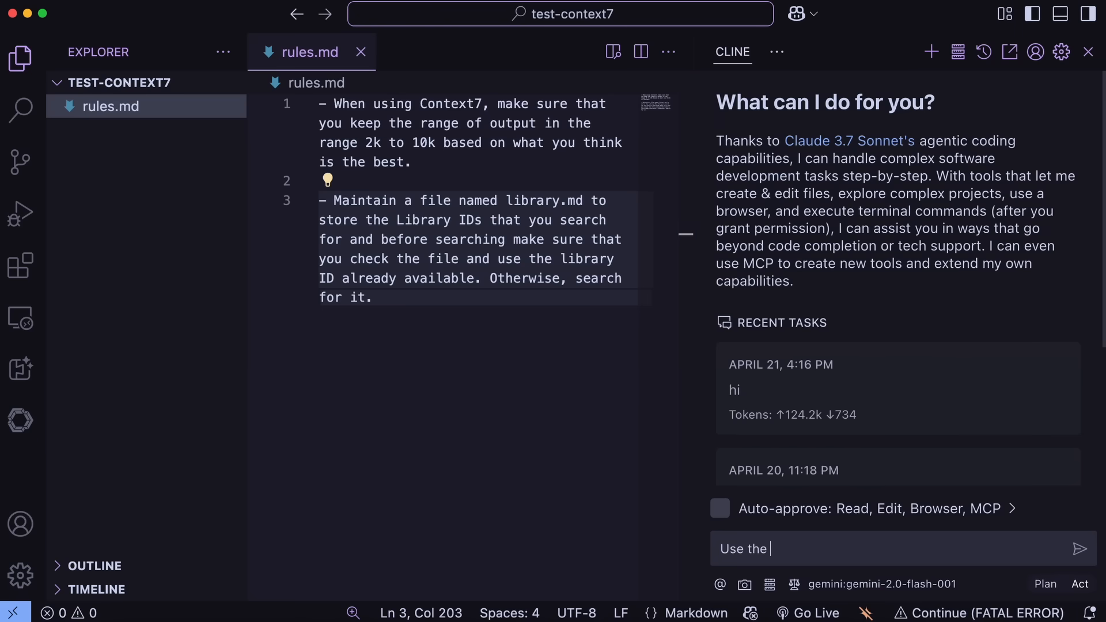
text(Context7 MCP and create me a sample script with the OpenAI)
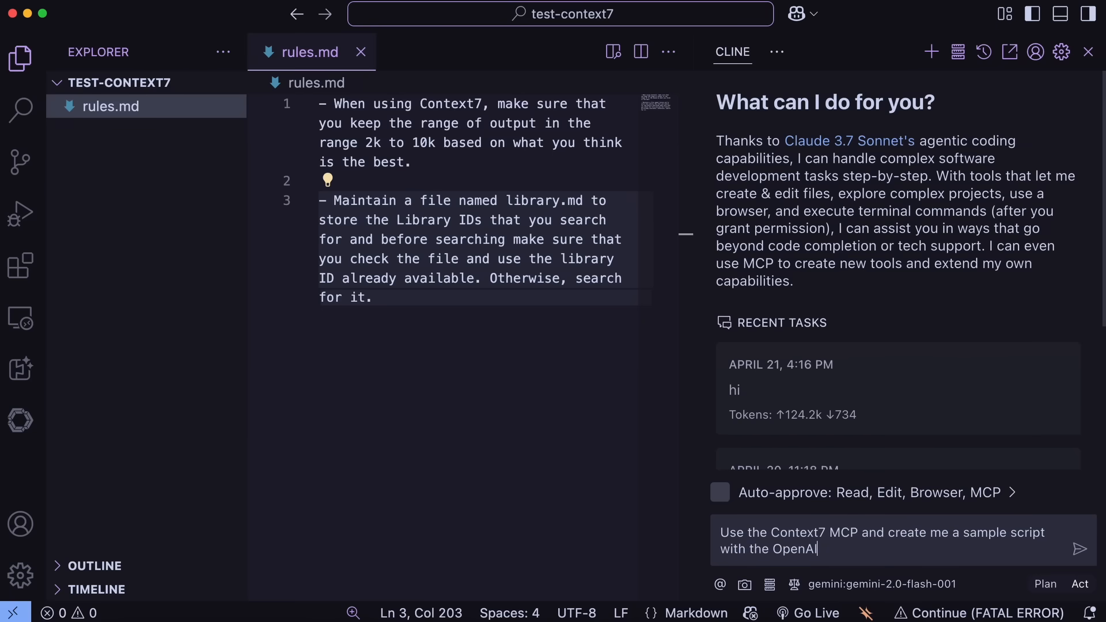
click(1081, 549)
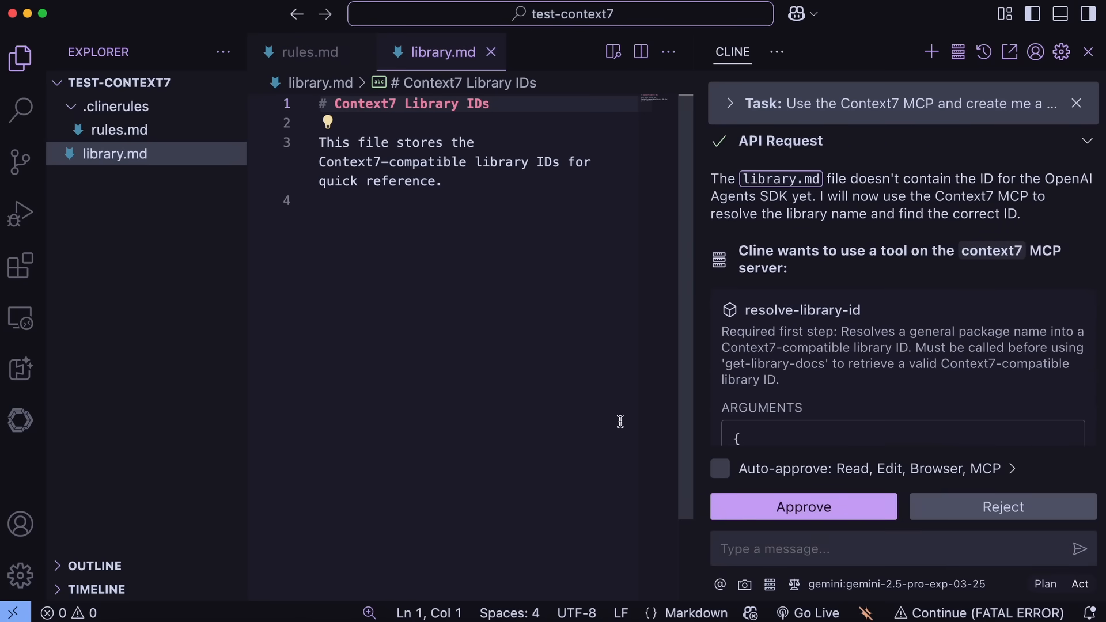
Step: Approve Cline's resolve-library-id and get-library-docs calls for the OpenAI Agents Python SDK
click(804, 507)
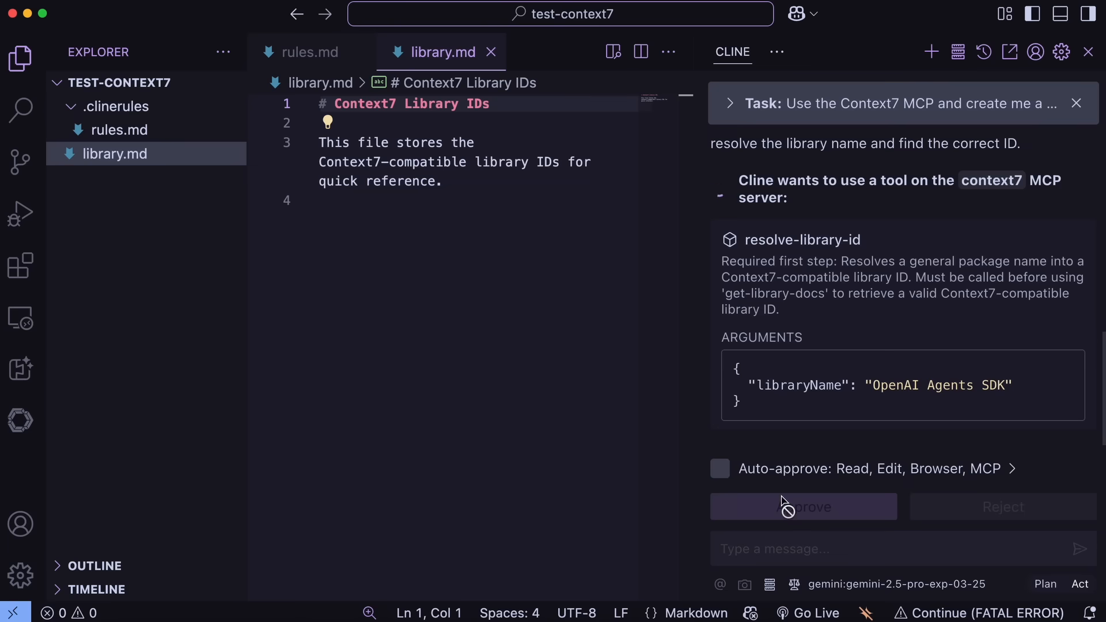
mouse_move(793, 315)
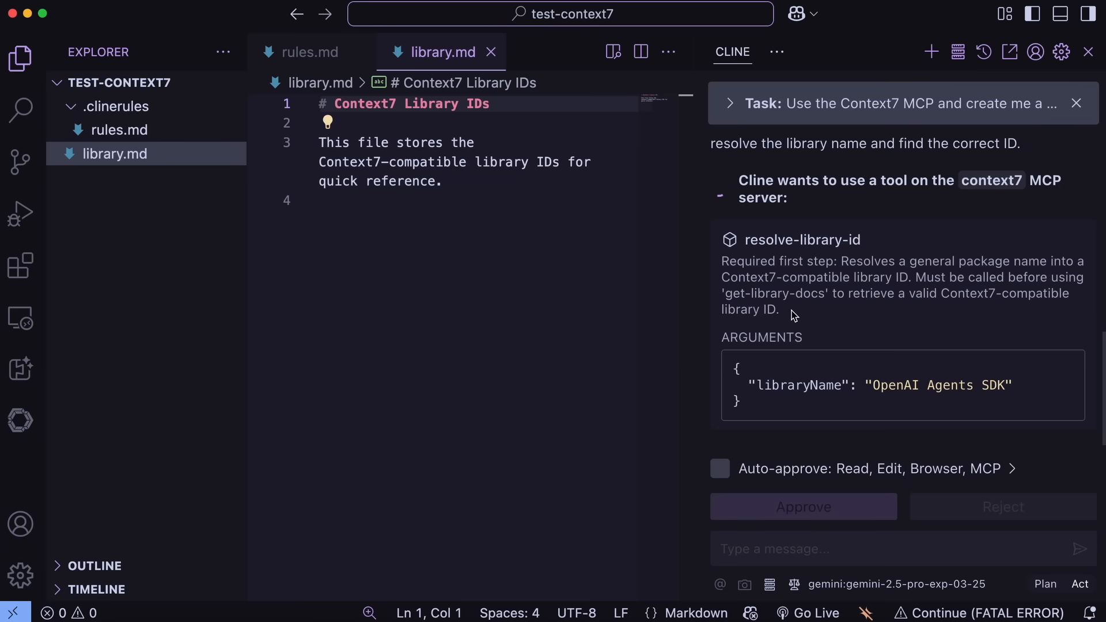
click(804, 507)
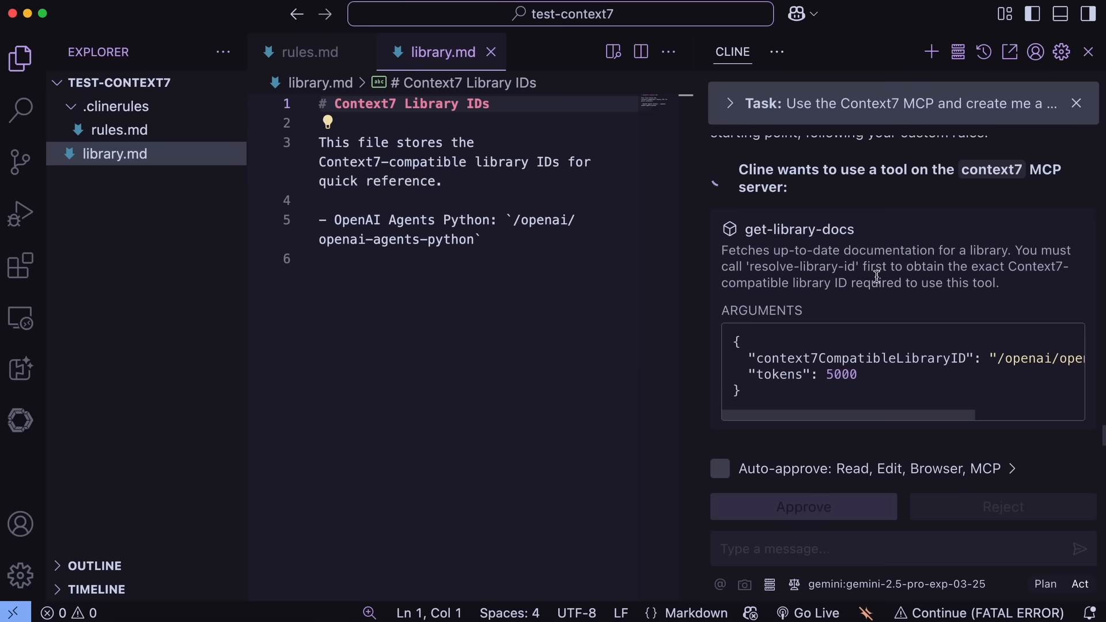
click(803, 507)
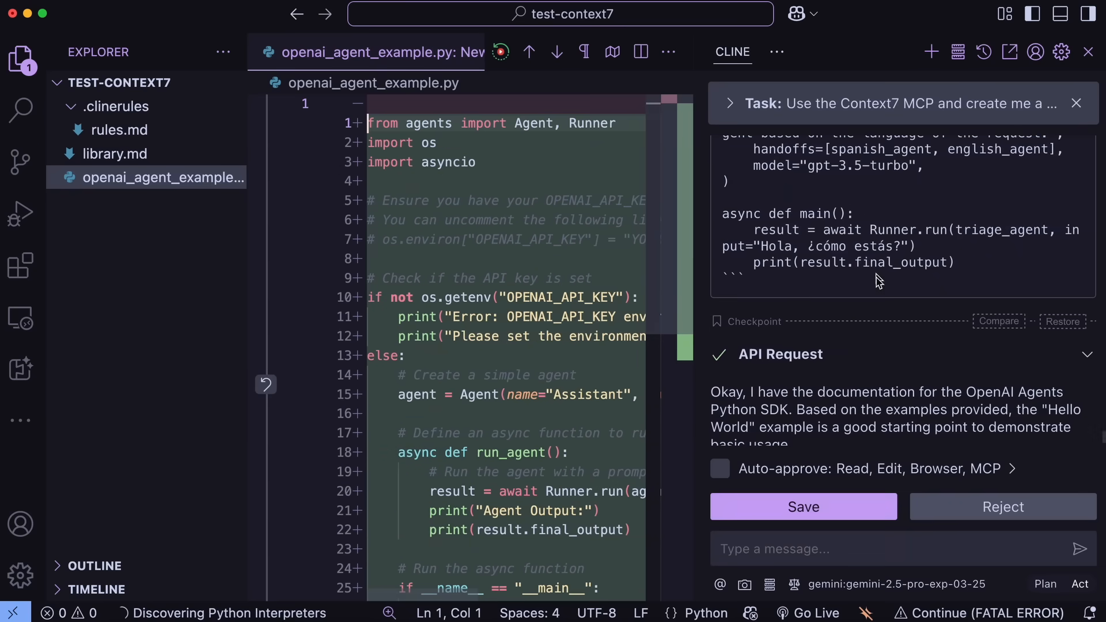
Step: Save Cline's new openai_agent_example.py and review the Task Completed summary
click(804, 507)
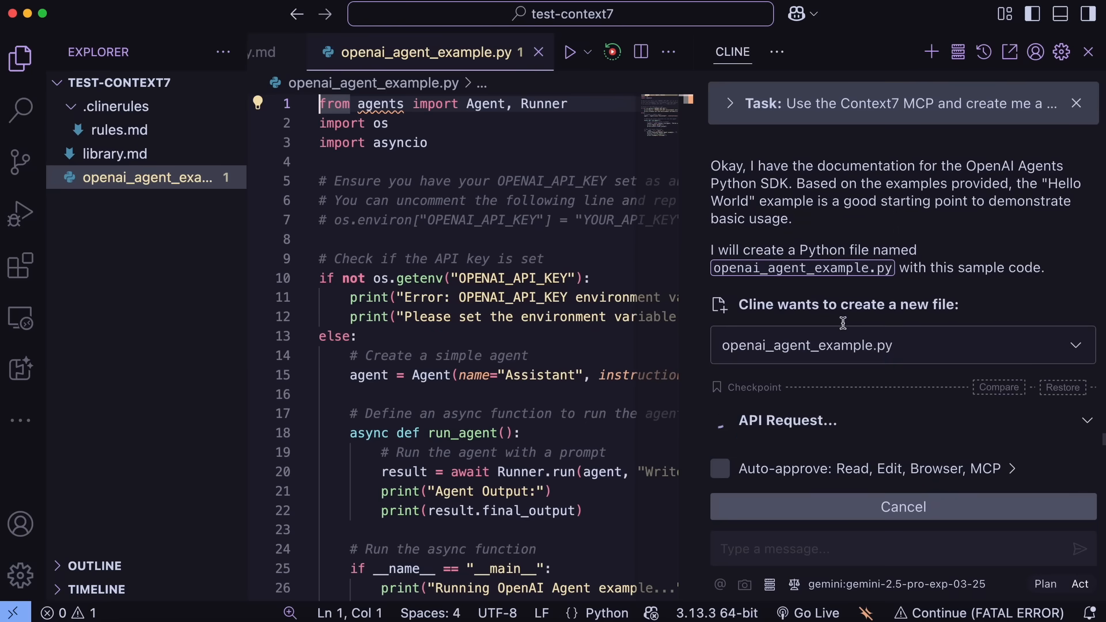
scroll(down, 3)
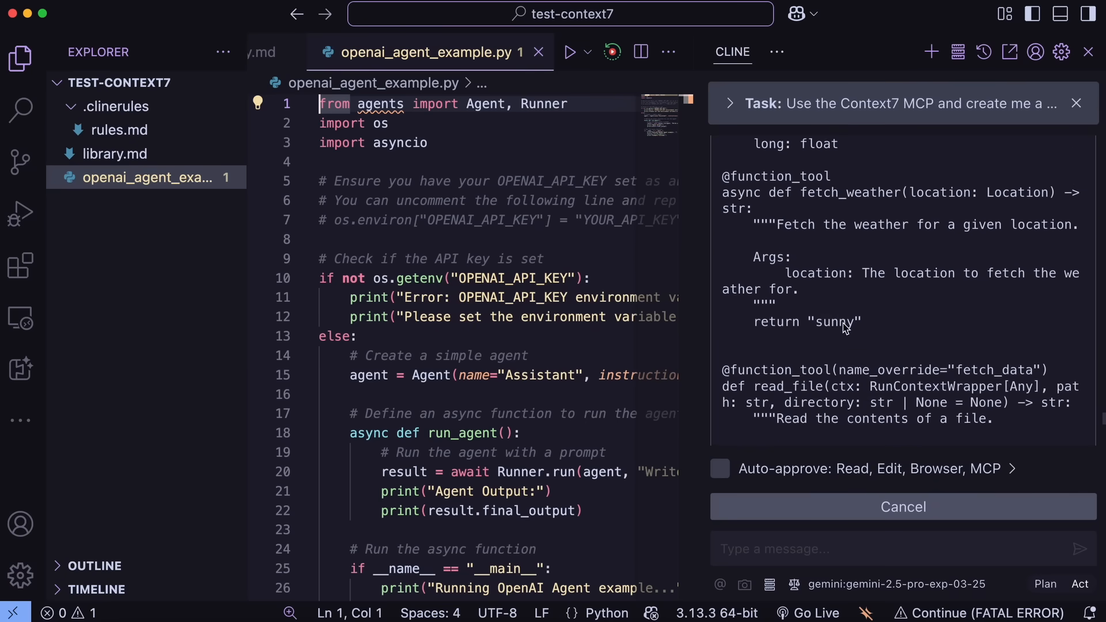
scroll(down, 3)
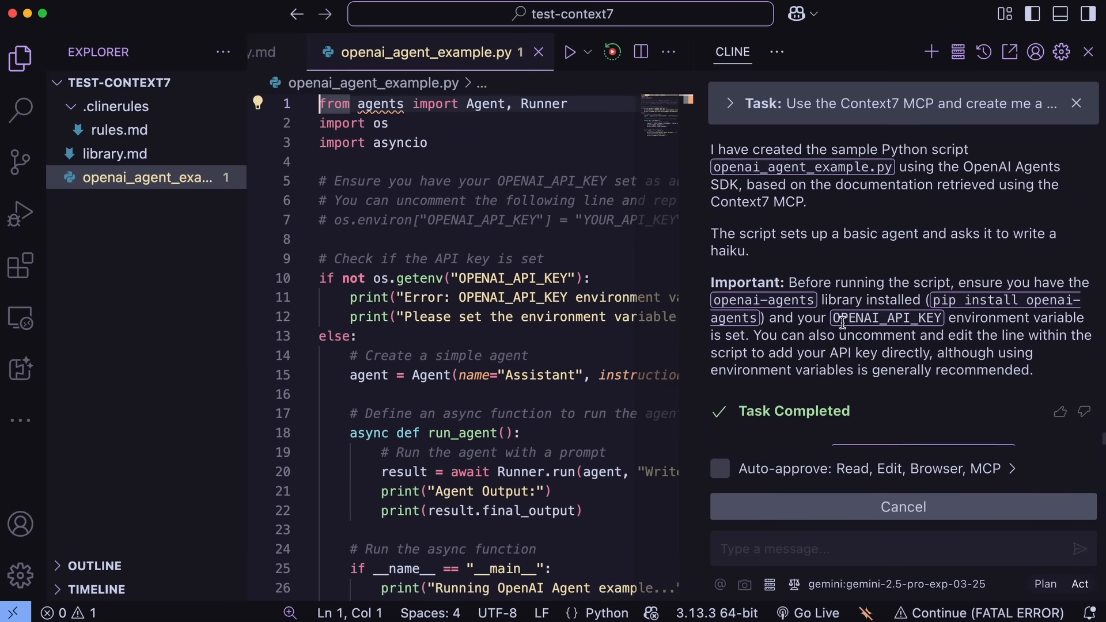
scroll(down, 3)
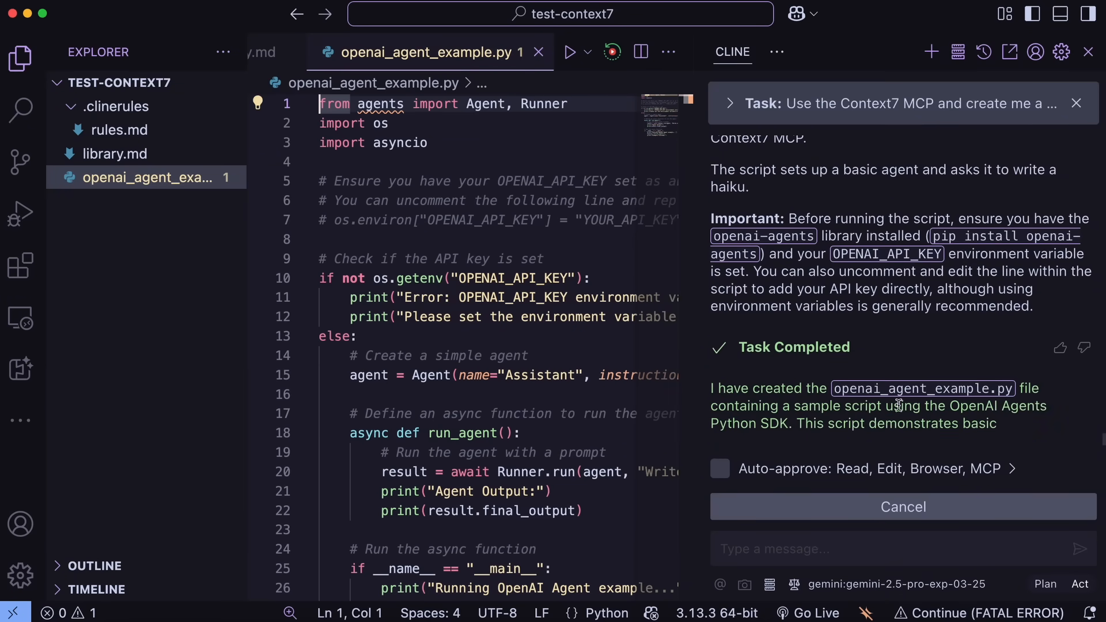
scroll(down, 3)
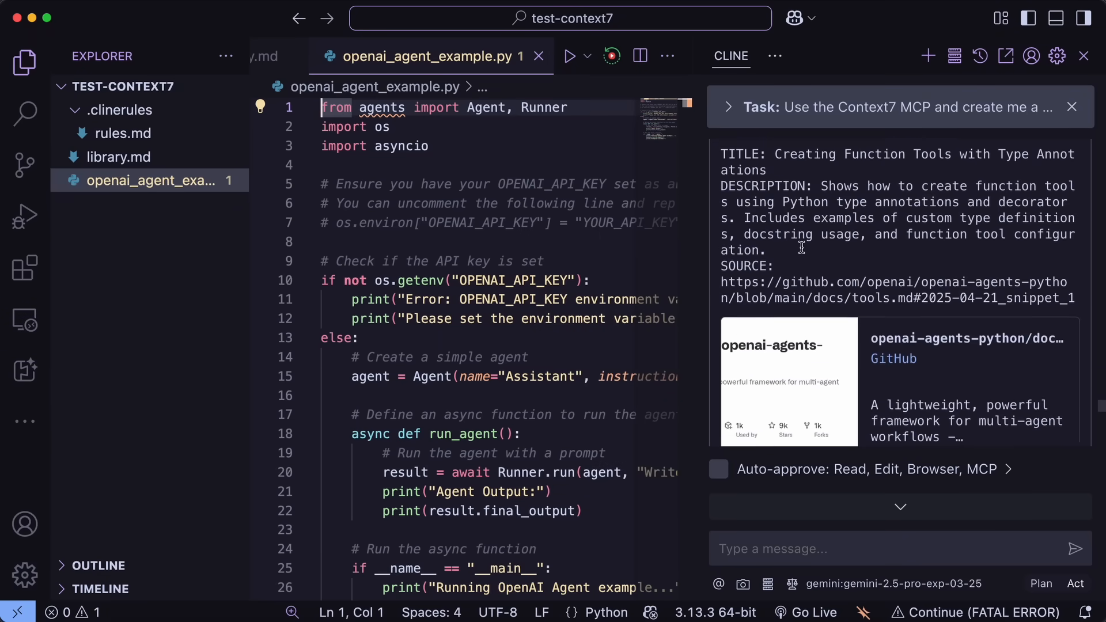
scroll(down, 3)
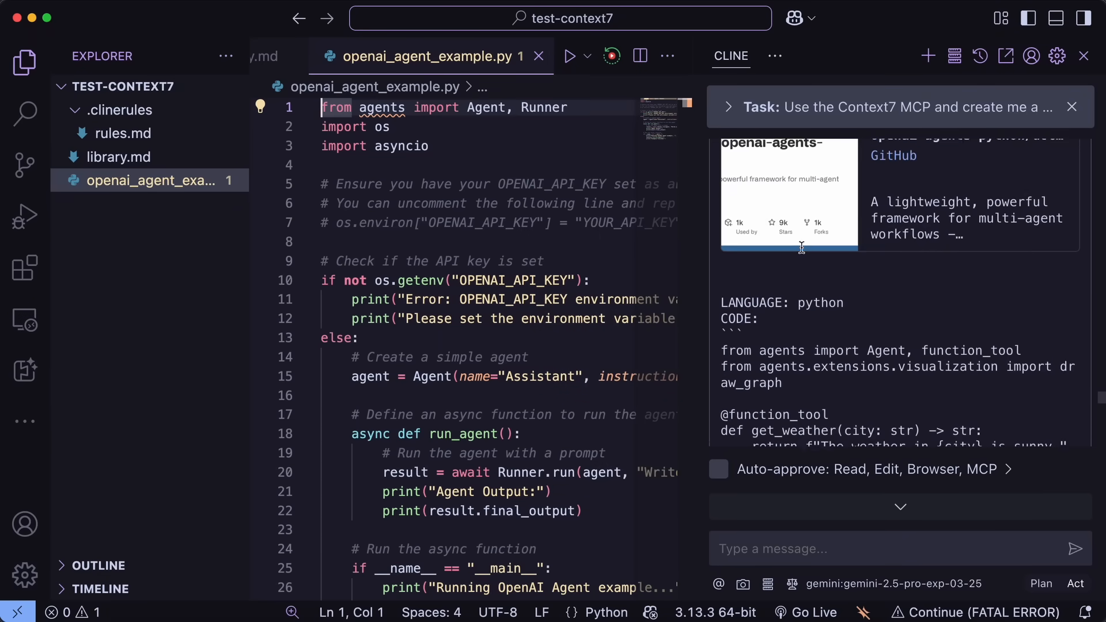
scroll(down, 3)
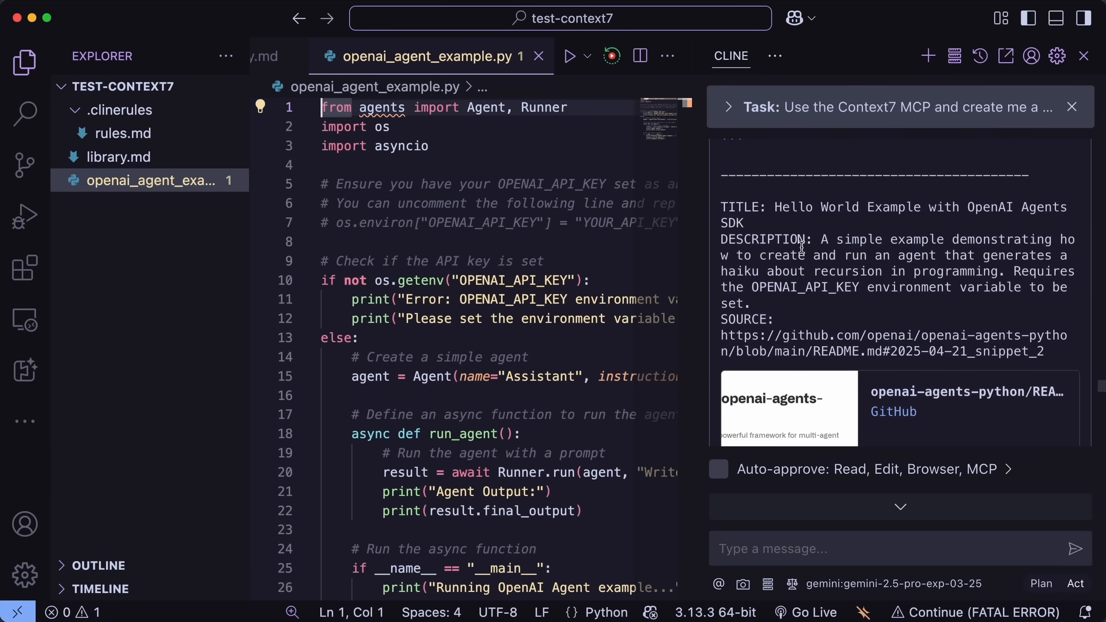
scroll(down, 3)
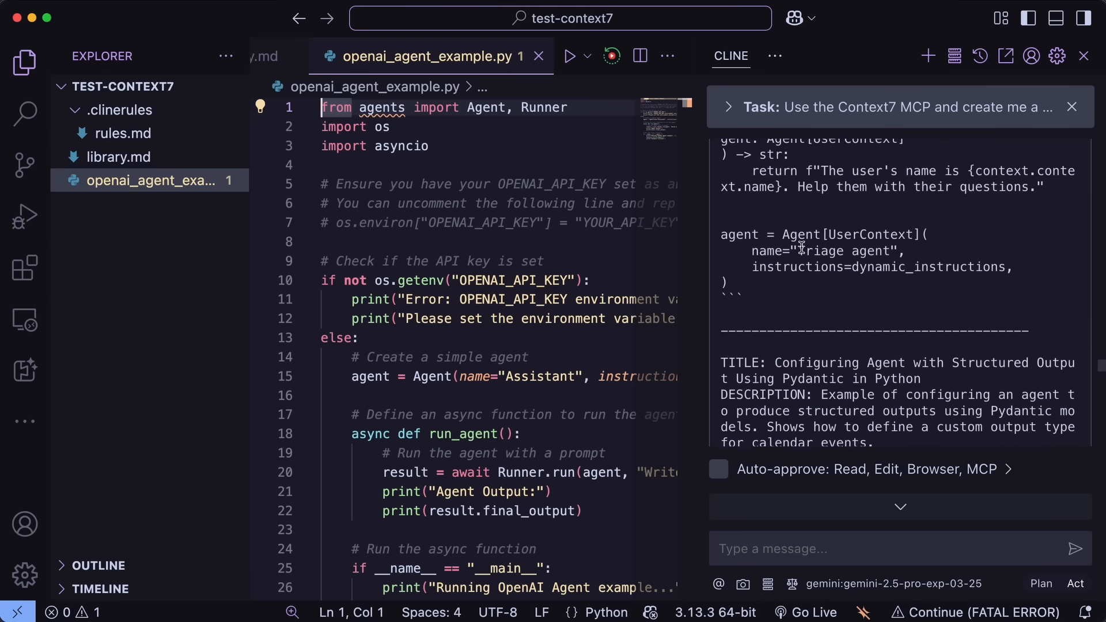
scroll(down, 3)
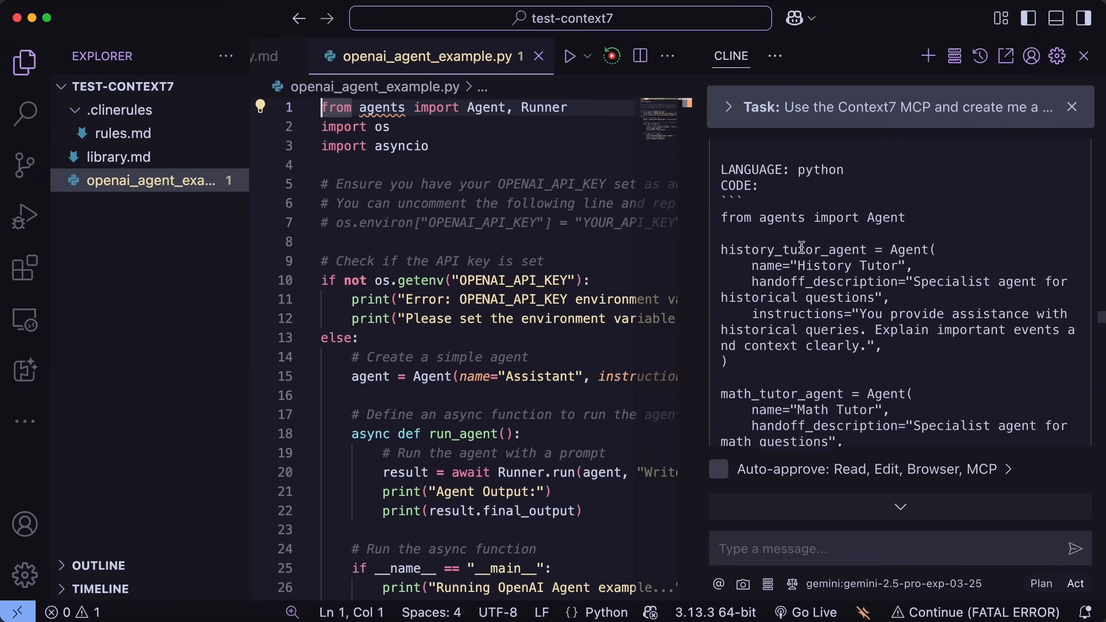
scroll(down, 3)
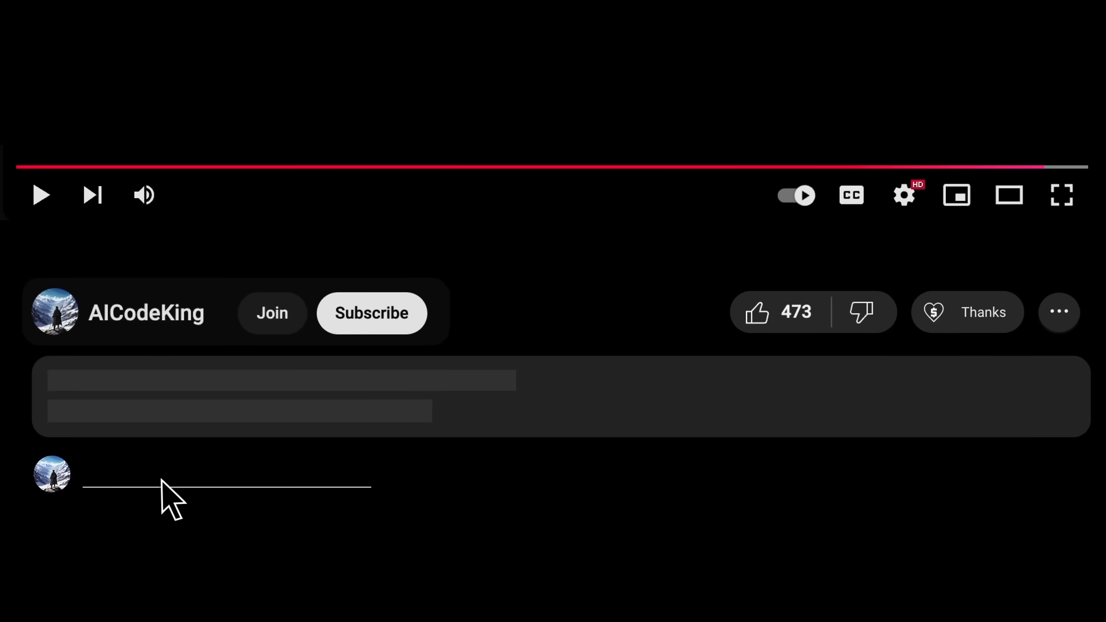
Step: Bring up the Super Thanks dialog with the $5.00 Thanks! option for AICodeKing
click(967, 312)
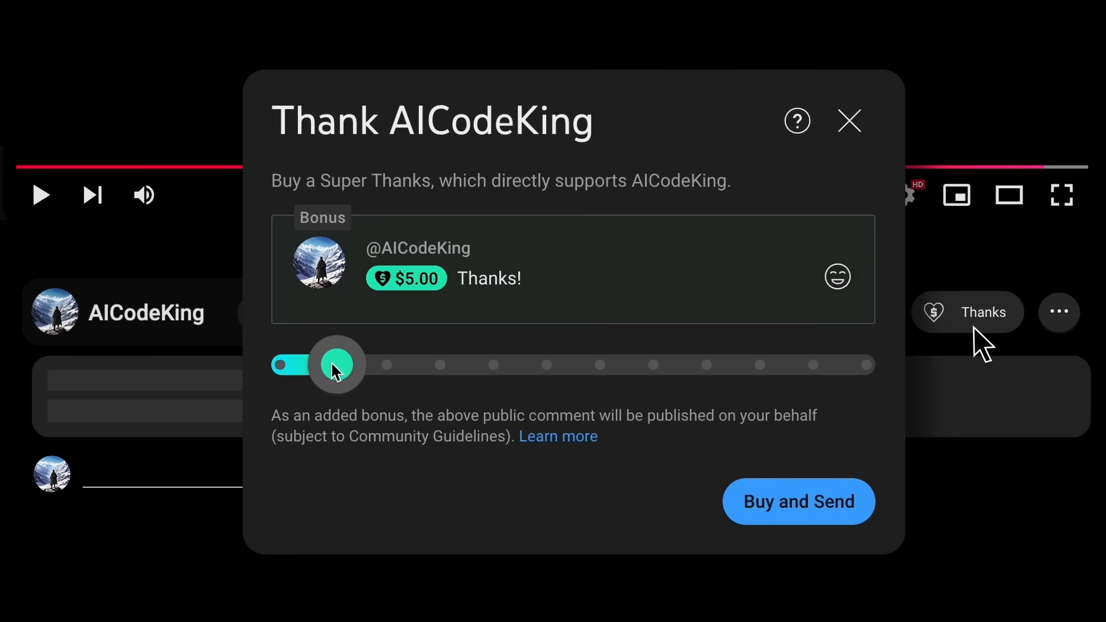